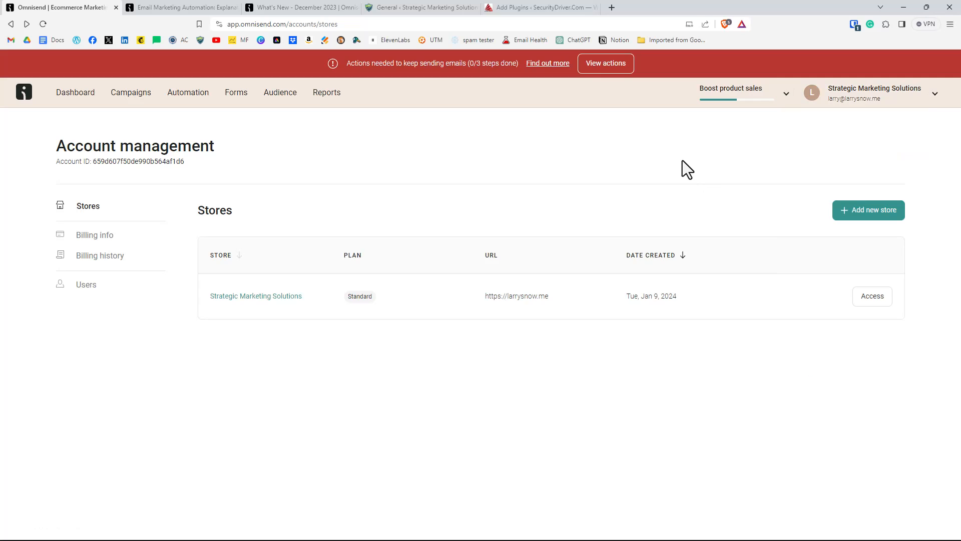
{"action": "mouse_move", "coordinate": [463, 209]}
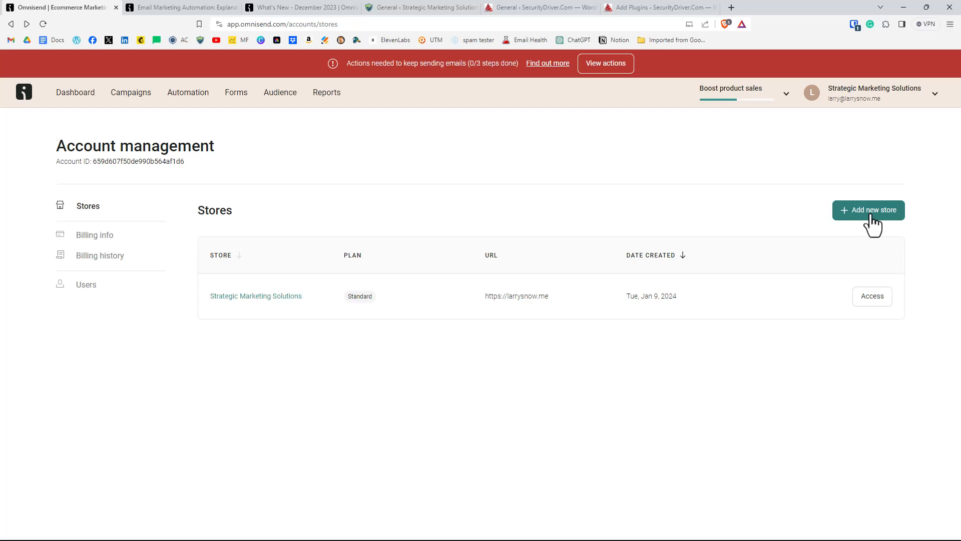
{"action": "mouse_move", "coordinate": [869, 225]}
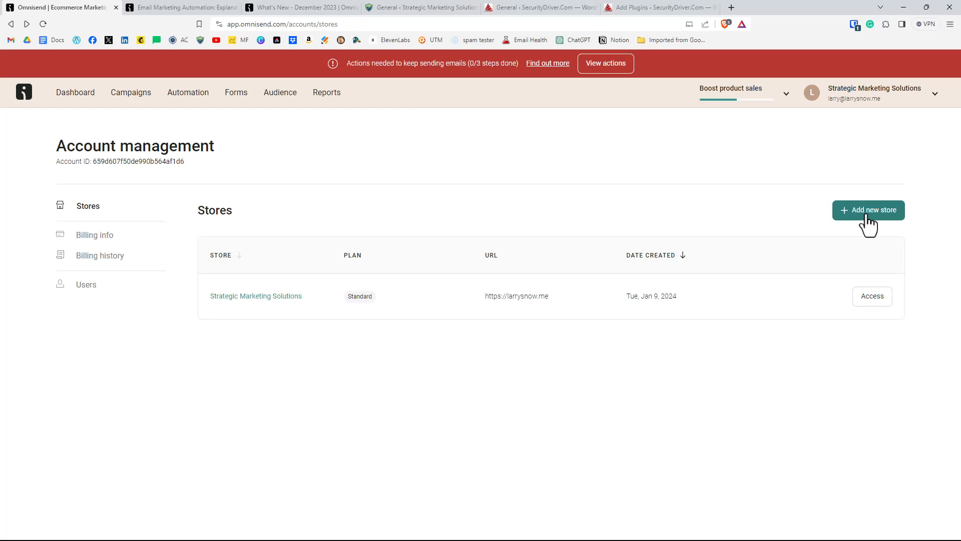
{"action": "mouse_move", "coordinate": [874, 223]}
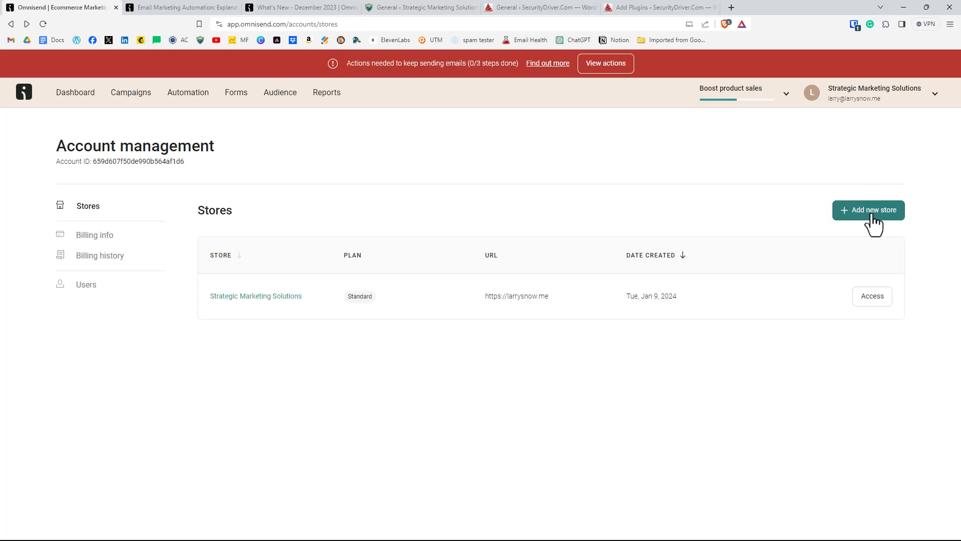
{"action": "left_click", "coordinate": [868, 210]}
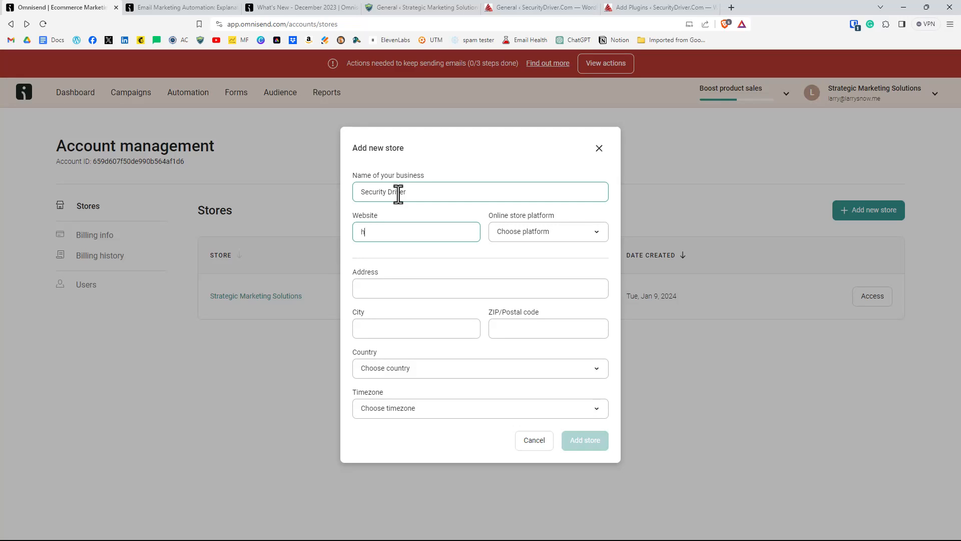
{"action": "left_click", "coordinate": [548, 231]}
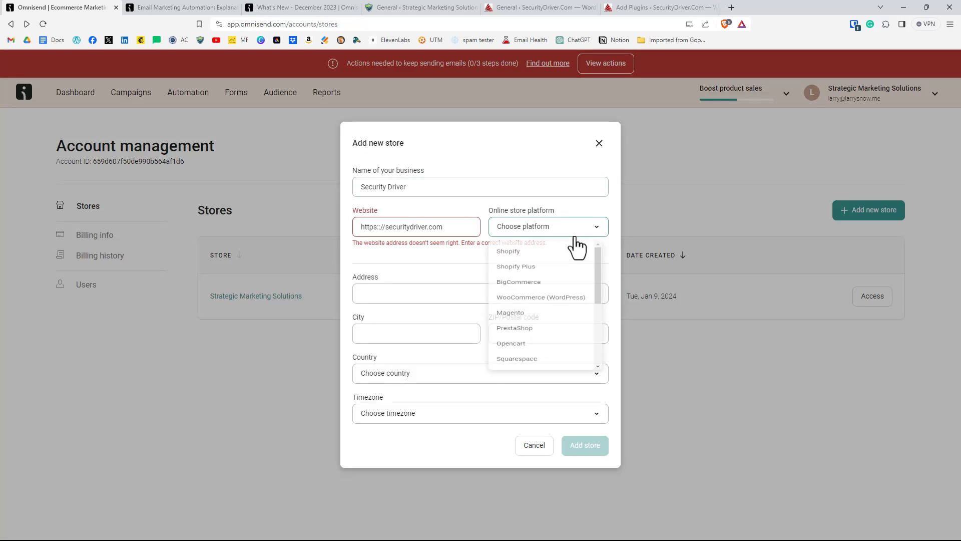
{"action": "scroll", "scroll_direction": "down", "scroll_amount": 3}
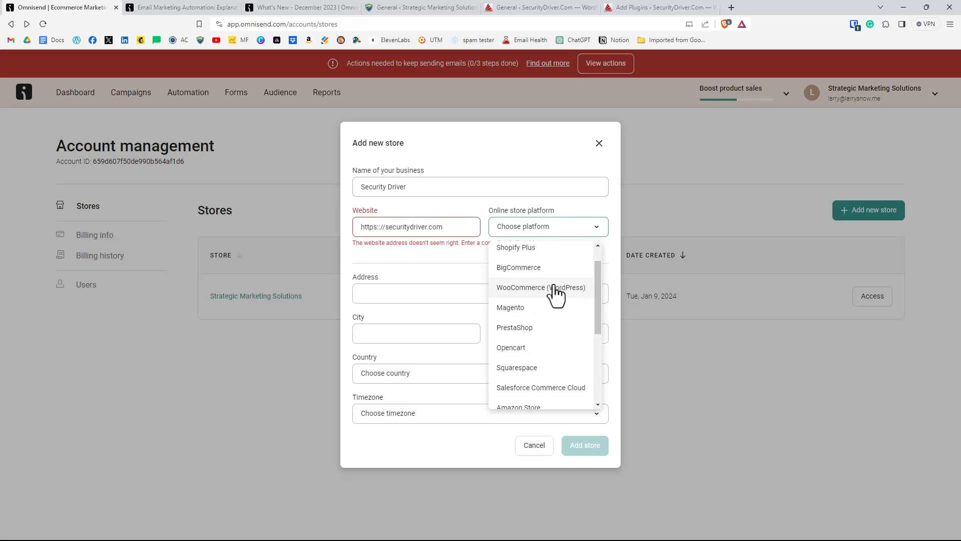
{"action": "left_click", "coordinate": [541, 287]}
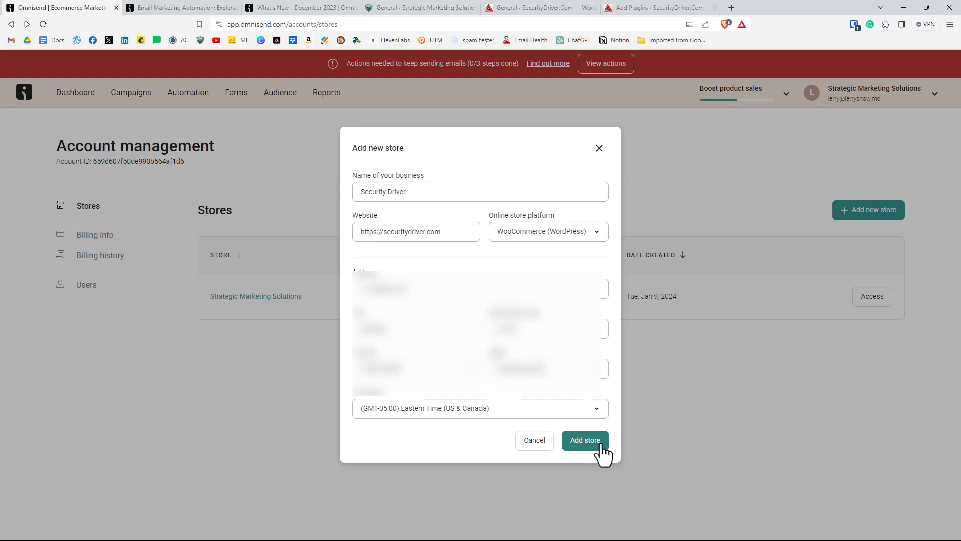
{"action": "left_click", "coordinate": [584, 440]}
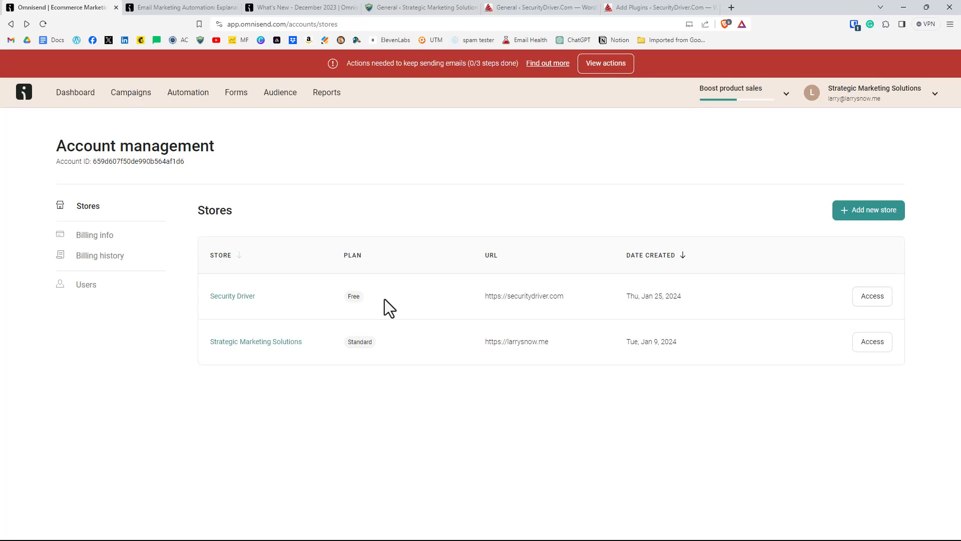
{"action": "mouse_move", "coordinate": [430, 242]}
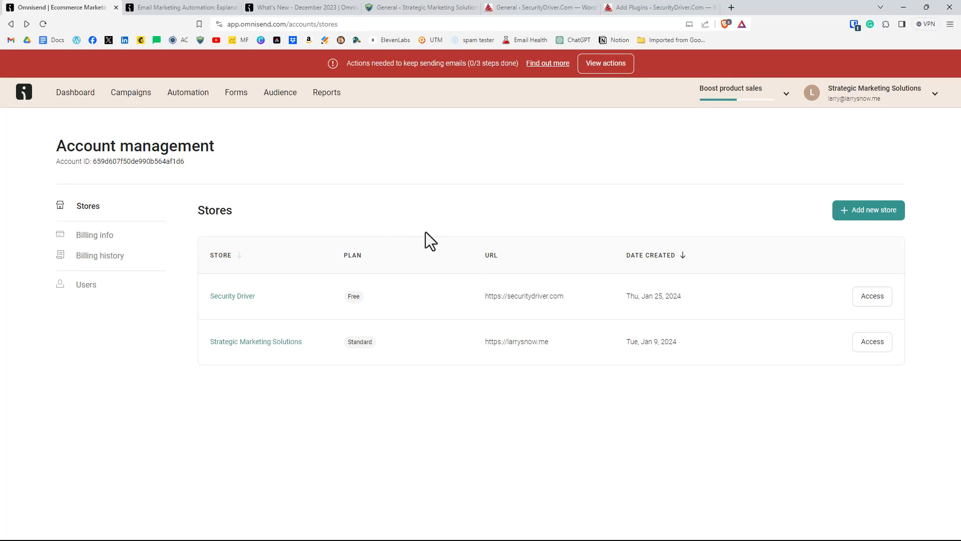
{"action": "mouse_move", "coordinate": [514, 196]}
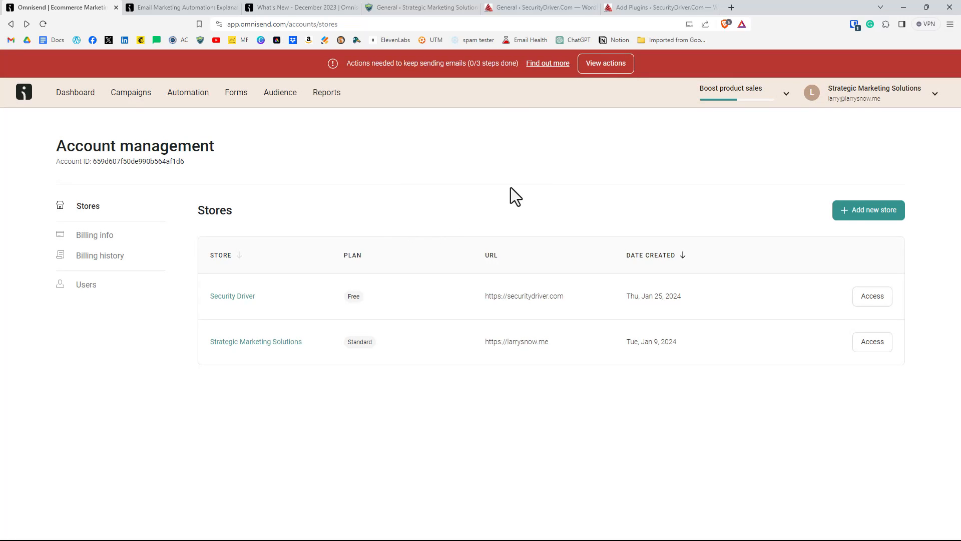
{"action": "mouse_move", "coordinate": [650, 189]}
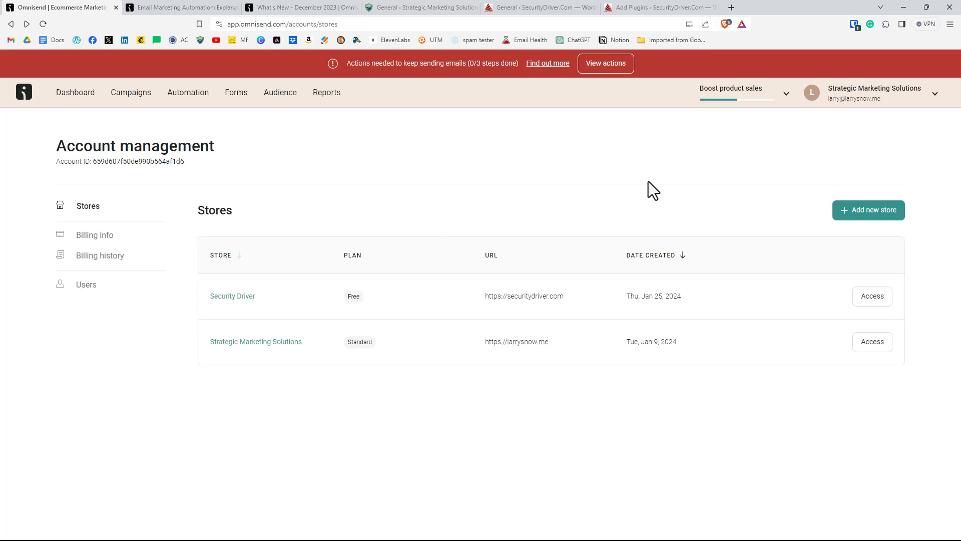
Step: Install and activate the Email Marketing for WooCommerce by Omnisend plugin from search results
{"action": "left_click", "coordinate": [659, 7]}
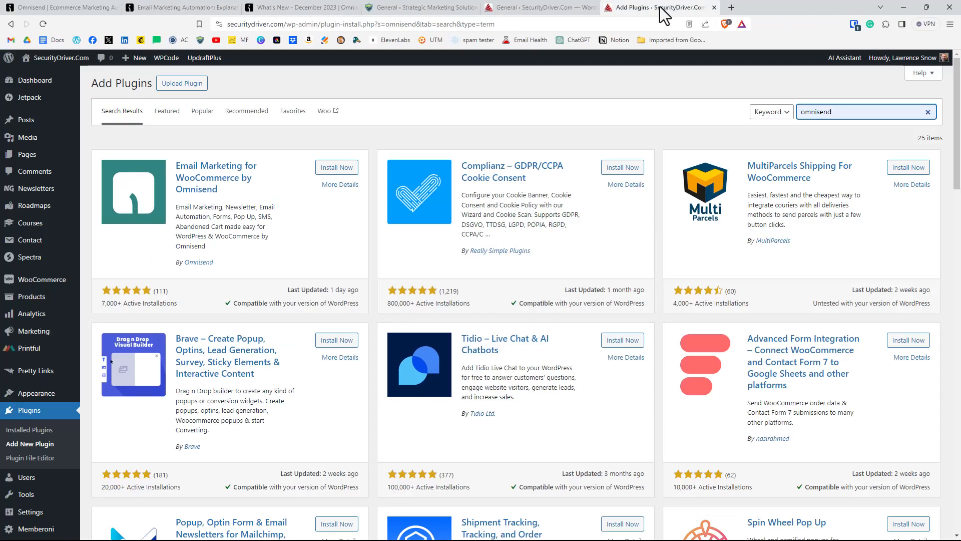
{"action": "left_click", "coordinate": [848, 112]}
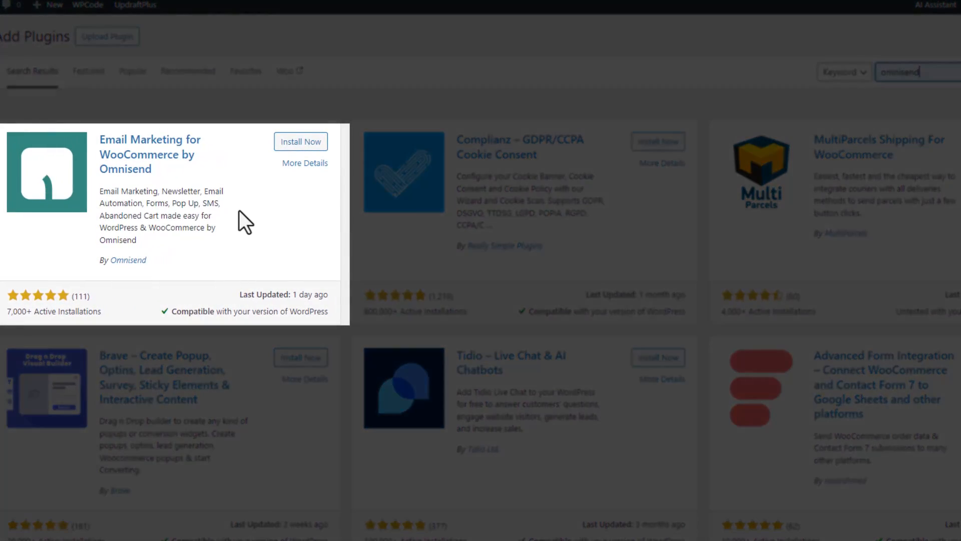
{"action": "left_click", "coordinate": [300, 142]}
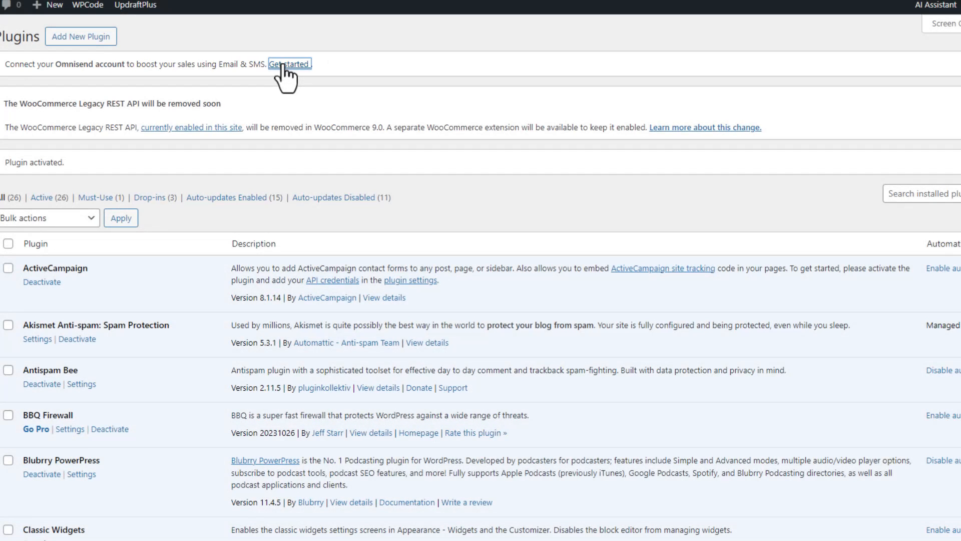
Step: Connect the site to the Omnisend account and choose to select another store
{"action": "left_click", "coordinate": [290, 63]}
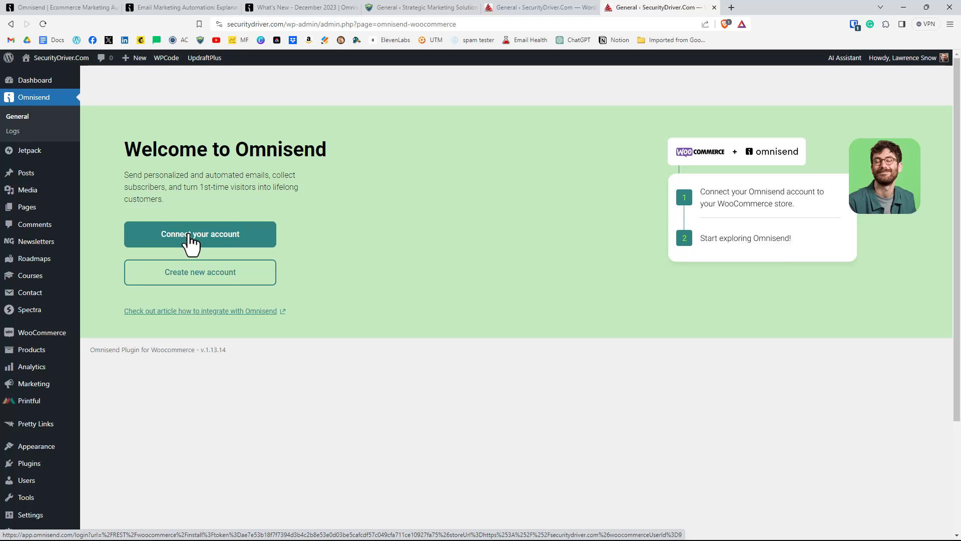
{"action": "left_click", "coordinate": [200, 234]}
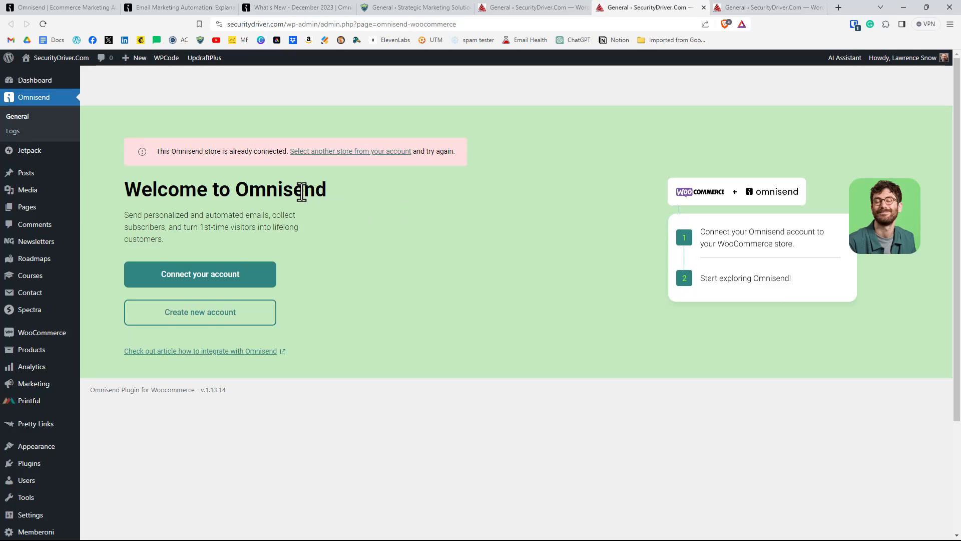
{"action": "mouse_move", "coordinate": [388, 195]}
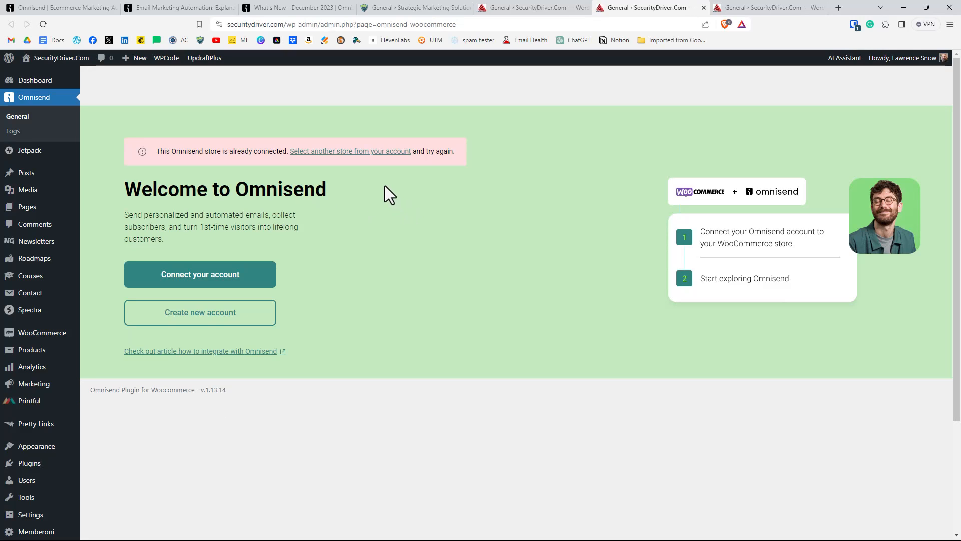
{"action": "mouse_move", "coordinate": [389, 178]}
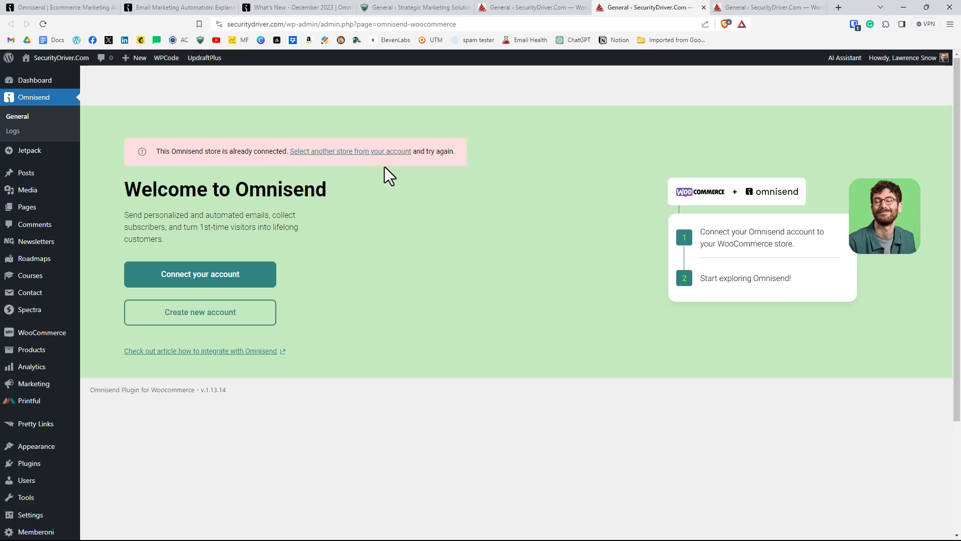
{"action": "mouse_move", "coordinate": [383, 162]}
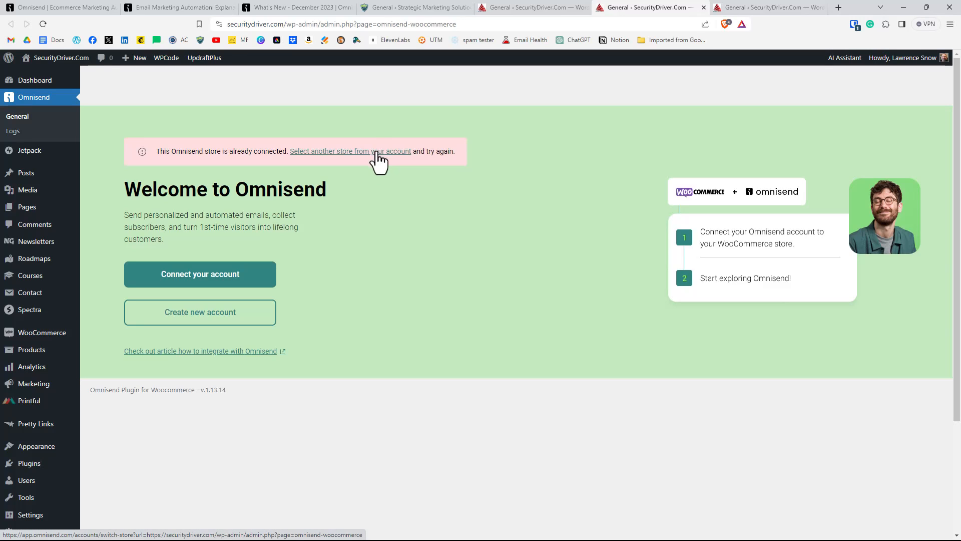
{"action": "left_click", "coordinate": [350, 151]}
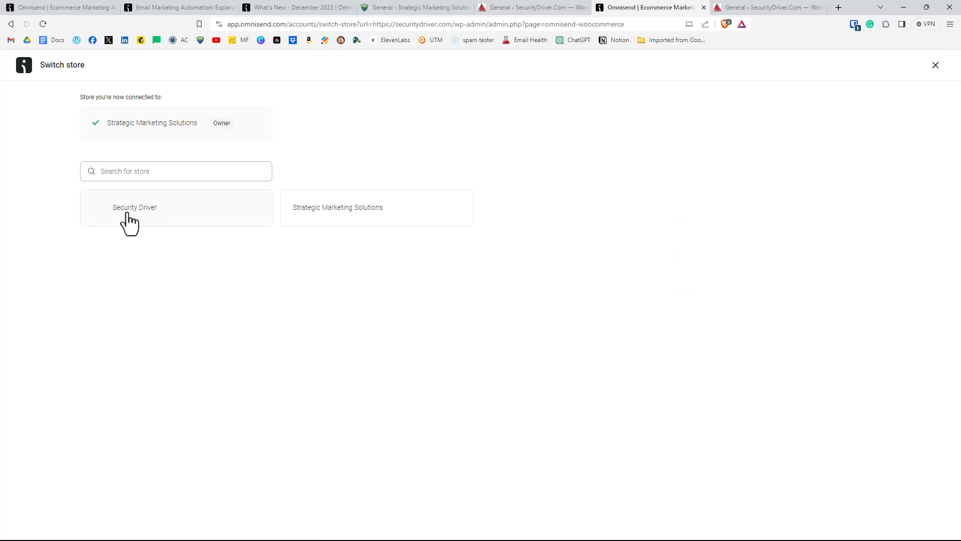
Step: Choose Security Driver and approve the Omnisend App's WooCommerce access request
{"action": "left_click", "coordinate": [135, 208]}
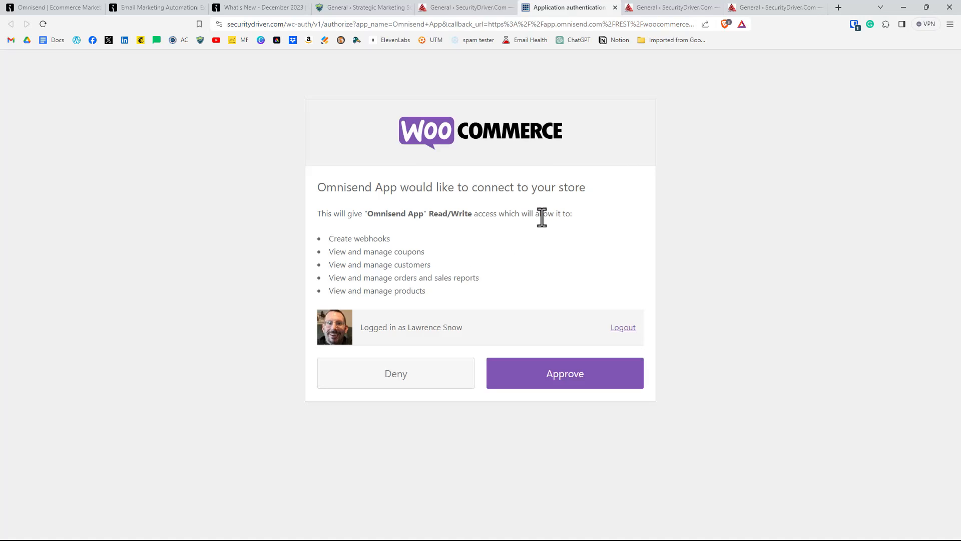
{"action": "mouse_move", "coordinate": [441, 161]}
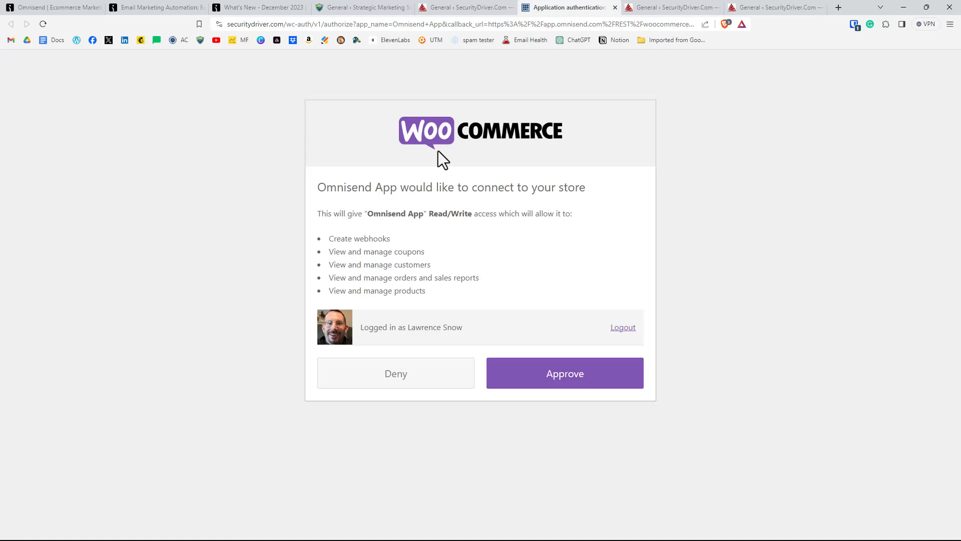
{"action": "left_click", "coordinate": [565, 373]}
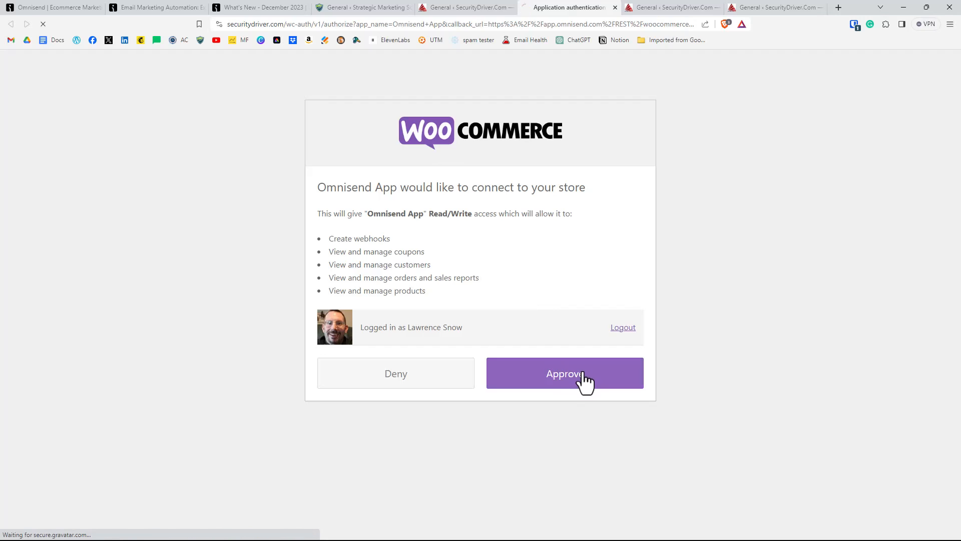
{"action": "left_click", "coordinate": [565, 372]}
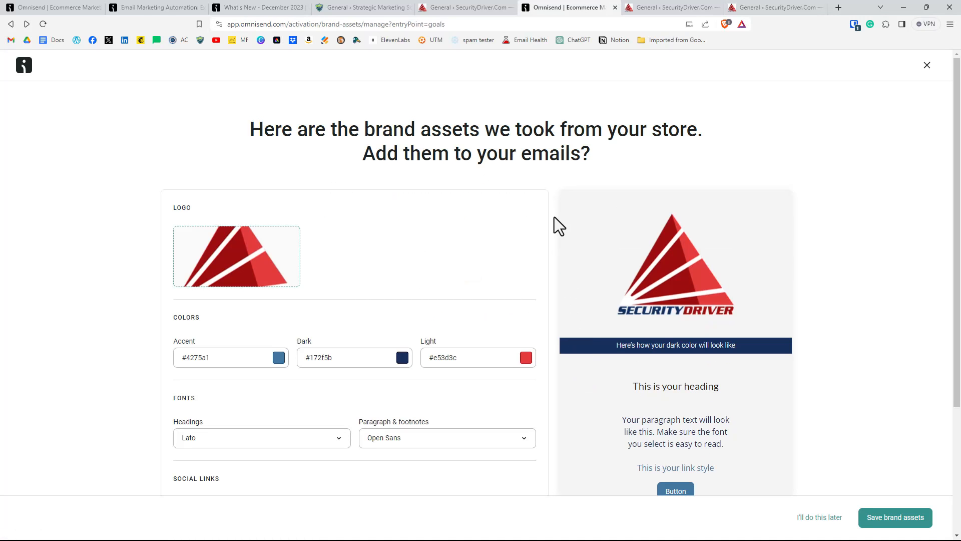
{"action": "mouse_move", "coordinate": [435, 234]}
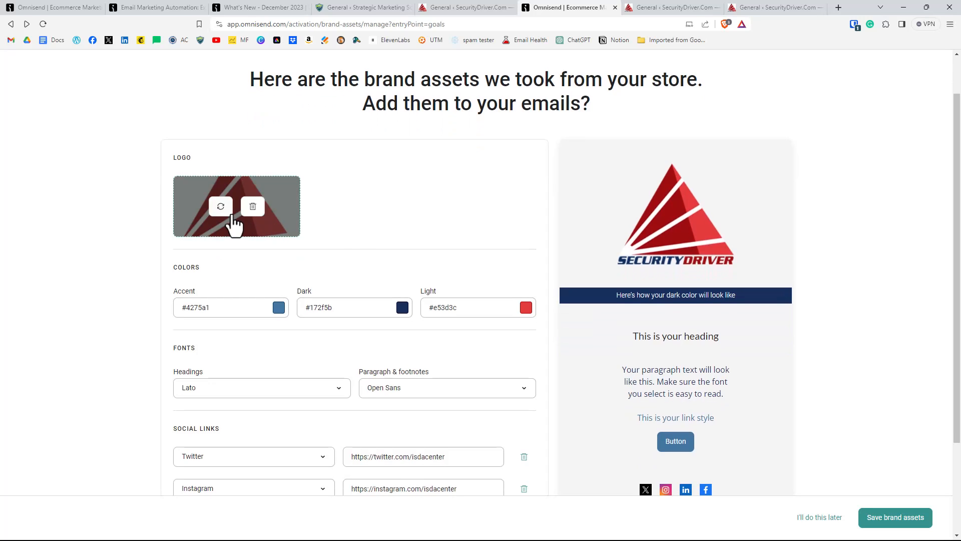
Step: Review the imported logo, colours, fonts and social links, then save the brand assets
{"action": "scroll", "scroll_direction": "down", "scroll_amount": 3}
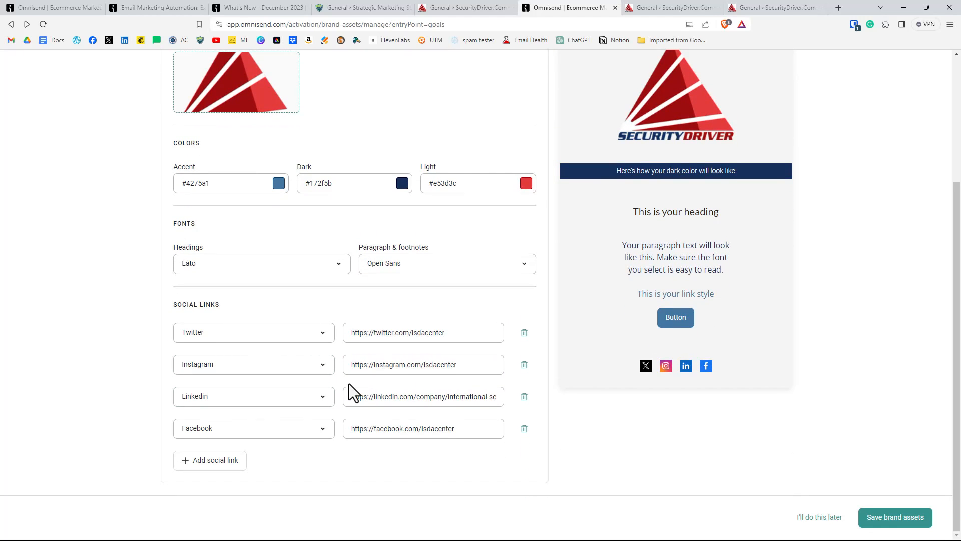
{"action": "scroll", "scroll_direction": "up", "scroll_amount": 3}
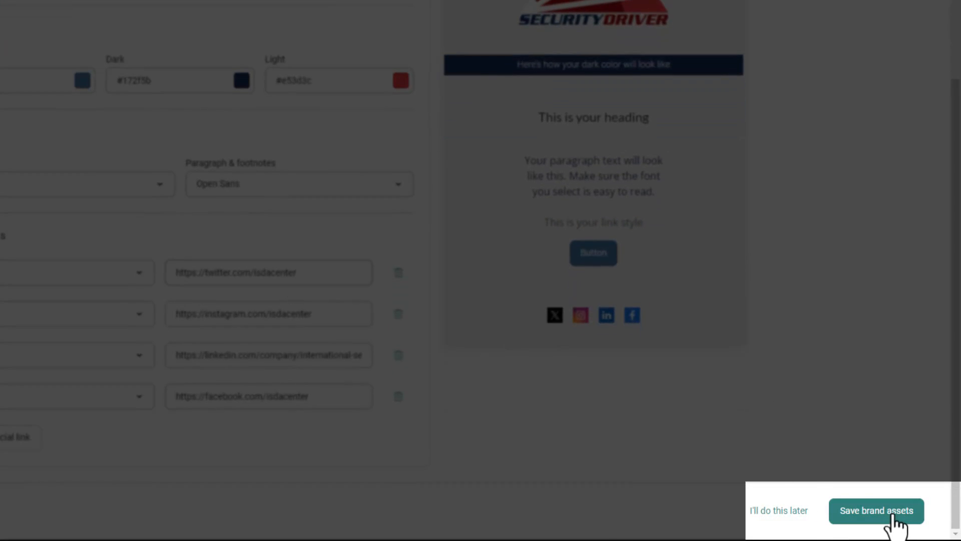
{"action": "left_click", "coordinate": [877, 511]}
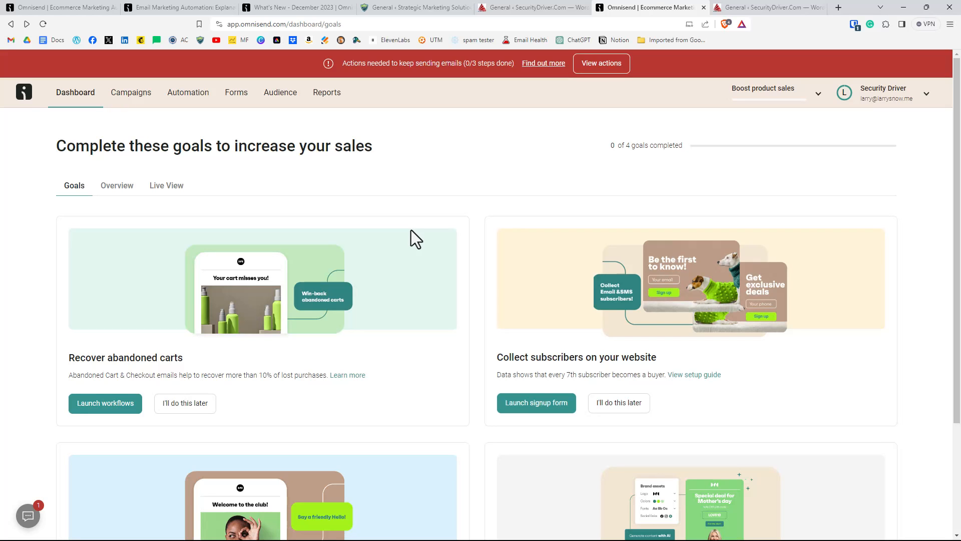
{"action": "mouse_move", "coordinate": [437, 245]}
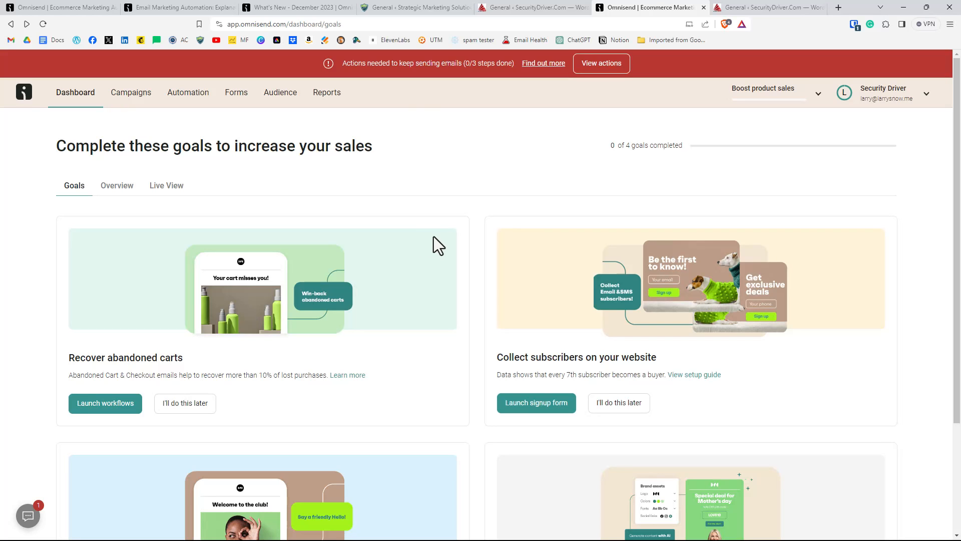
Step: Launch the signup form from 'Collect subscribers on your website' on the Dashboard goals page
{"action": "scroll", "scroll_direction": "down", "scroll_amount": 3}
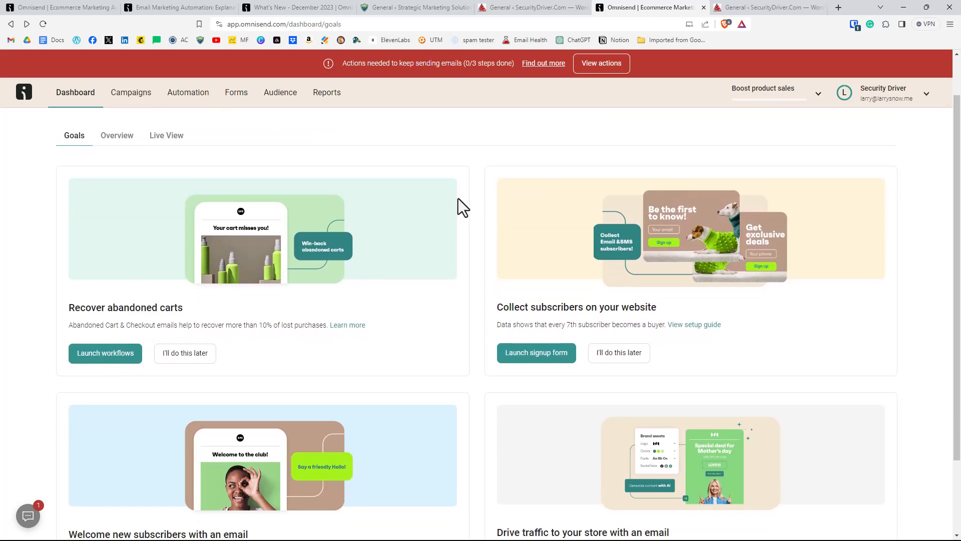
{"action": "mouse_move", "coordinate": [536, 360]}
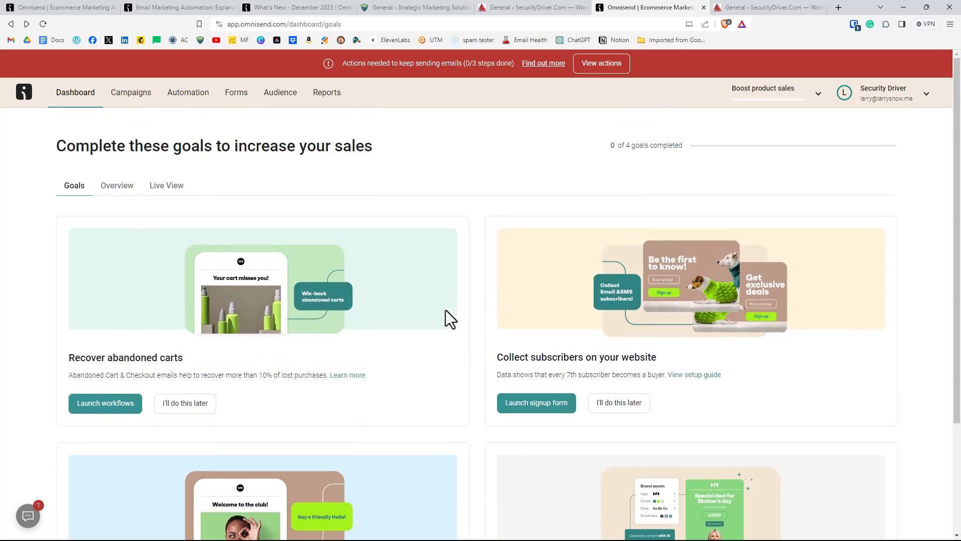
{"action": "mouse_move", "coordinate": [448, 308]}
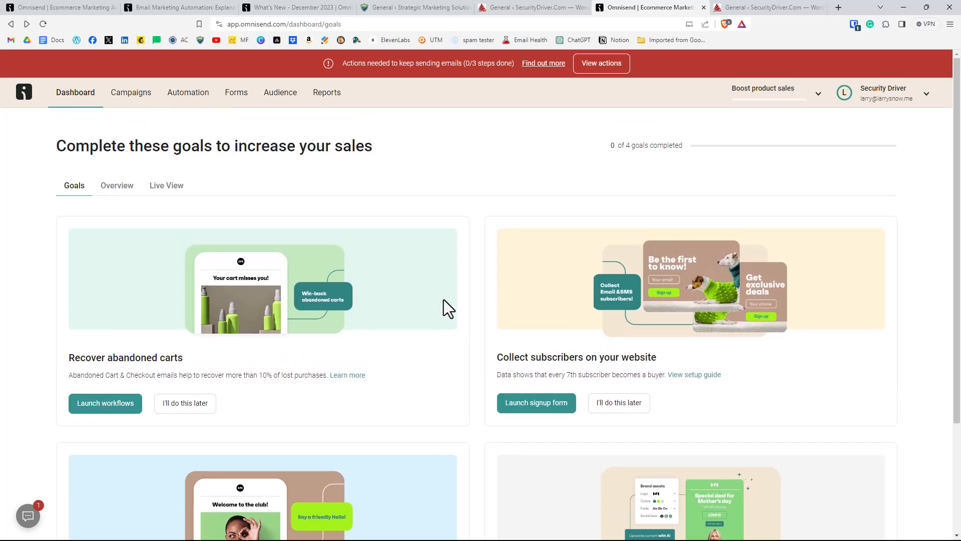
{"action": "scroll", "scroll_direction": "down", "scroll_amount": 3}
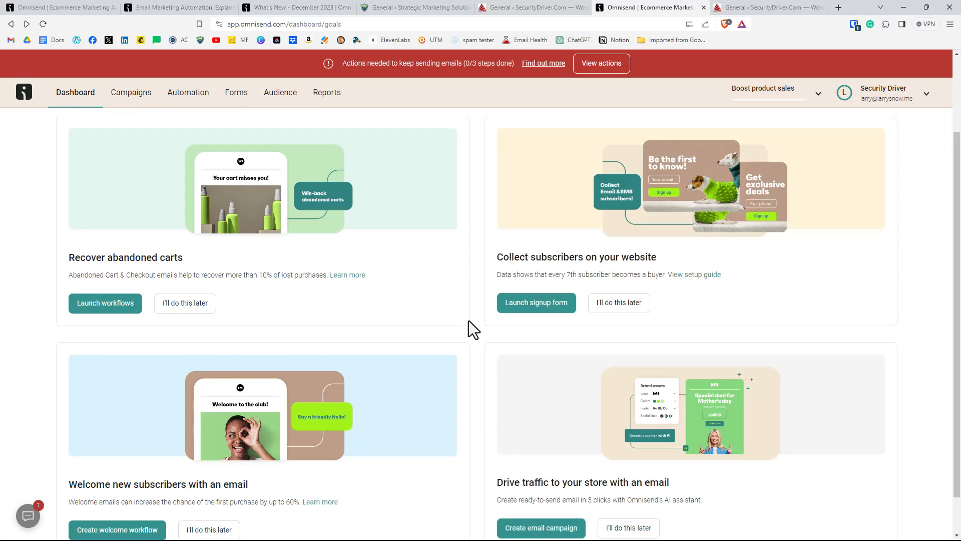
{"action": "mouse_move", "coordinate": [557, 318]}
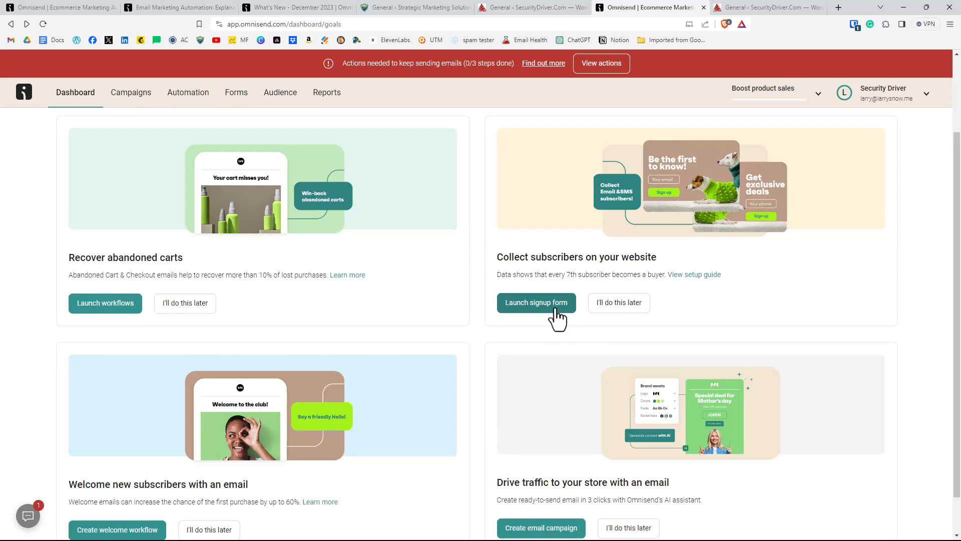
{"action": "mouse_move", "coordinate": [544, 312]}
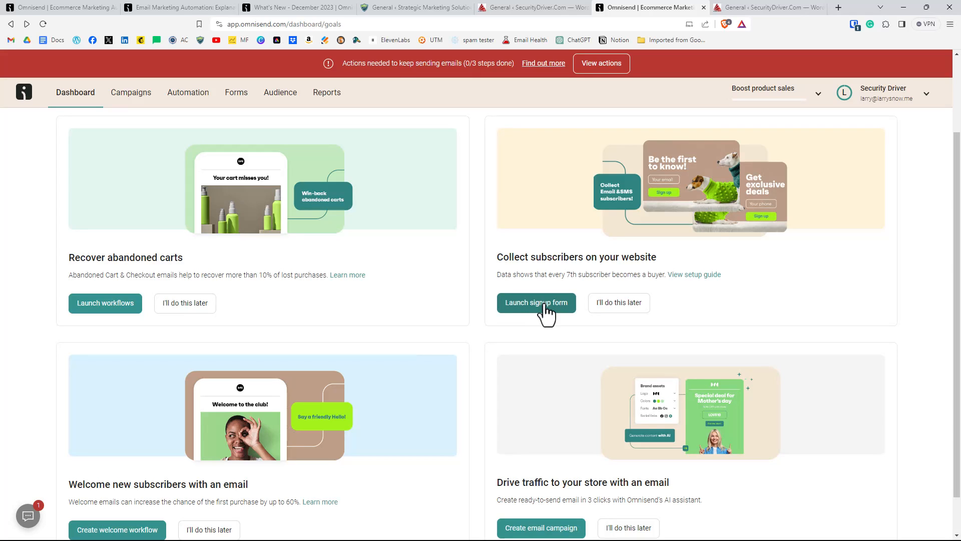
{"action": "left_click", "coordinate": [536, 302]}
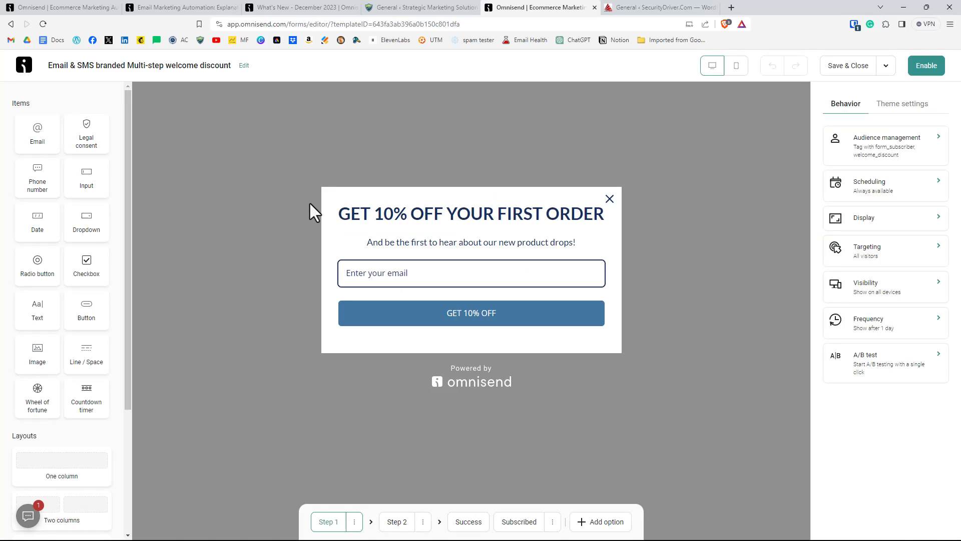
{"action": "mouse_move", "coordinate": [304, 191]}
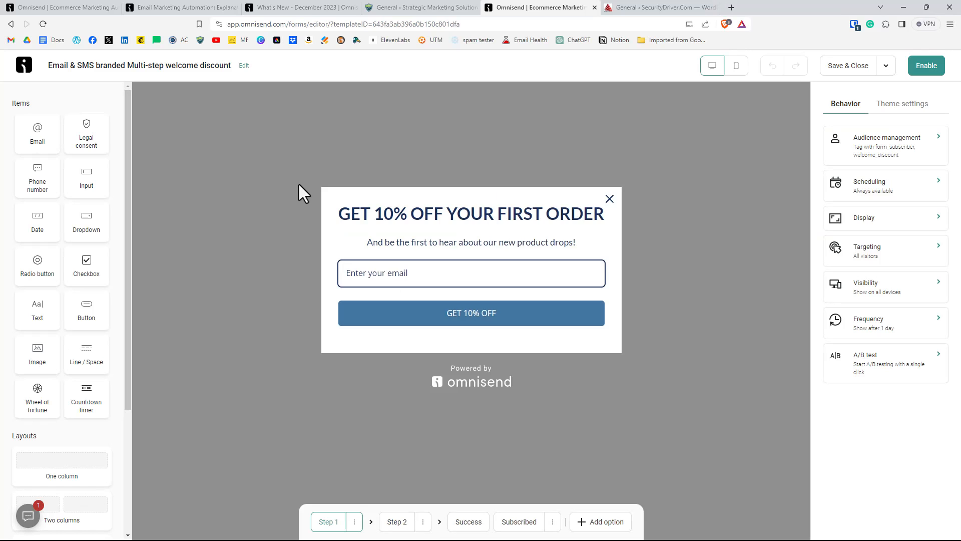
{"action": "mouse_move", "coordinate": [279, 198]}
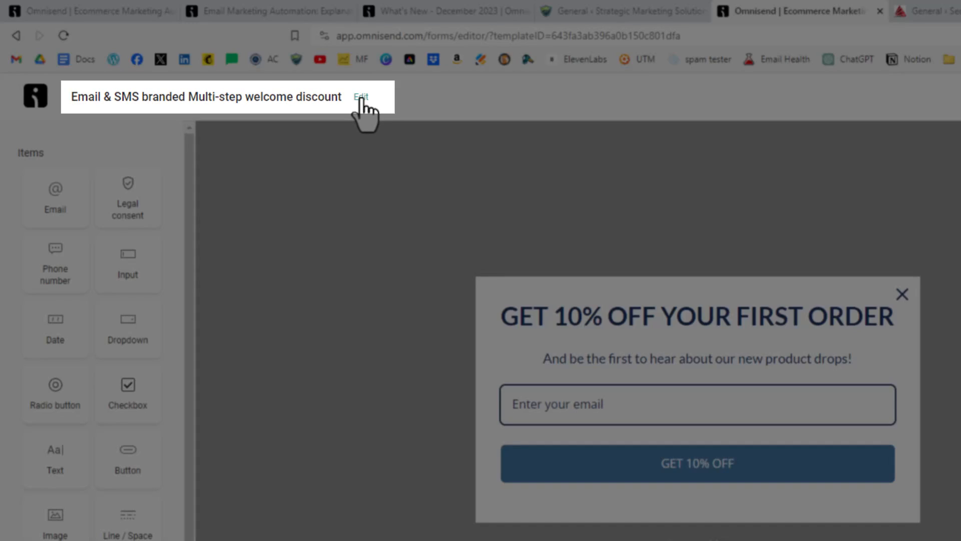
Step: Rename the form 'SecurityDriver 10% Pop Up' and browse the available form elements
{"action": "left_click", "coordinate": [361, 97]}
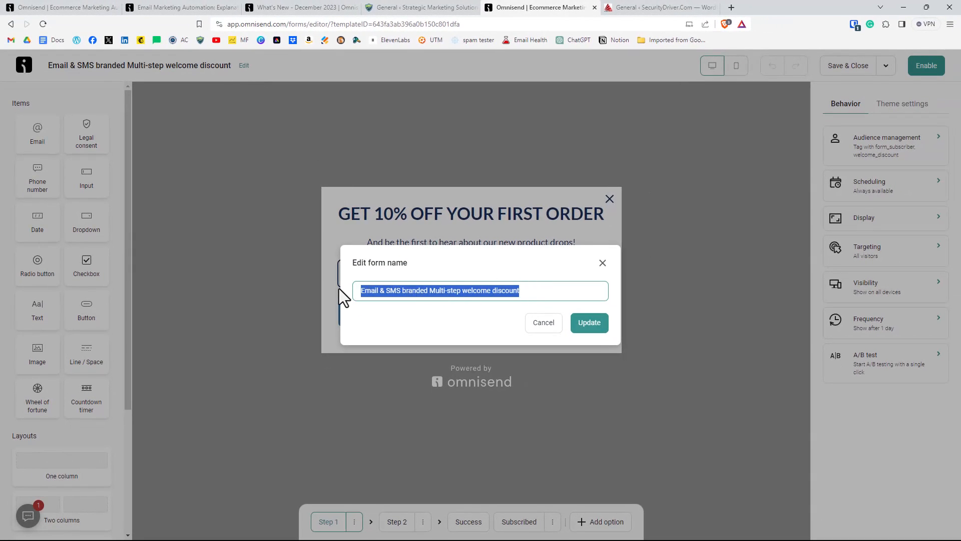
{"action": "type", "text": "SecurityDriver 10"}
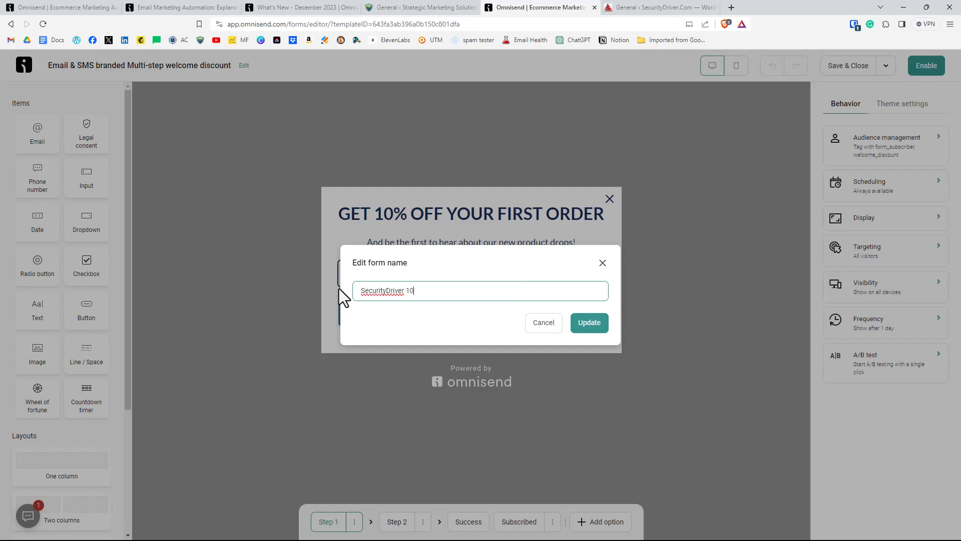
{"action": "type", "text": "% Pop Up"}
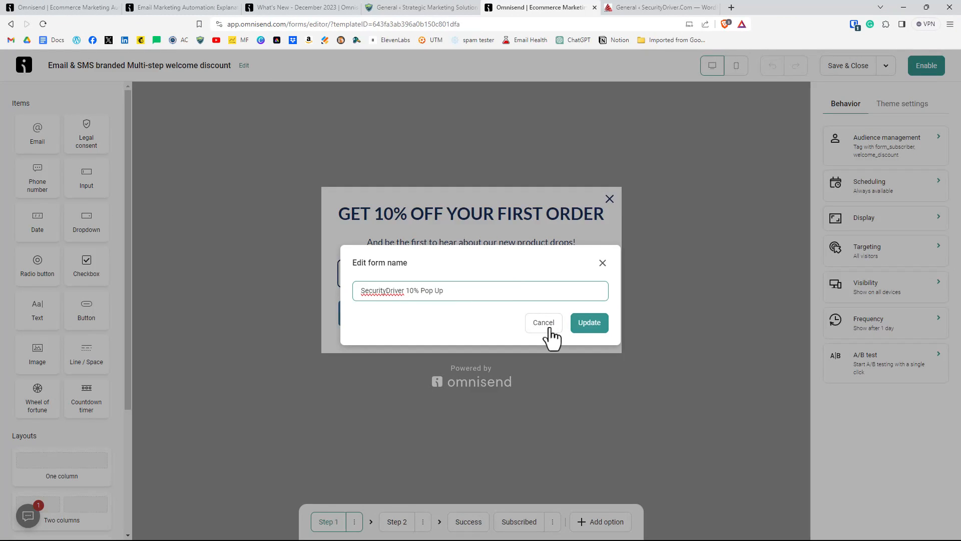
{"action": "left_click", "coordinate": [589, 322]}
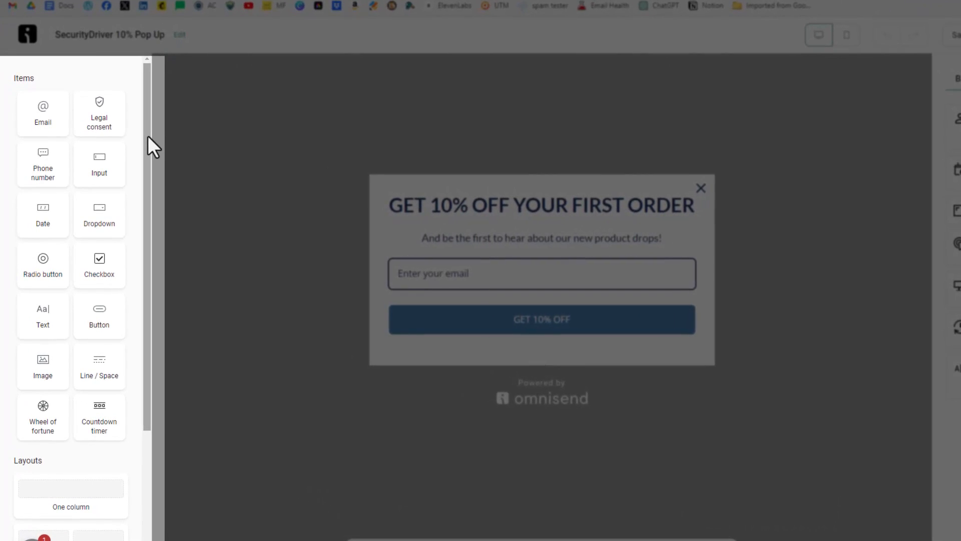
{"action": "mouse_move", "coordinate": [140, 150]}
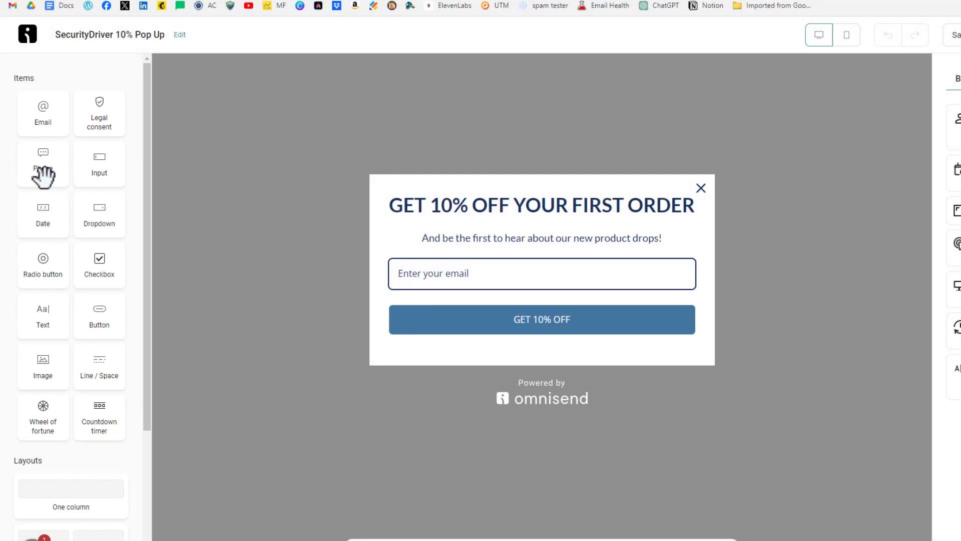
{"action": "mouse_move", "coordinate": [47, 229]}
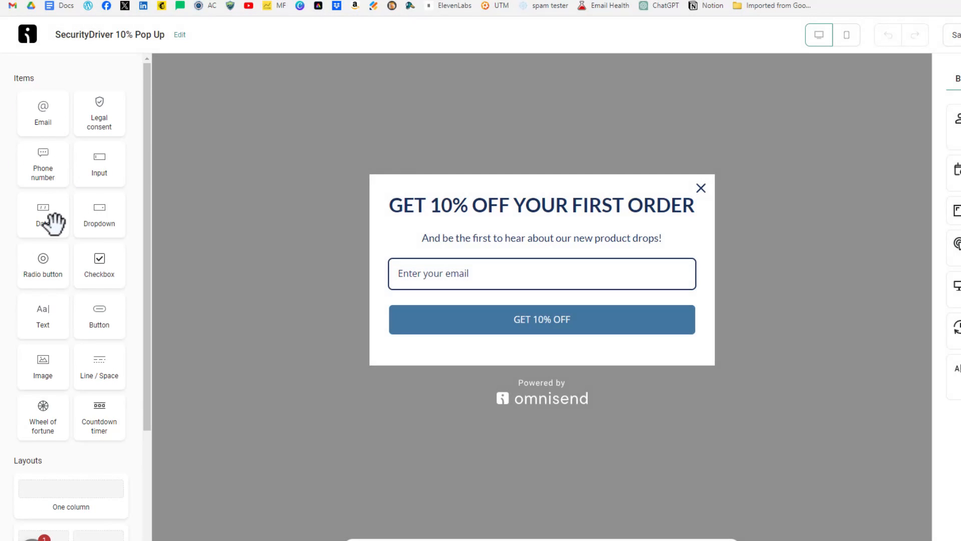
{"action": "mouse_move", "coordinate": [103, 274]}
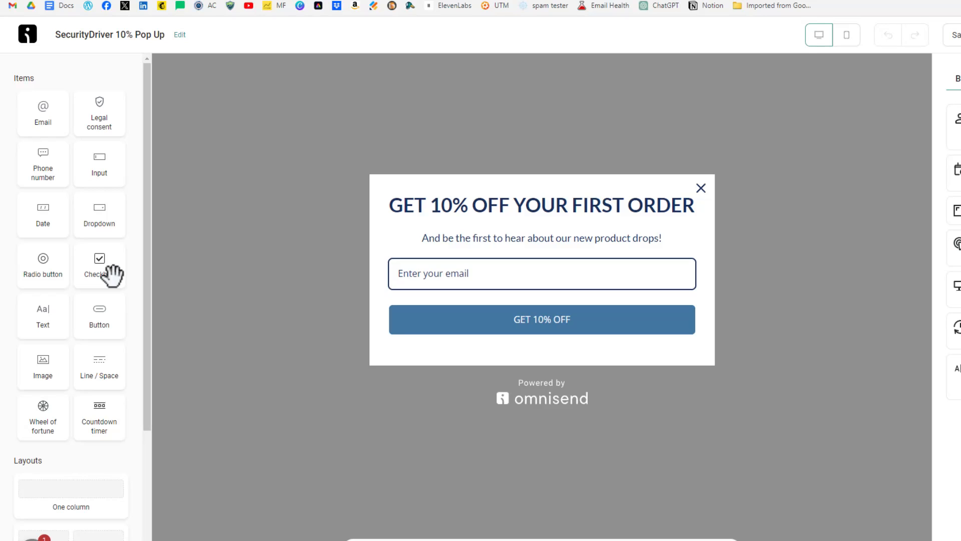
{"action": "mouse_move", "coordinate": [160, 285]}
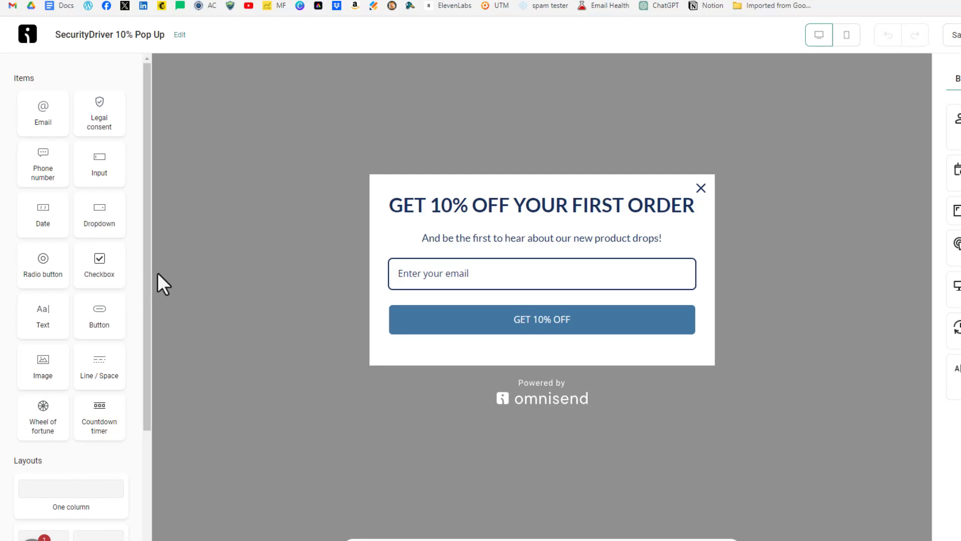
{"action": "scroll", "scroll_direction": "down", "scroll_amount": 3}
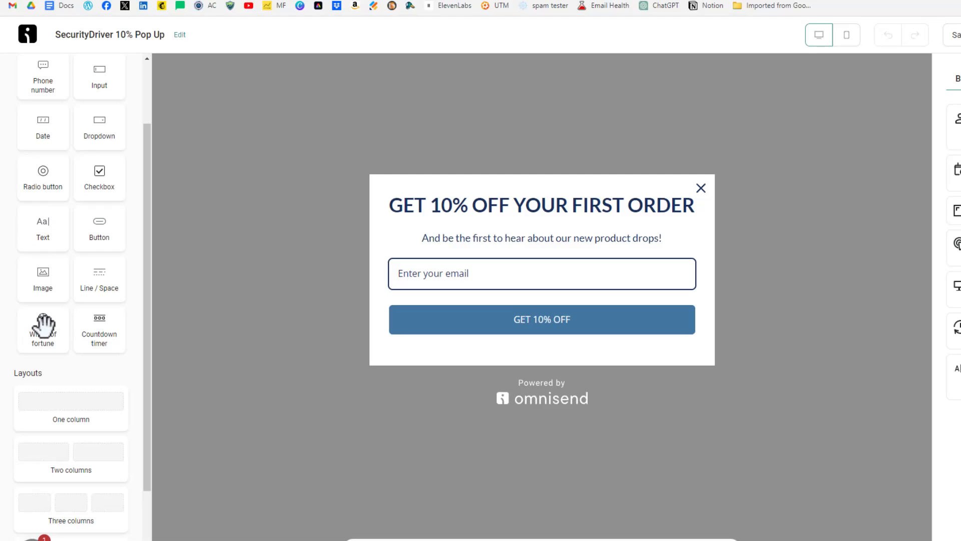
{"action": "mouse_move", "coordinate": [118, 322]}
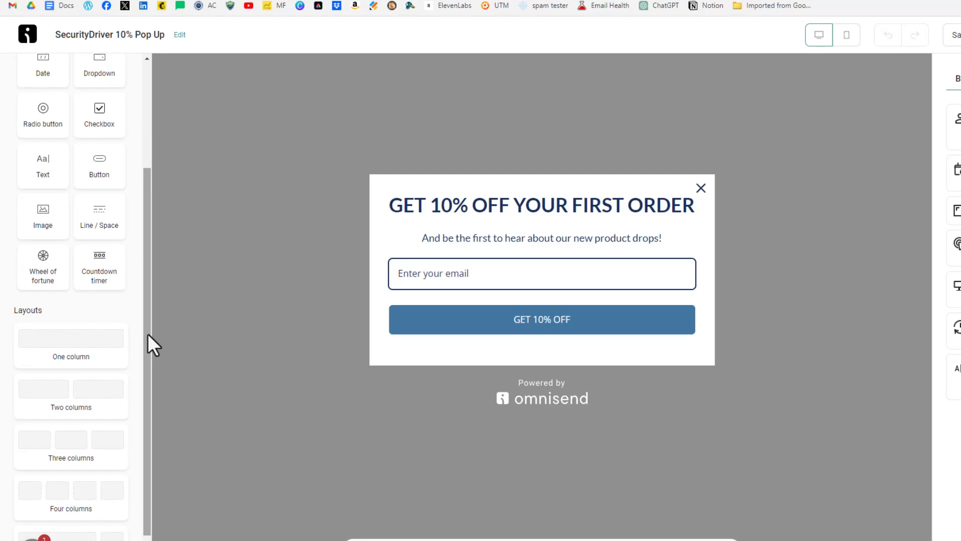
{"action": "scroll", "scroll_direction": "down", "scroll_amount": 3}
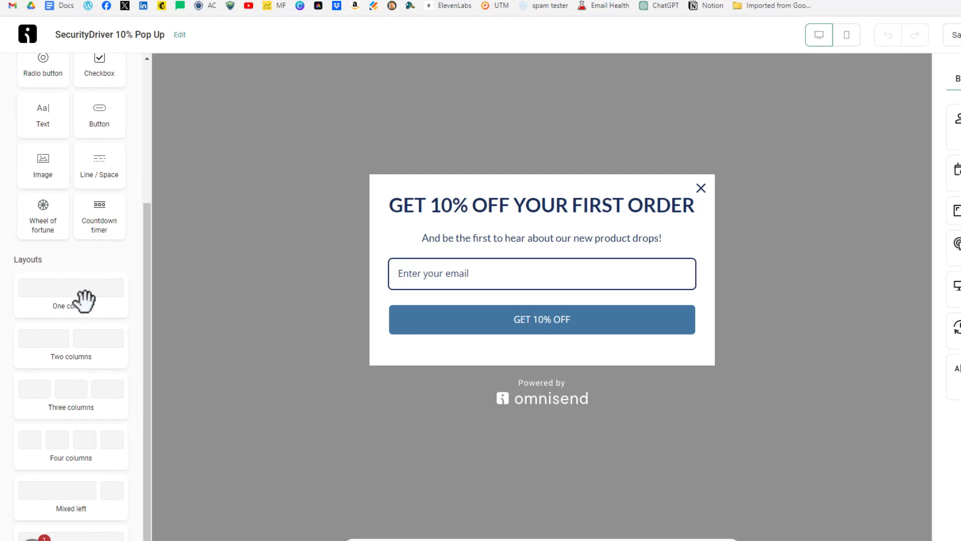
{"action": "mouse_move", "coordinate": [107, 478]}
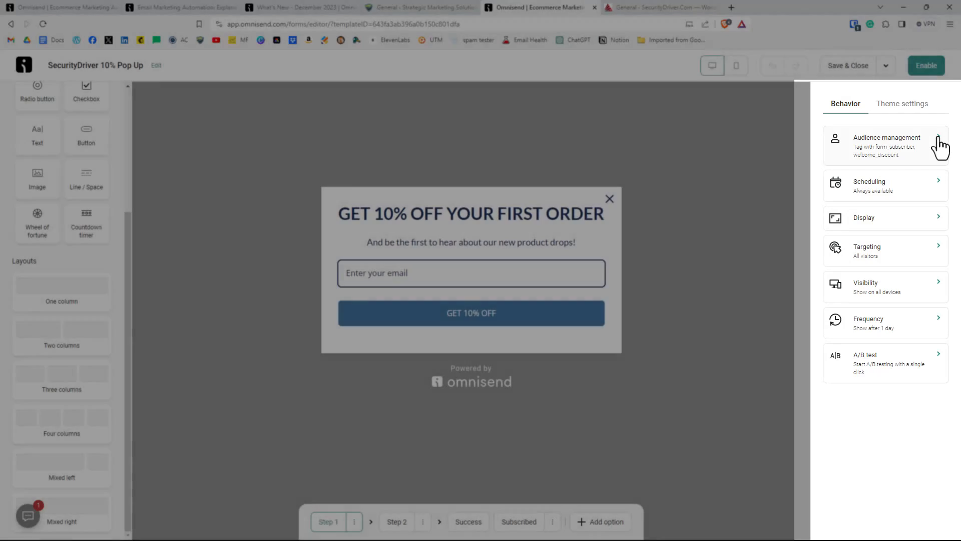
Step: Check the form_subscriber and welcome_discount tags, then open Scheduling showing 'Always show the form'
{"action": "left_click", "coordinate": [886, 145]}
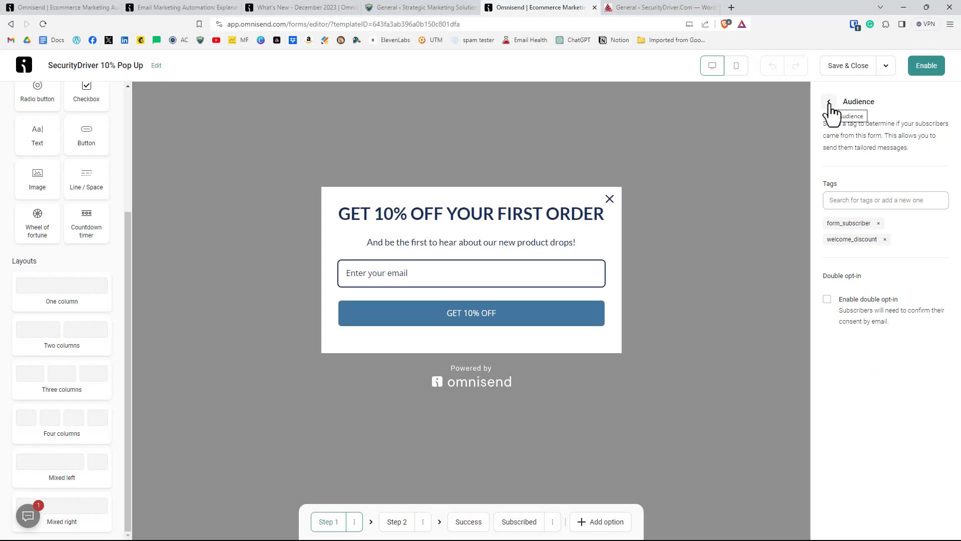
{"action": "mouse_move", "coordinate": [844, 245]}
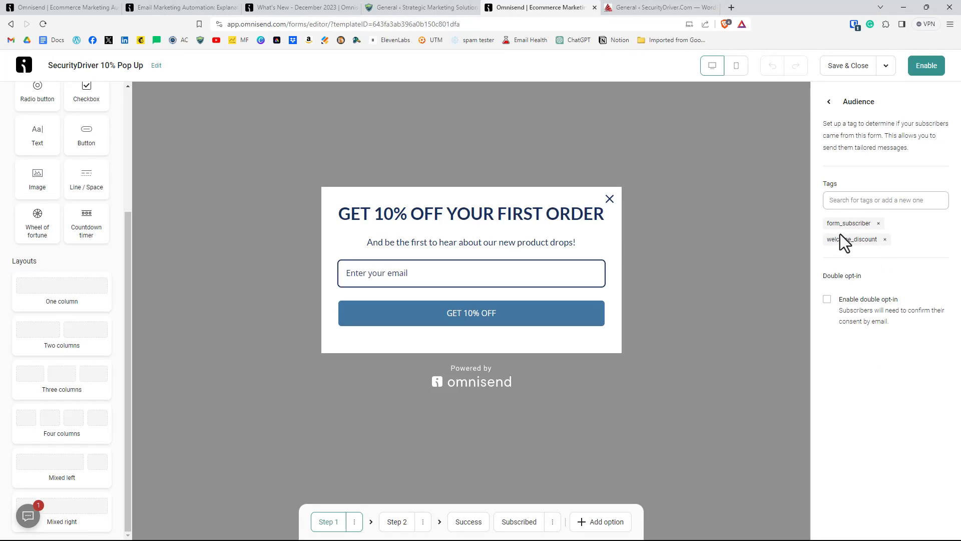
{"action": "mouse_move", "coordinate": [854, 264]}
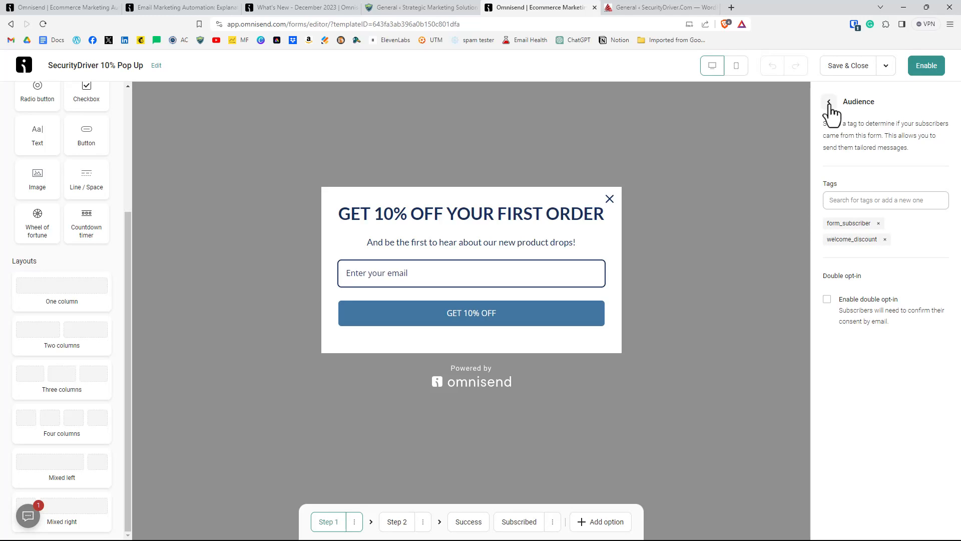
{"action": "left_click", "coordinate": [829, 102]}
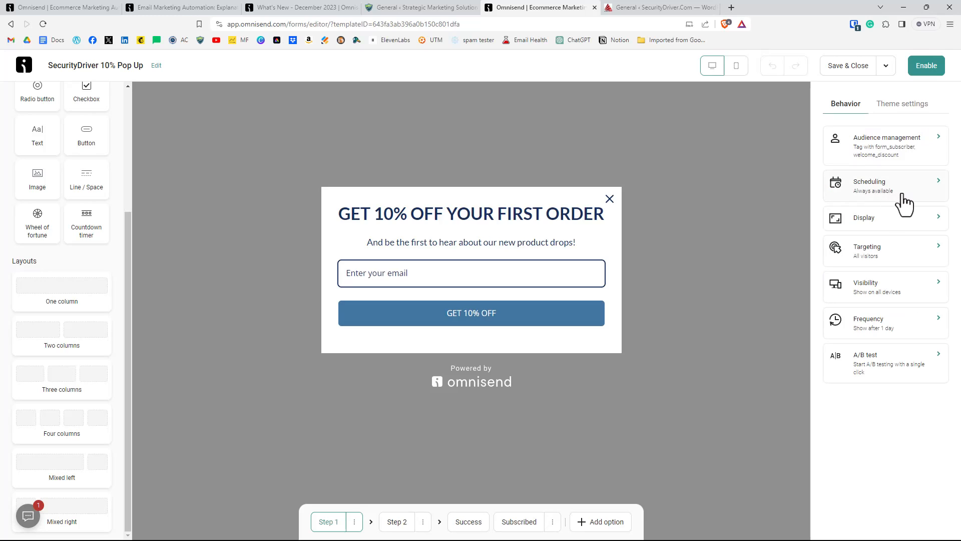
{"action": "left_click", "coordinate": [885, 185]}
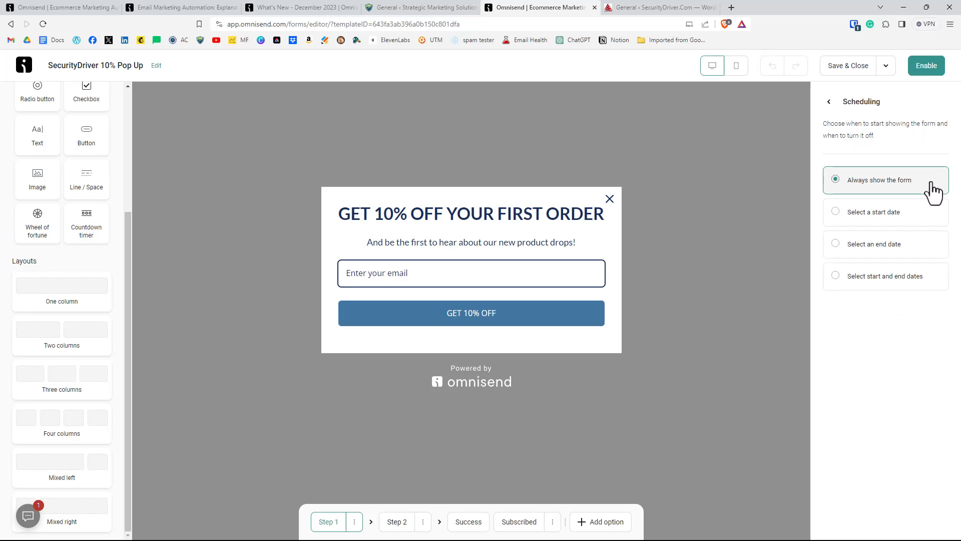
{"action": "mouse_move", "coordinate": [921, 227]}
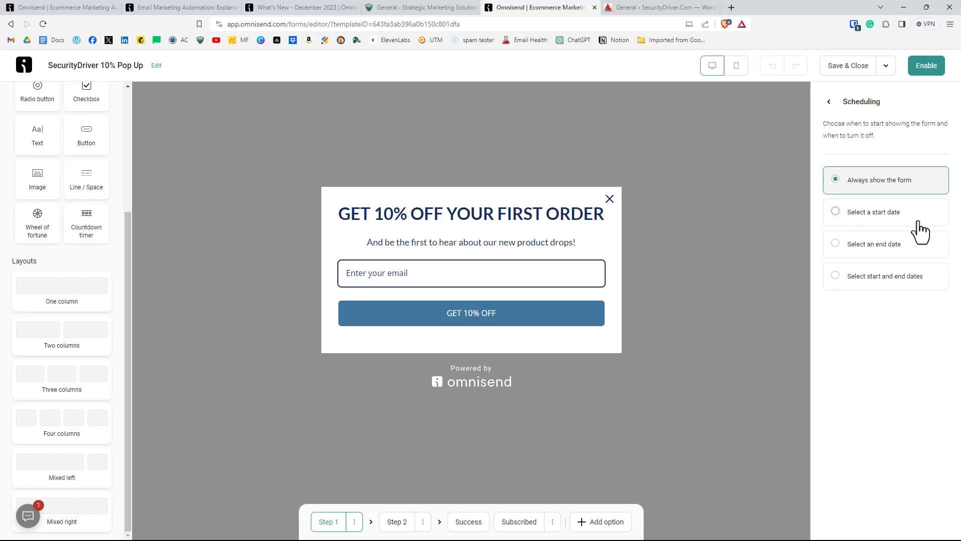
{"action": "mouse_move", "coordinate": [900, 290]}
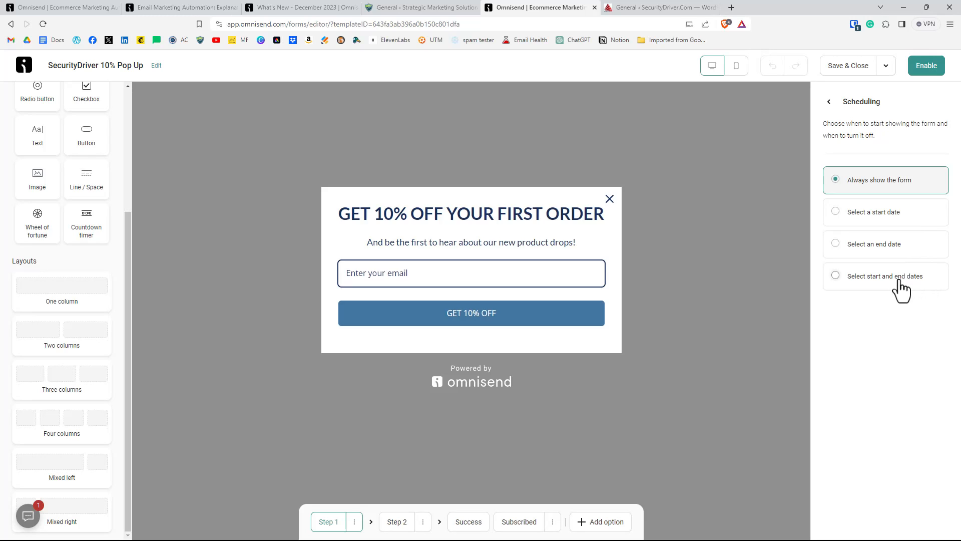
{"action": "mouse_move", "coordinate": [870, 211]}
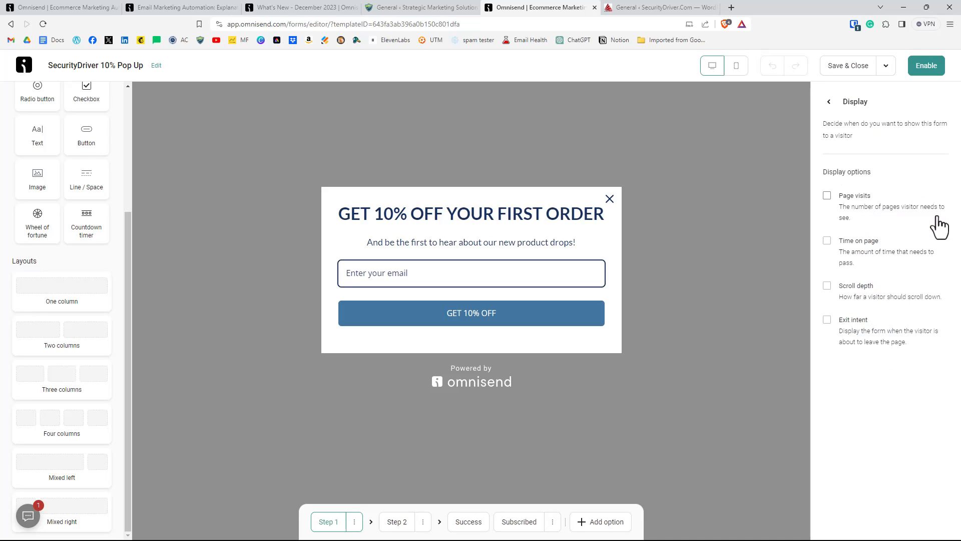
{"action": "mouse_move", "coordinate": [917, 253]}
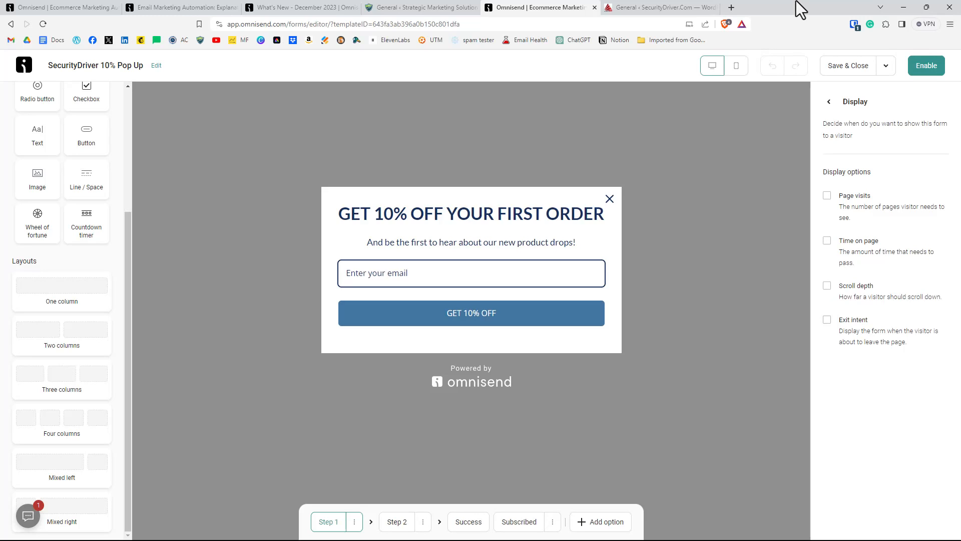
{"action": "mouse_move", "coordinate": [731, 9]}
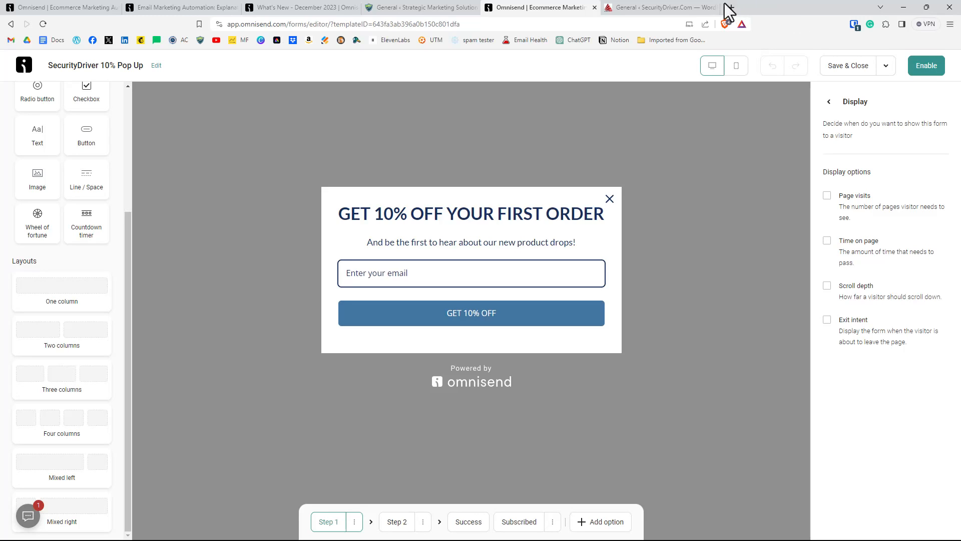
{"action": "mouse_move", "coordinate": [890, 215]}
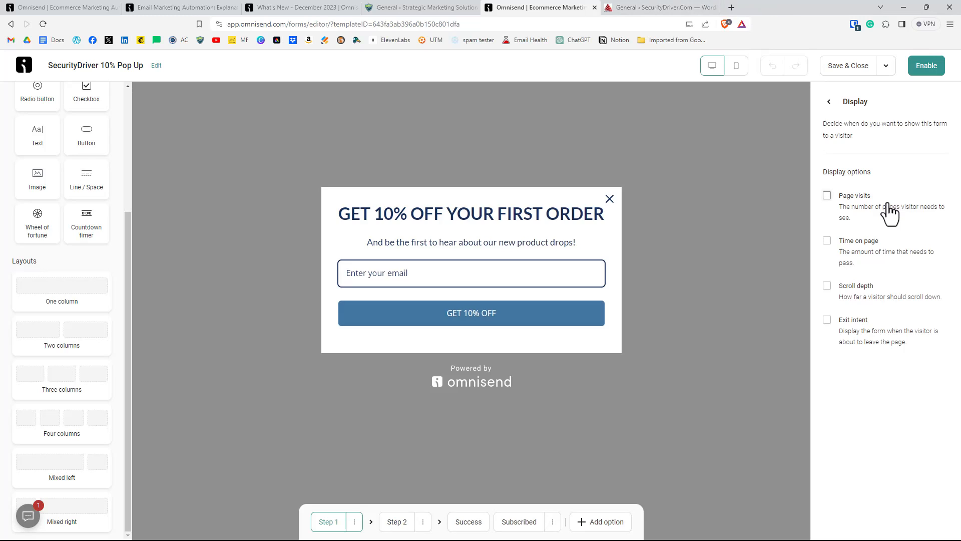
{"action": "left_click", "coordinate": [830, 102]}
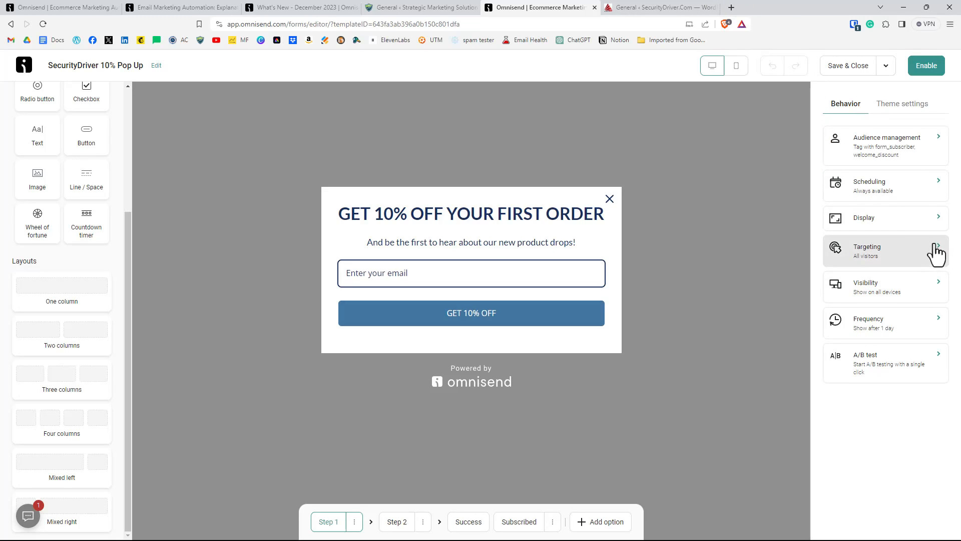
{"action": "left_click", "coordinate": [886, 251]}
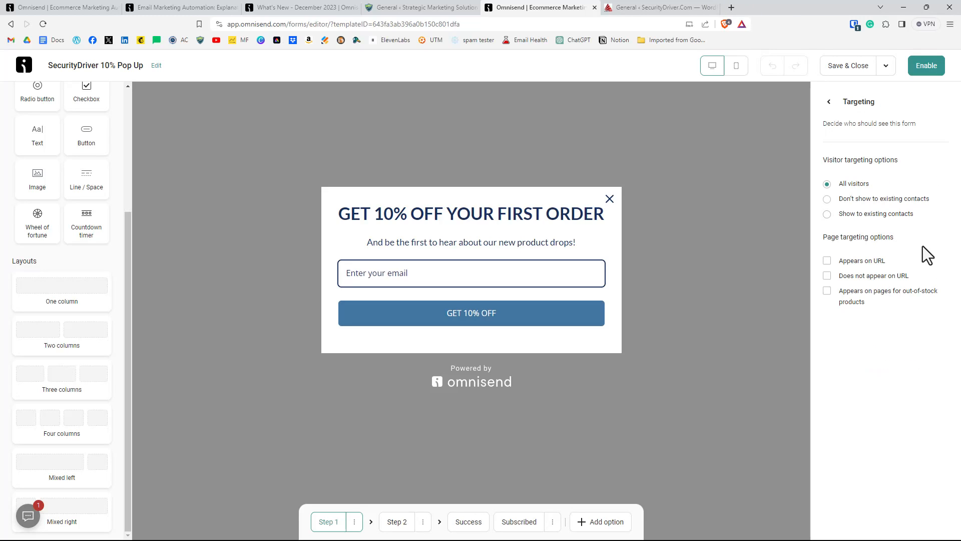
{"action": "mouse_move", "coordinate": [913, 242]}
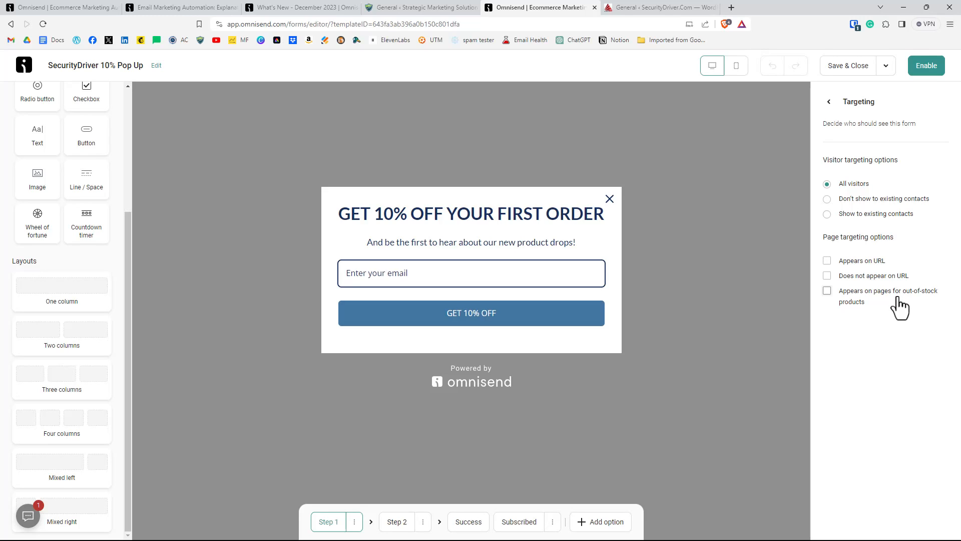
{"action": "mouse_move", "coordinate": [903, 321]}
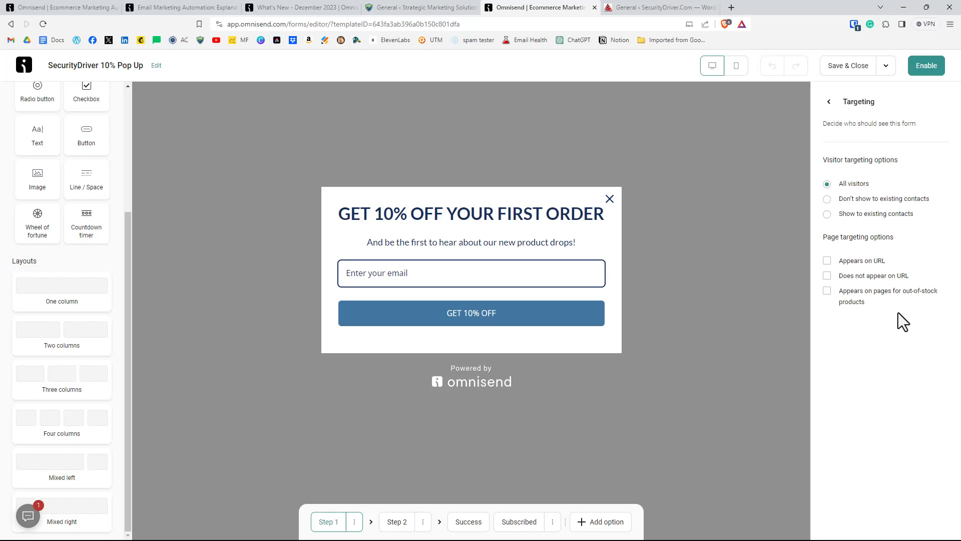
{"action": "left_click", "coordinate": [831, 102]}
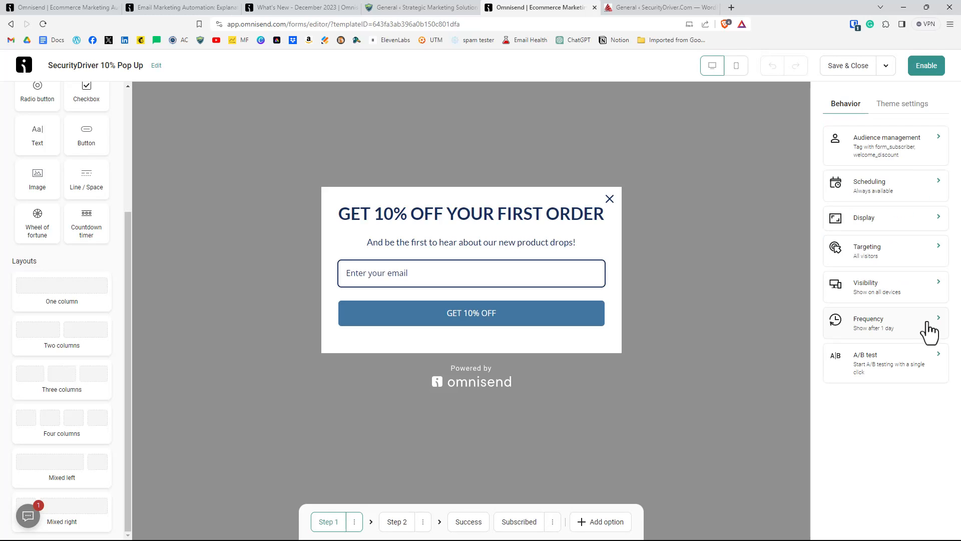
{"action": "left_click", "coordinate": [885, 323]}
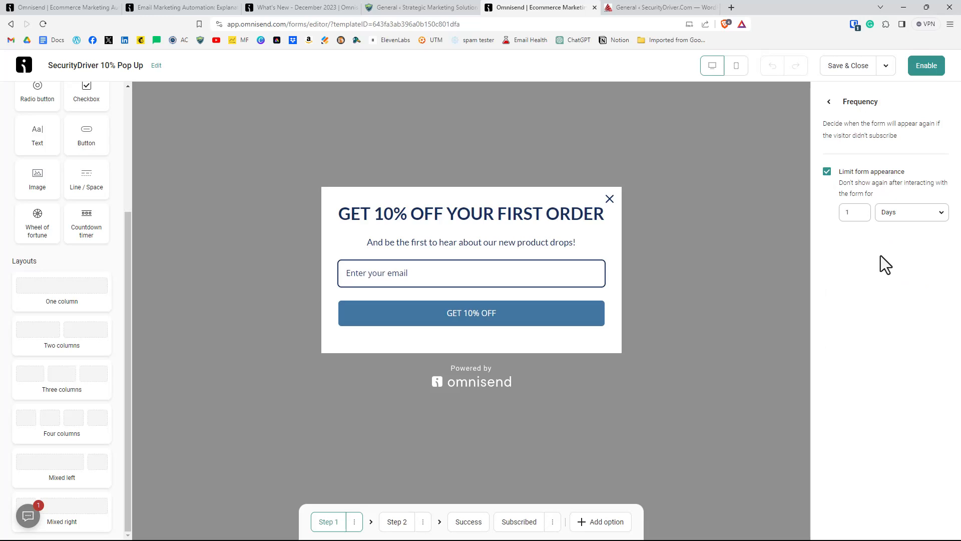
{"action": "mouse_move", "coordinate": [888, 280]}
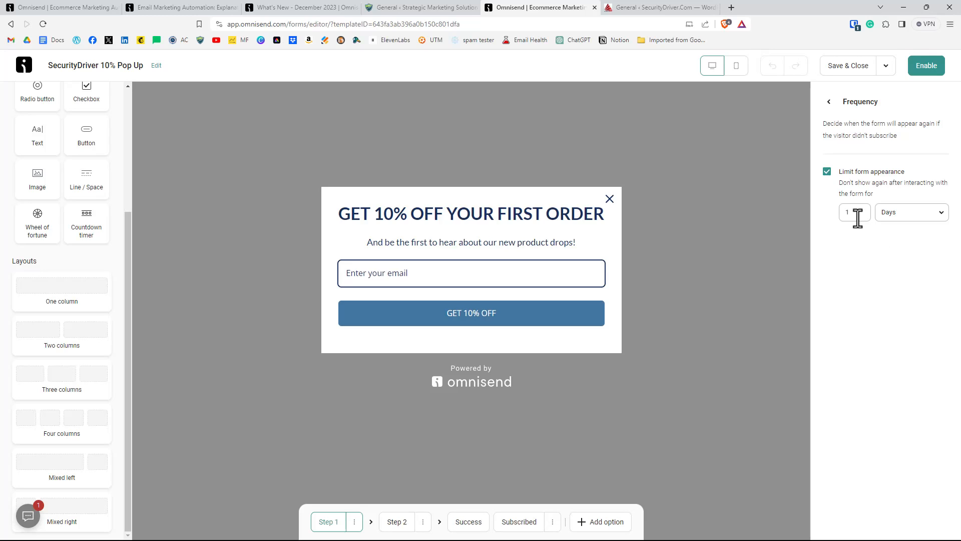
{"action": "left_click", "coordinate": [912, 212]}
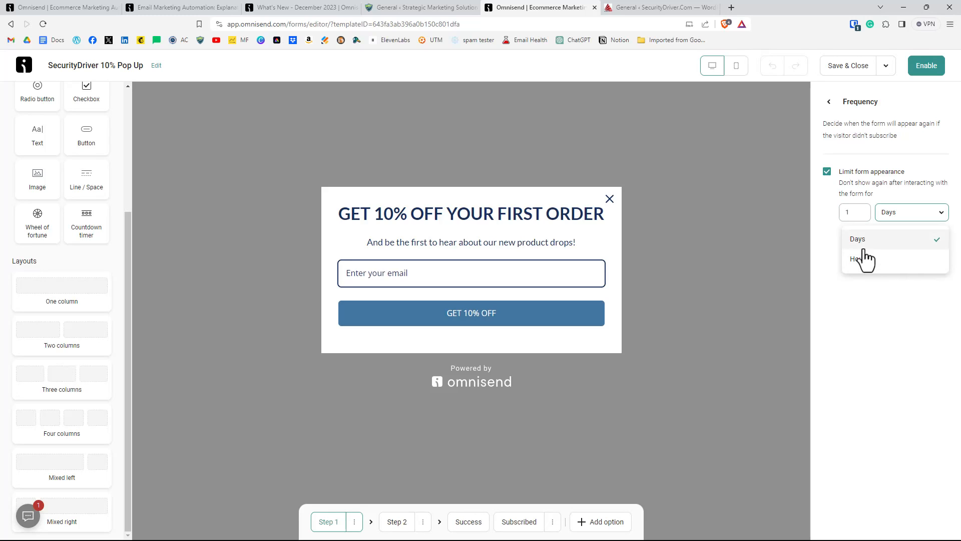
{"action": "left_click", "coordinate": [829, 101]}
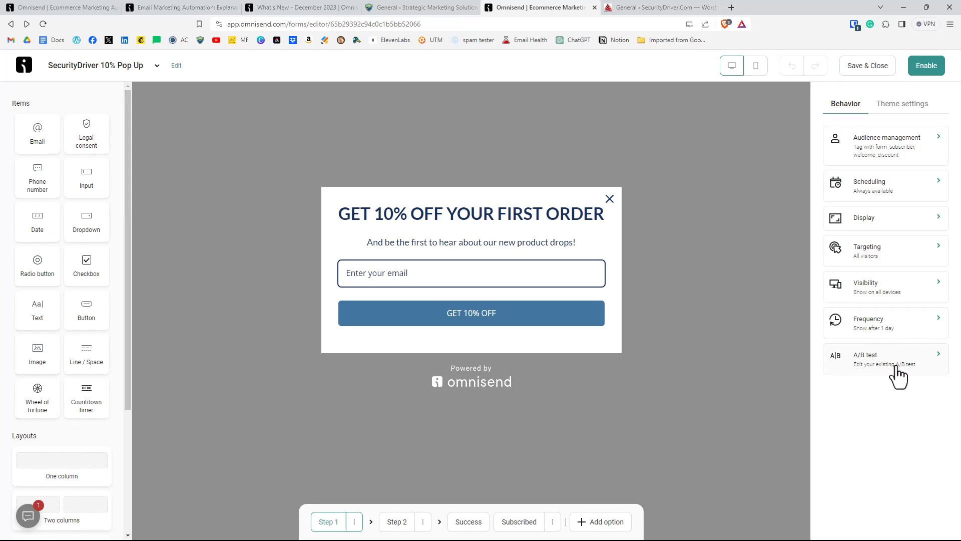
{"action": "left_click", "coordinate": [902, 104]}
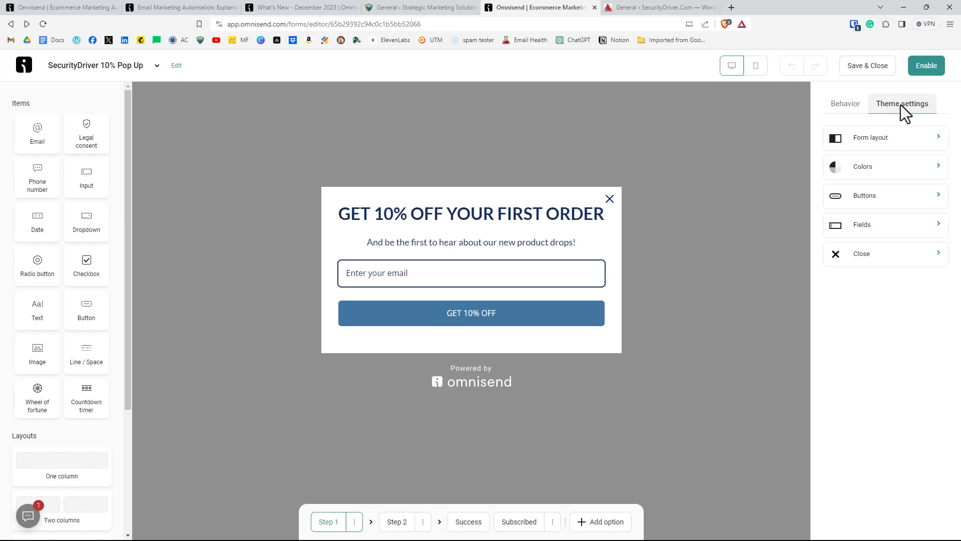
{"action": "left_click", "coordinate": [870, 137]}
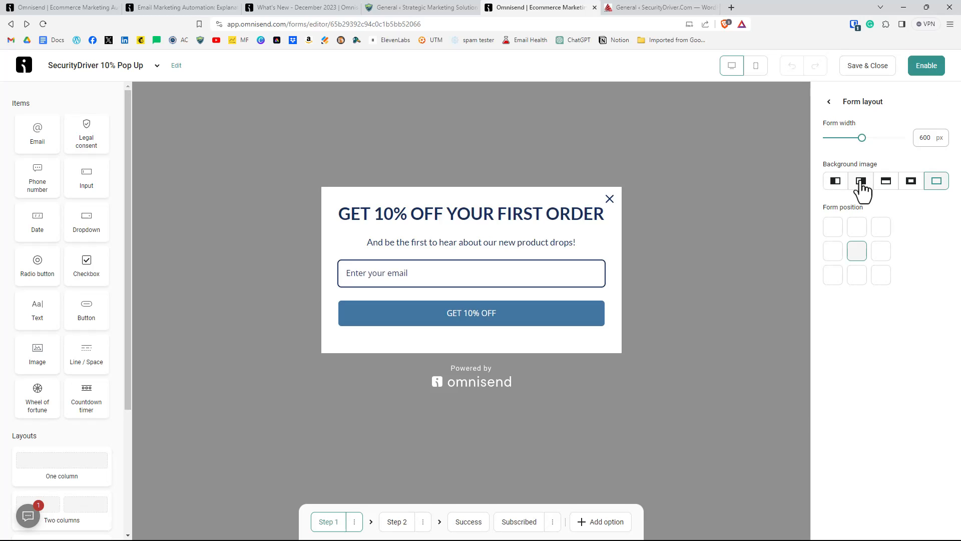
{"action": "mouse_move", "coordinate": [870, 194]}
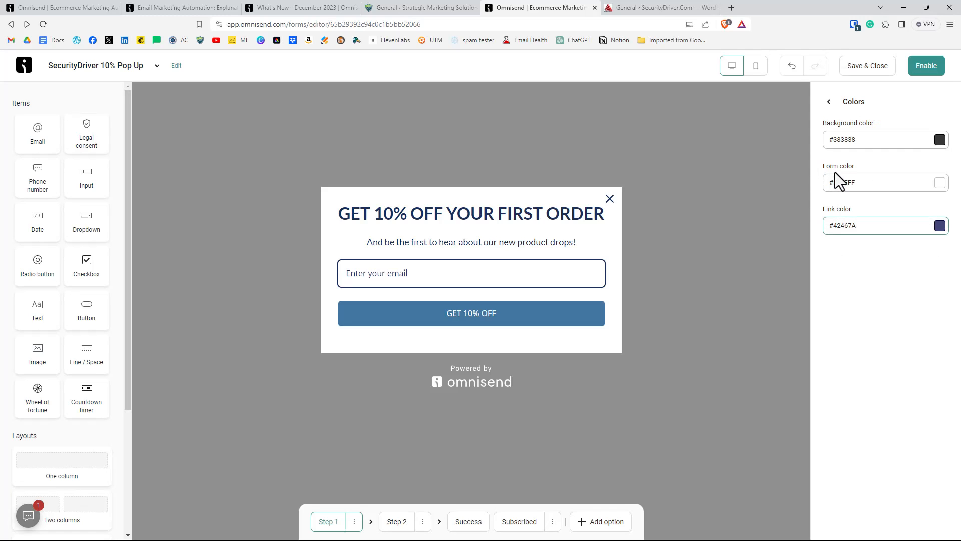
{"action": "left_click", "coordinate": [830, 101]}
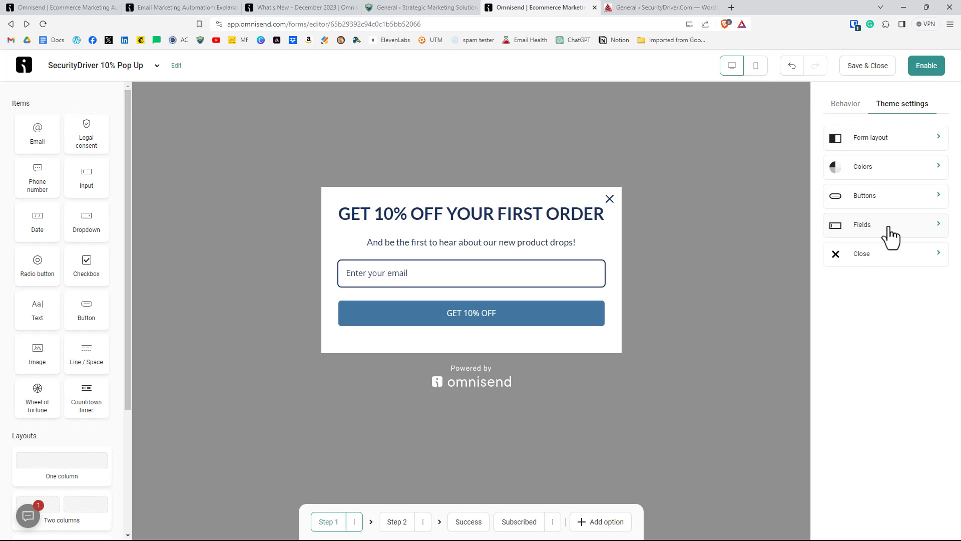
{"action": "left_click", "coordinate": [886, 225]}
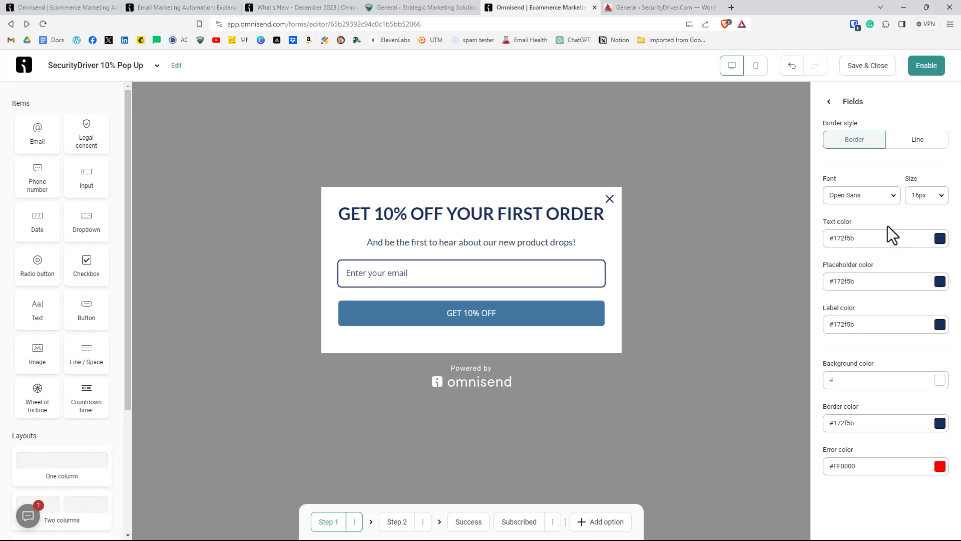
{"action": "mouse_move", "coordinate": [878, 327]}
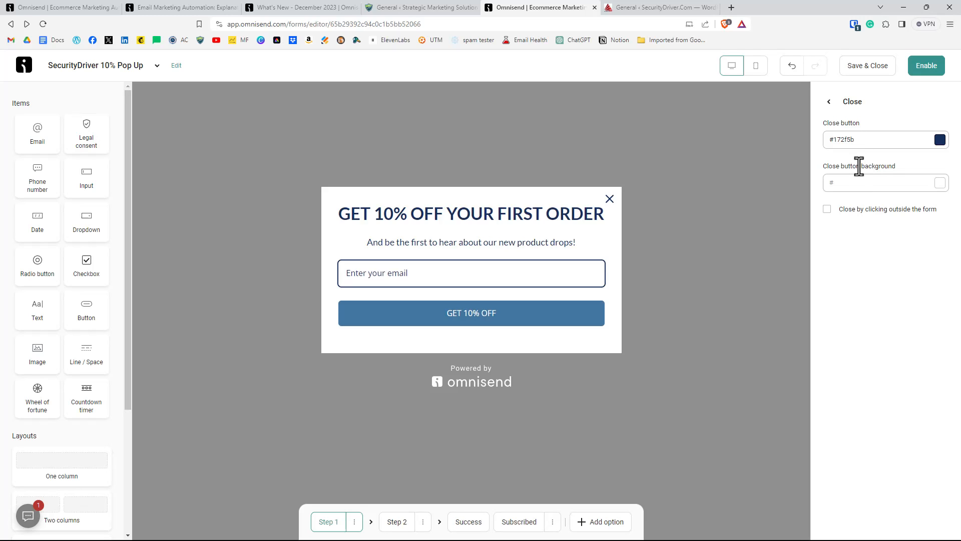
{"action": "mouse_move", "coordinate": [896, 223]}
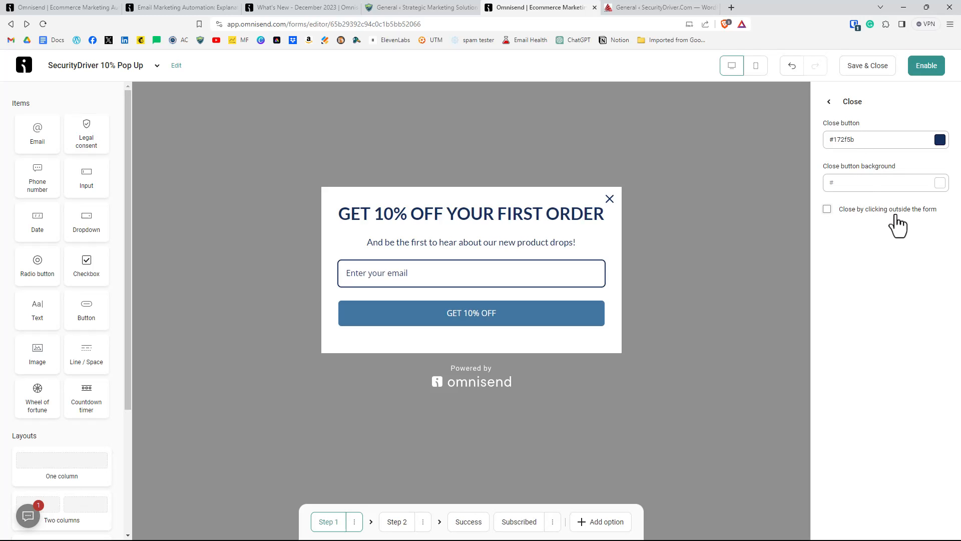
{"action": "left_click", "coordinate": [829, 102]}
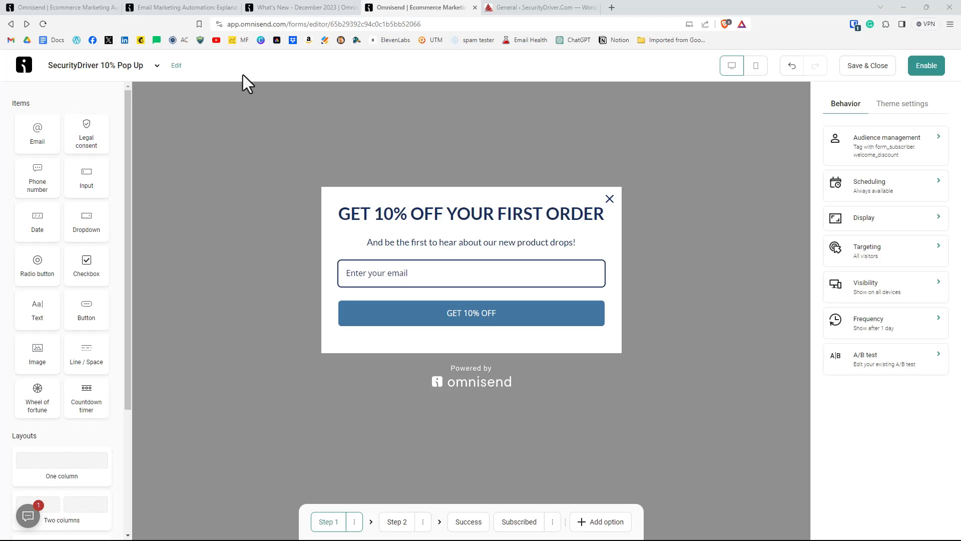
{"action": "mouse_move", "coordinate": [182, 123]}
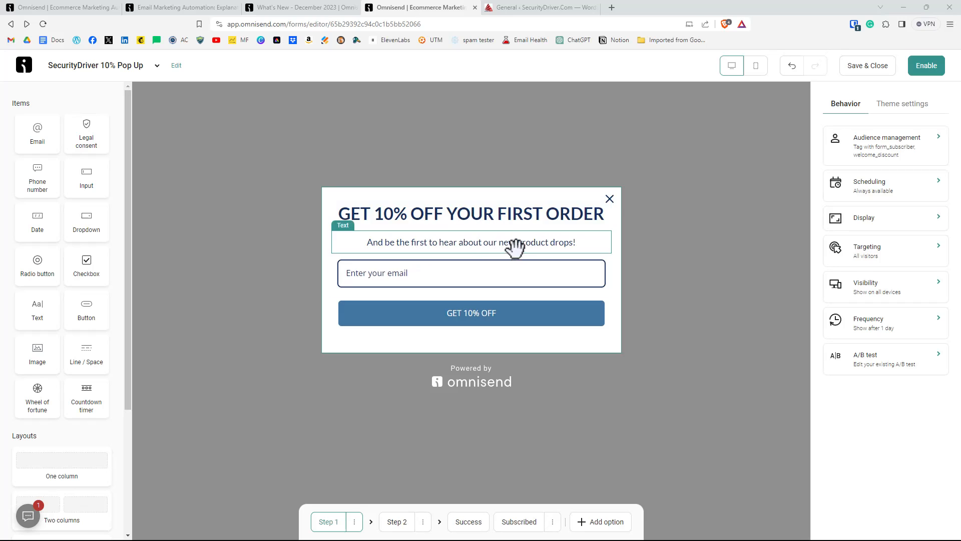
{"action": "left_click", "coordinate": [471, 273]}
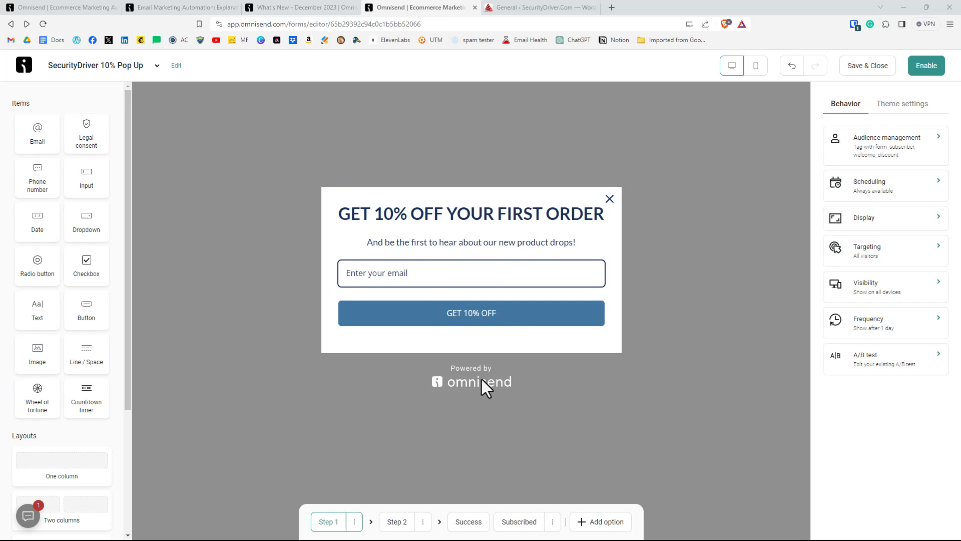
{"action": "mouse_move", "coordinate": [576, 387]}
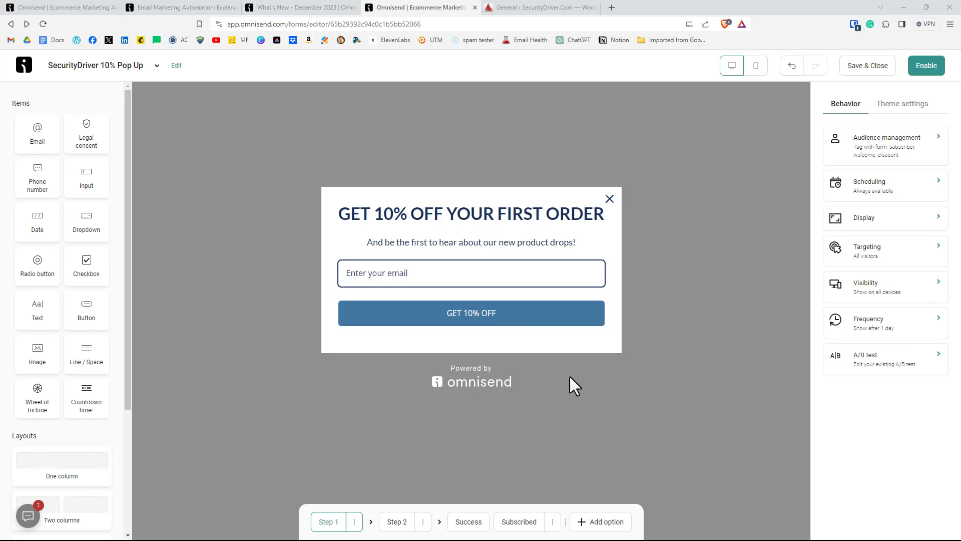
{"action": "mouse_move", "coordinate": [605, 391]}
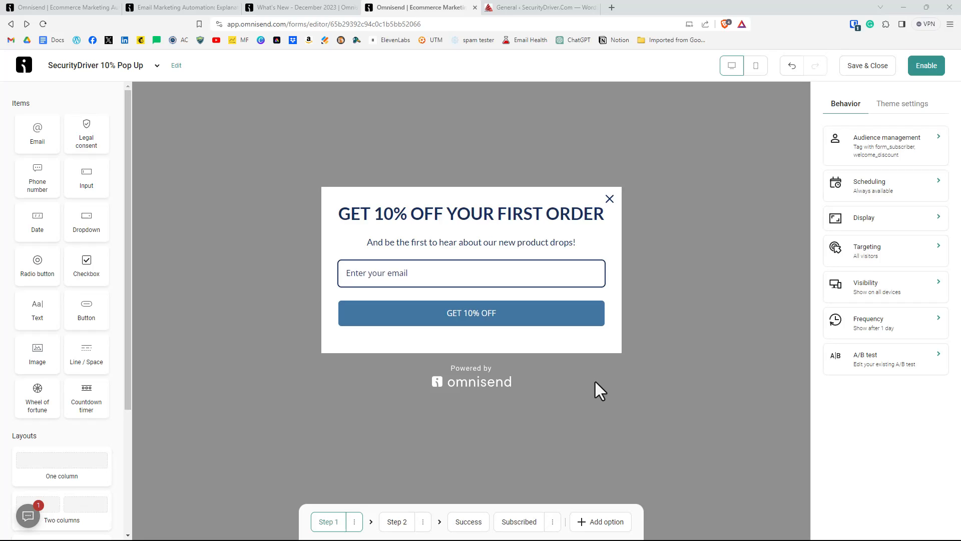
{"action": "mouse_move", "coordinate": [579, 392]}
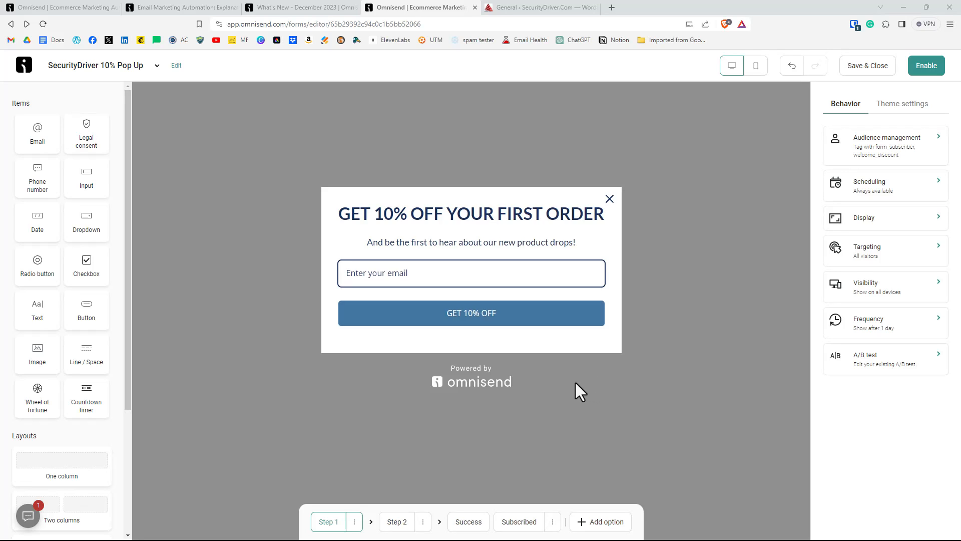
{"action": "mouse_move", "coordinate": [954, 164]}
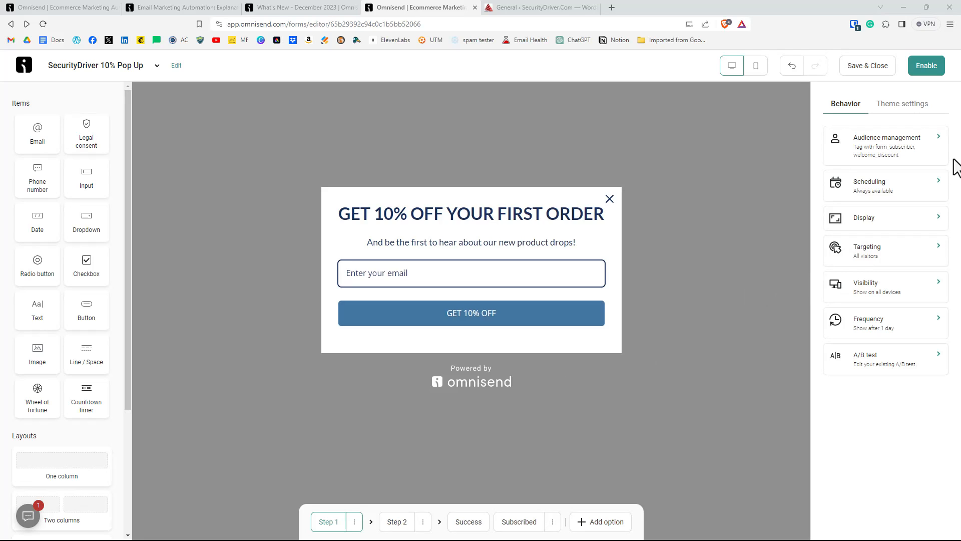
Step: Add the 10_percent_off tag and remove the form_subscriber and welcome_discount tags
{"action": "left_click", "coordinate": [886, 146]}
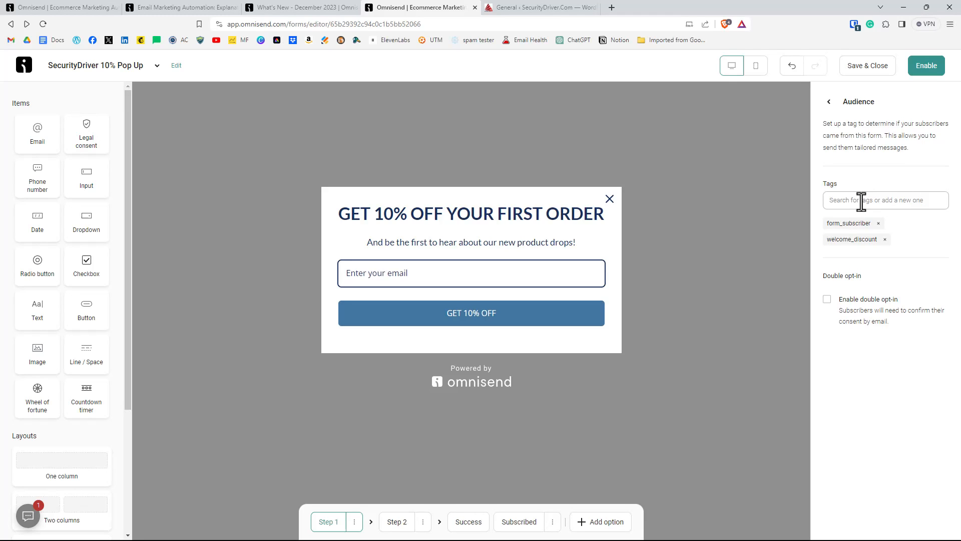
{"action": "type", "text": "10_percent_off"}
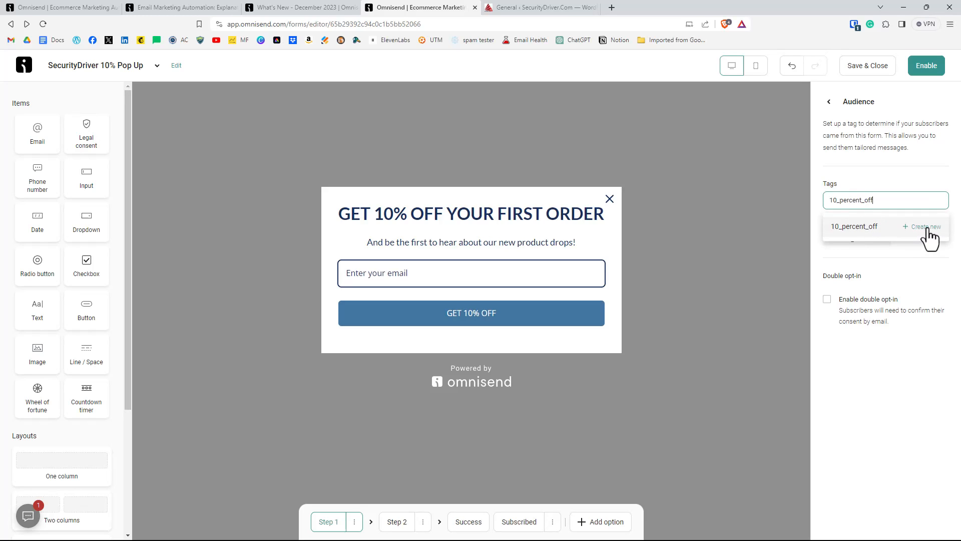
{"action": "left_click", "coordinate": [925, 227]}
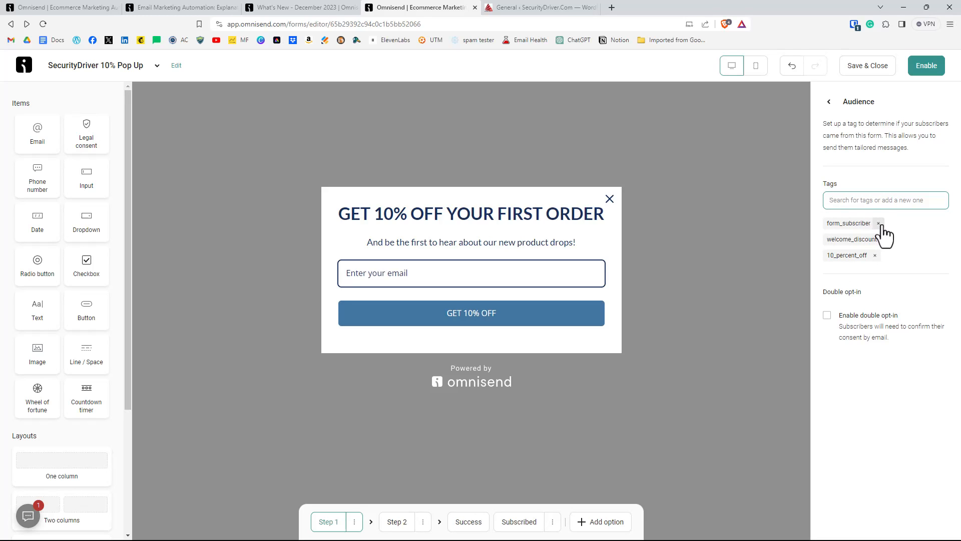
{"action": "left_click", "coordinate": [878, 223]}
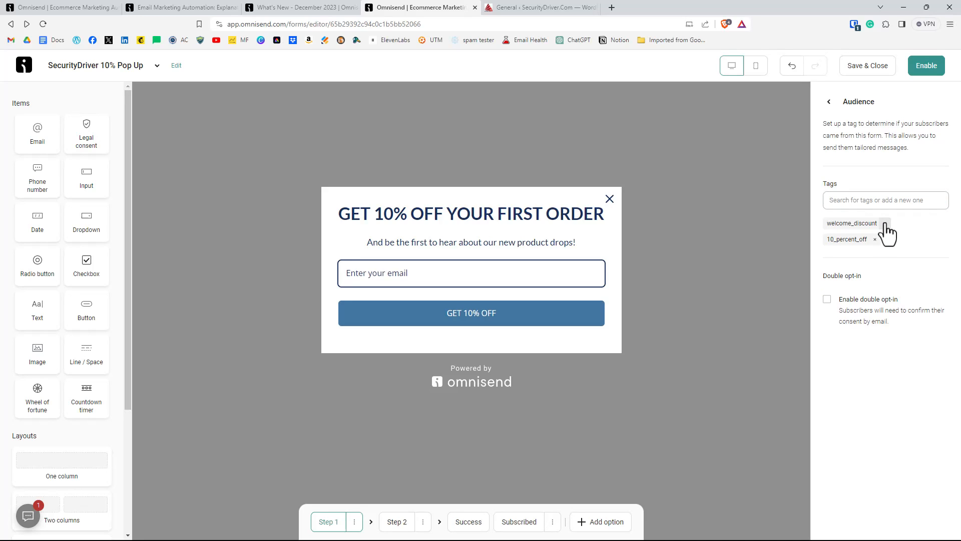
{"action": "left_click", "coordinate": [884, 223]}
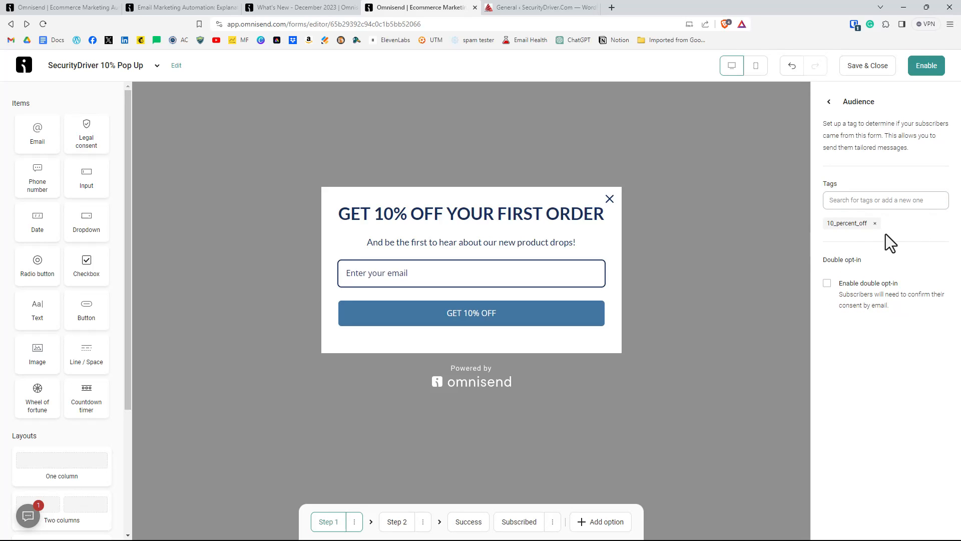
{"action": "mouse_move", "coordinate": [880, 300]}
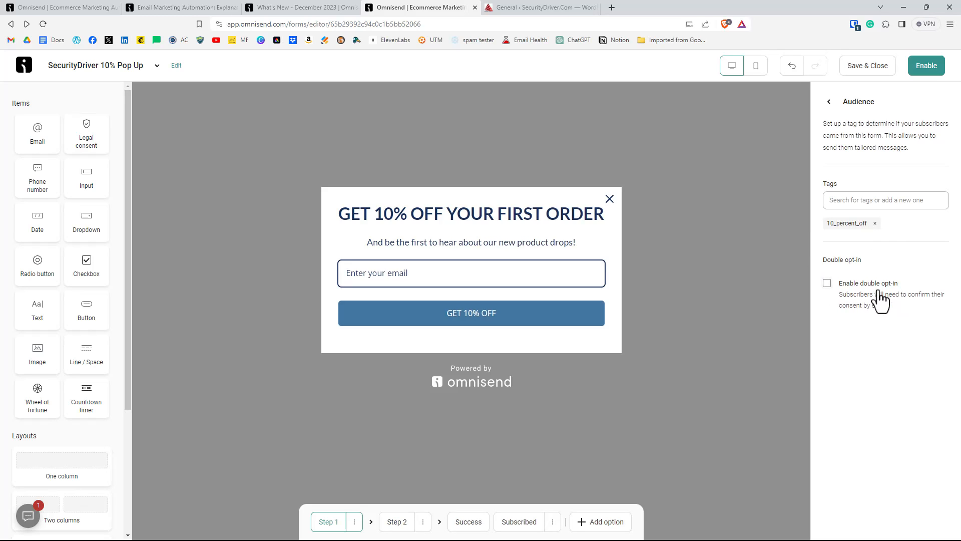
{"action": "left_click", "coordinate": [829, 102]}
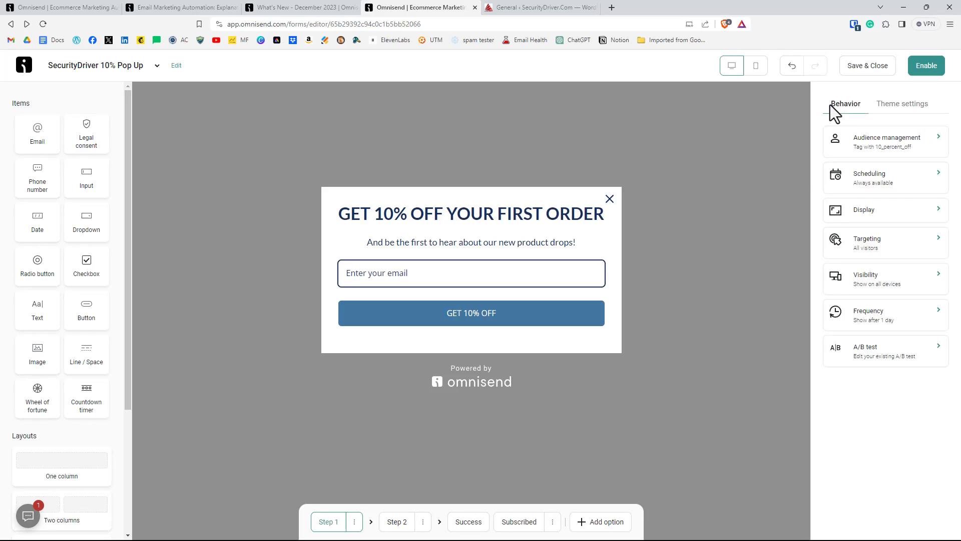
Step: Trigger the popup after 10 seconds on page and at 50% scroll depth
{"action": "left_click", "coordinate": [886, 178]}
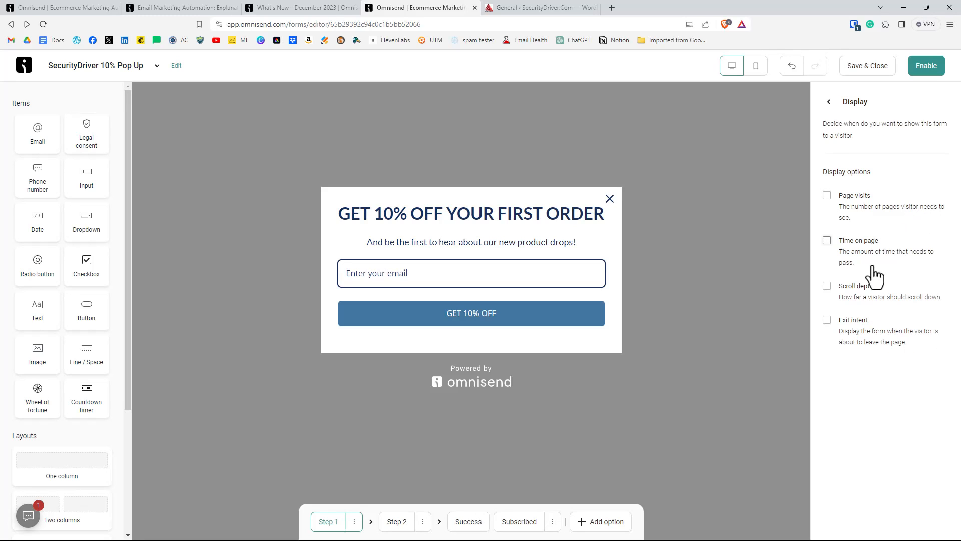
{"action": "mouse_move", "coordinate": [836, 262]}
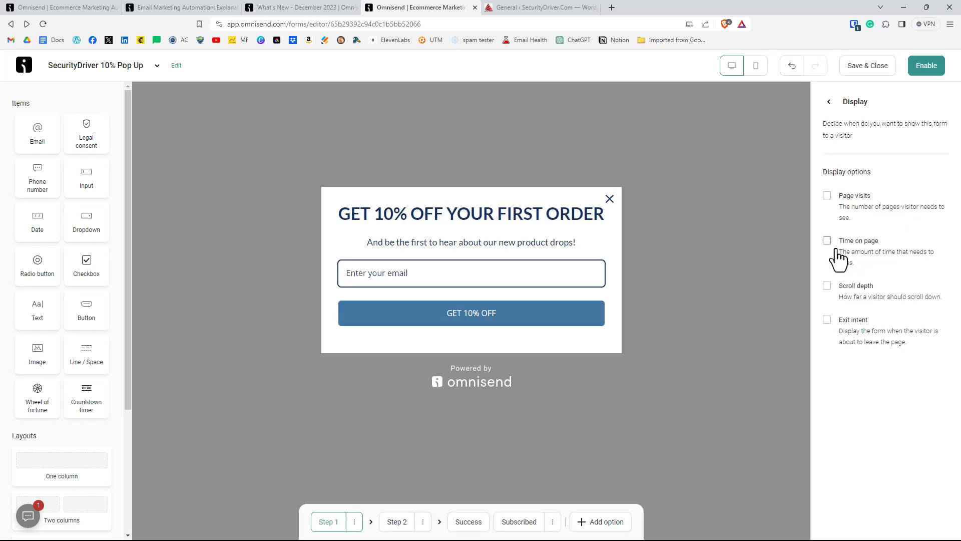
{"action": "left_click", "coordinate": [827, 240]}
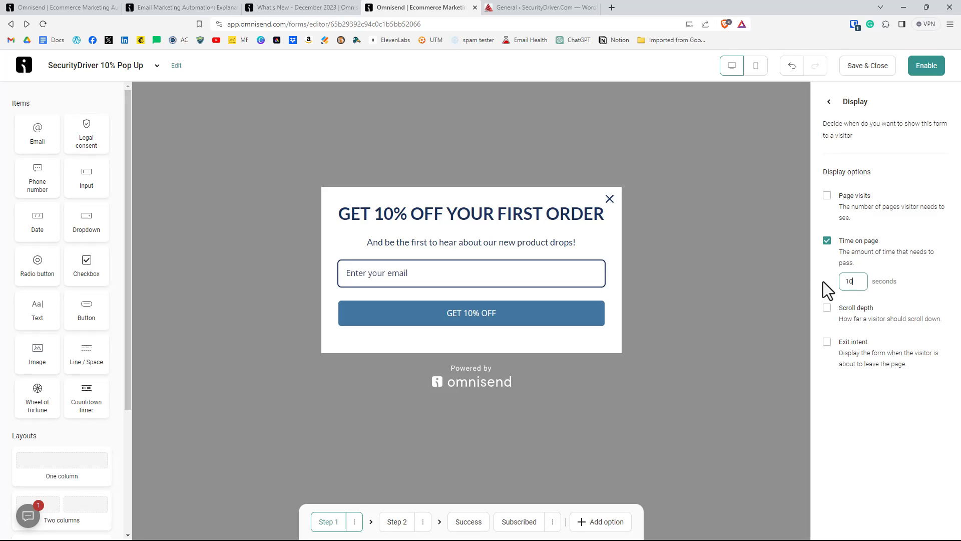
{"action": "left_click", "coordinate": [827, 307]}
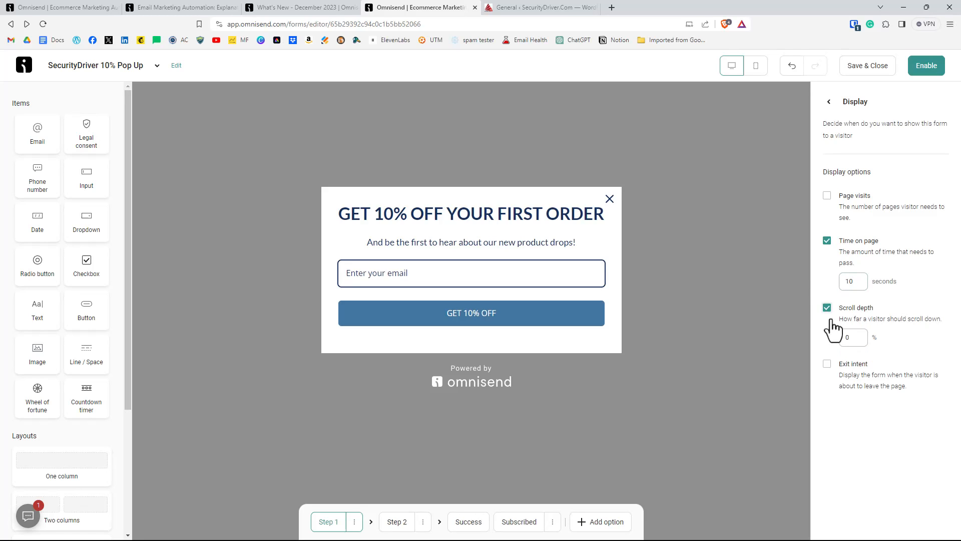
{"action": "type", "text": "50"}
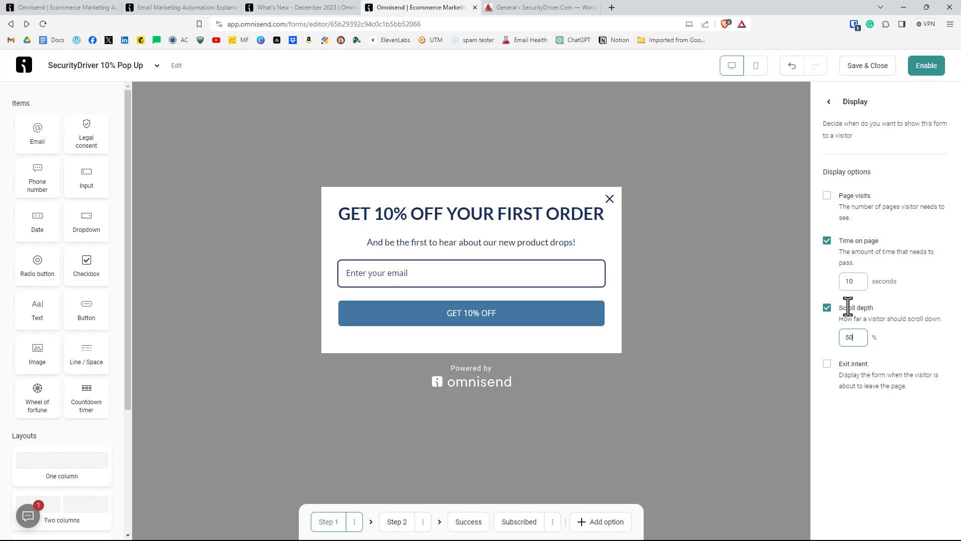
{"action": "left_click", "coordinate": [831, 102]}
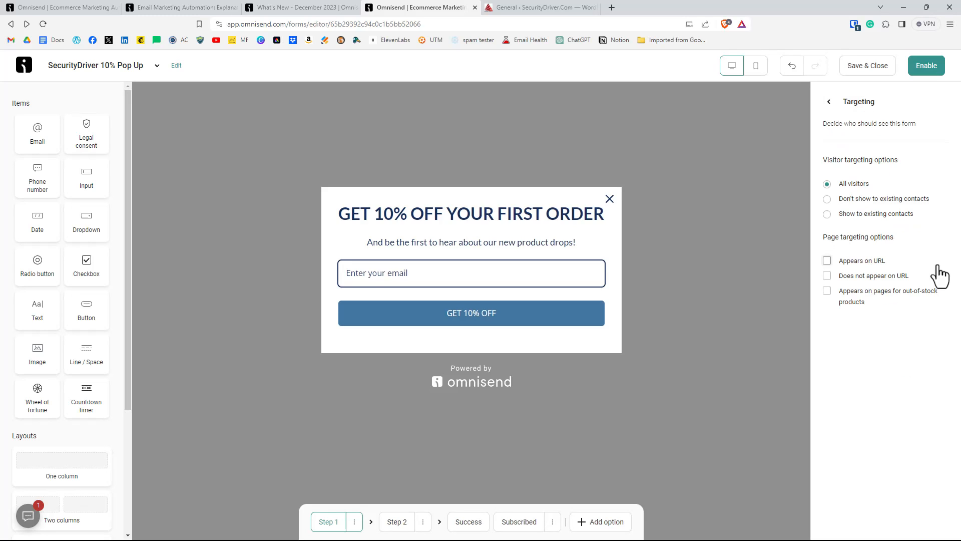
{"action": "mouse_move", "coordinate": [873, 201]}
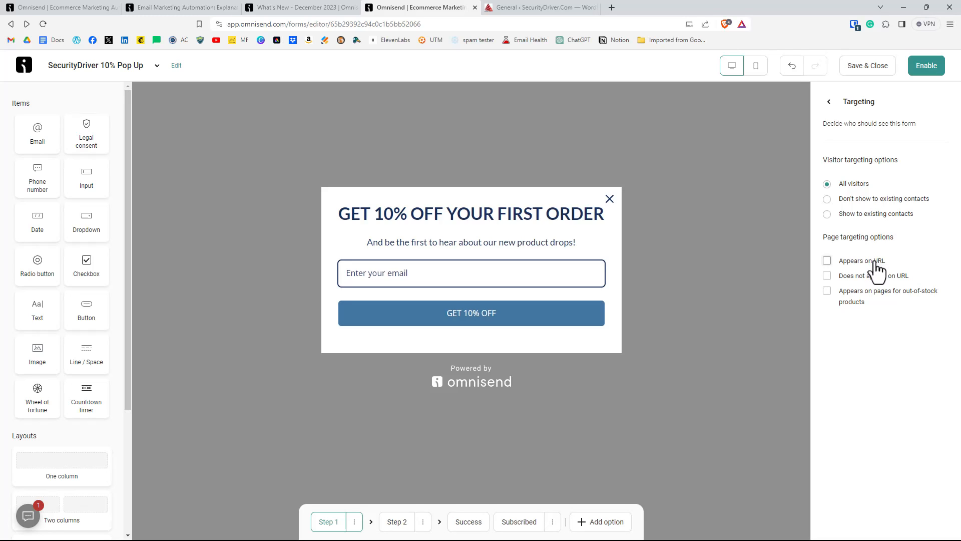
{"action": "left_click", "coordinate": [827, 260]}
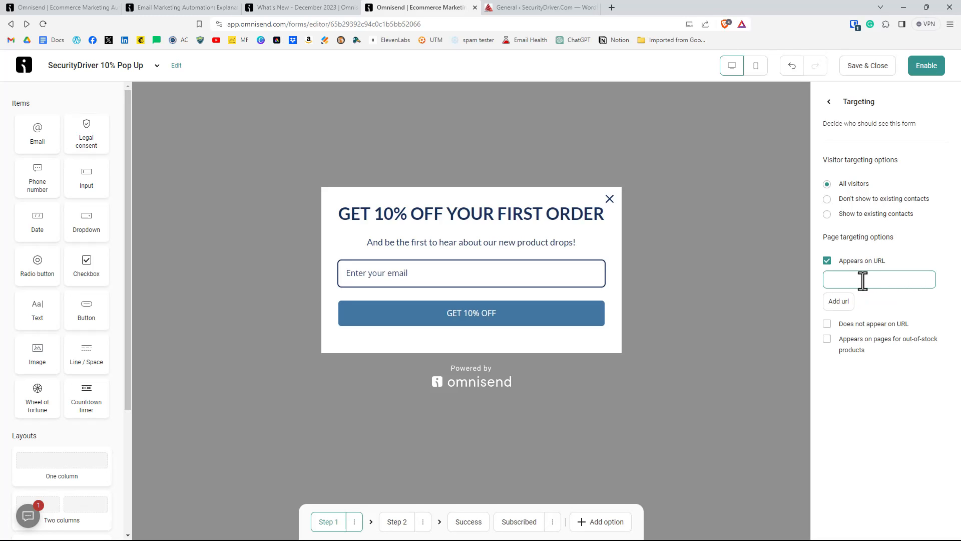
{"action": "type", "text": "https://securitydriver.com/isda-sto"}
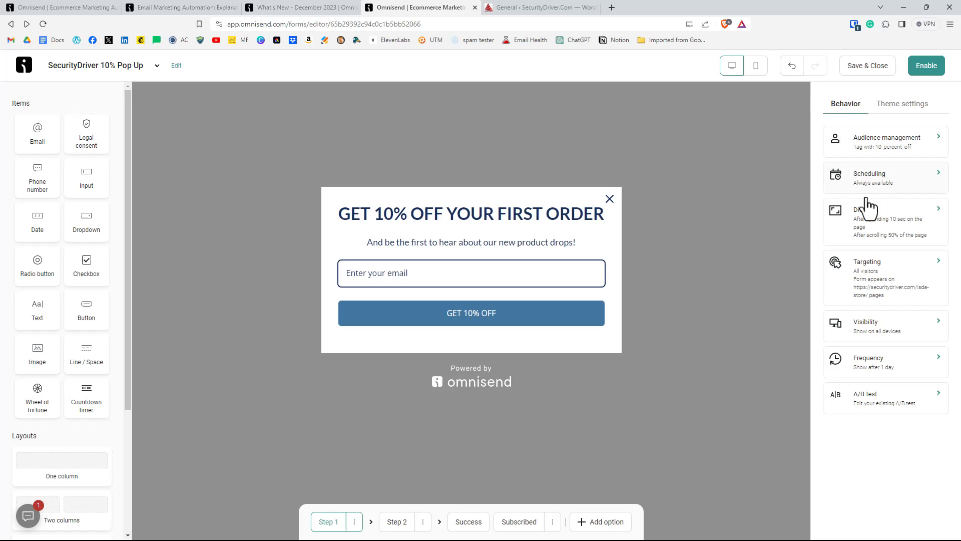
Step: Change the popup frequency limit so it reshows only after 7 days instead of 1
{"action": "left_click", "coordinate": [885, 326]}
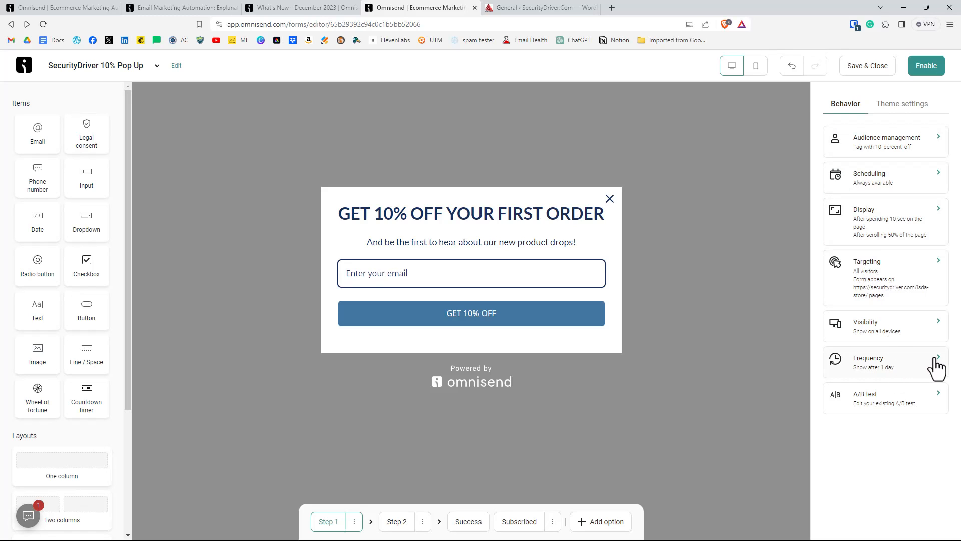
{"action": "left_click", "coordinate": [886, 362]}
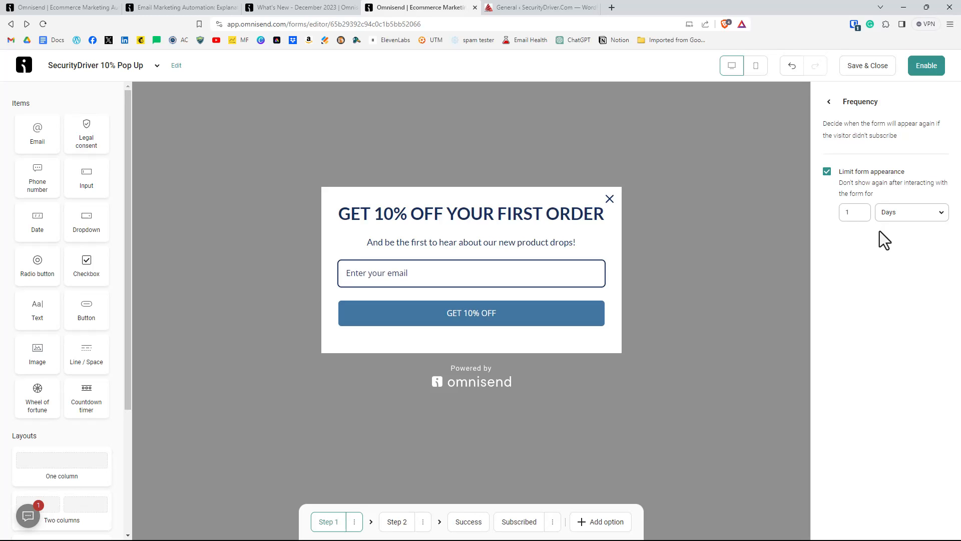
{"action": "left_click", "coordinate": [854, 211]}
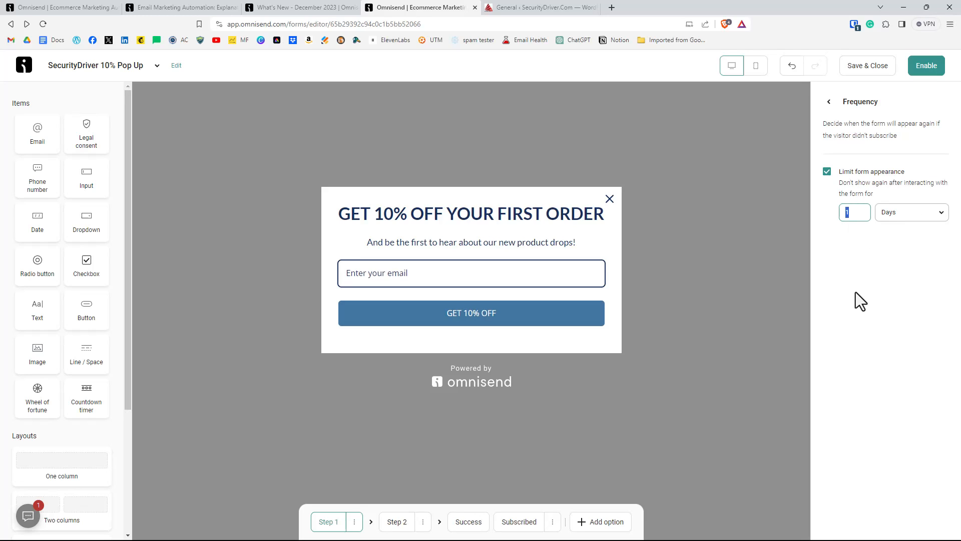
{"action": "left_click", "coordinate": [829, 101]}
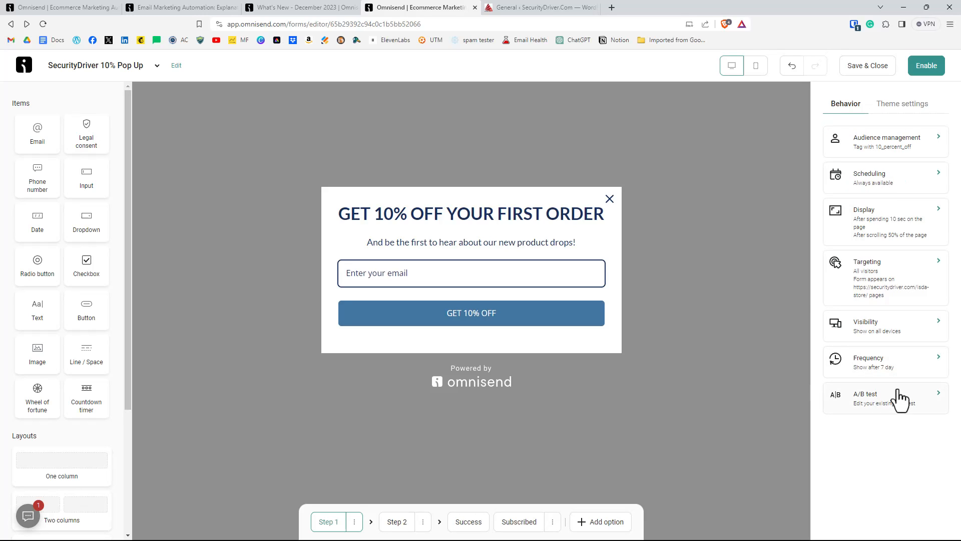
{"action": "mouse_move", "coordinate": [566, 375]}
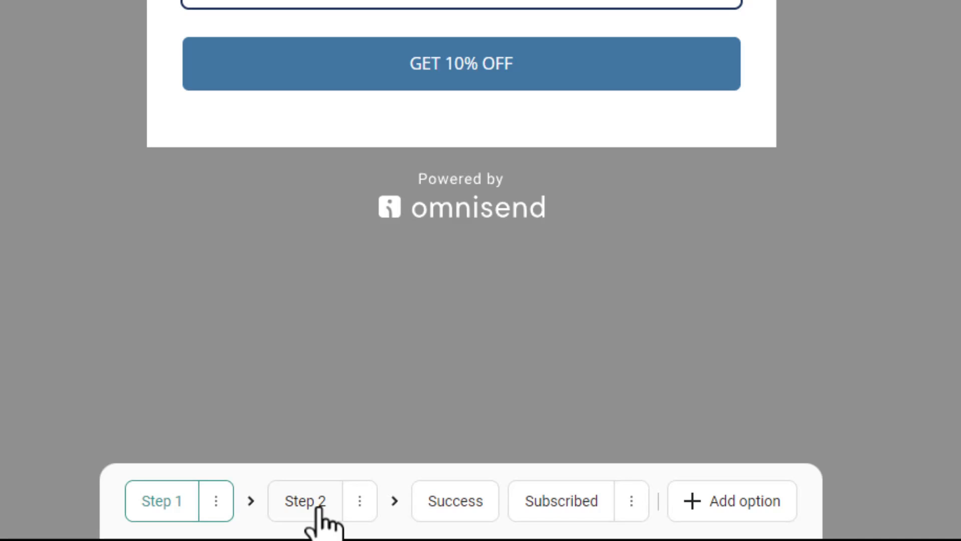
Step: Delete the popup's Step 2, then preview the Success and 'You are already subscribed' screens
{"action": "left_click", "coordinate": [305, 501]}
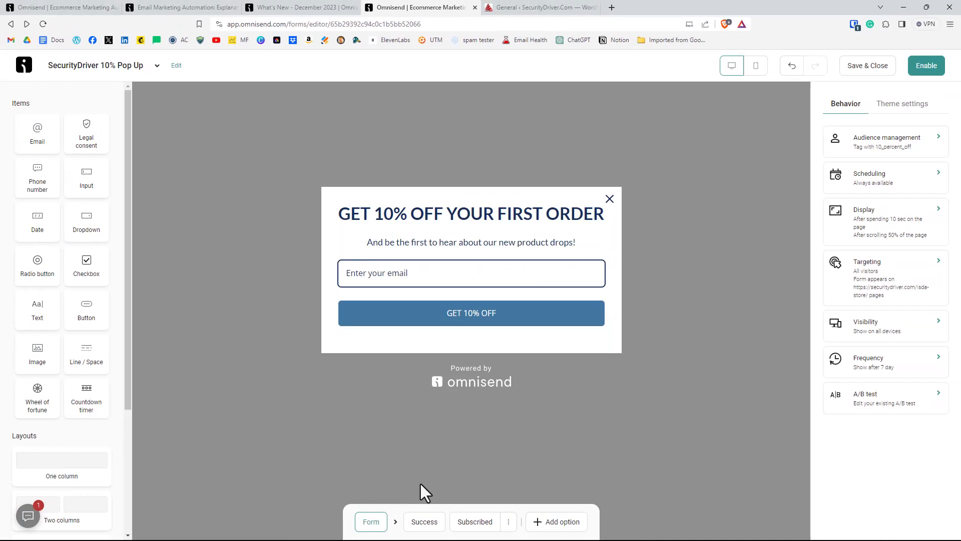
{"action": "mouse_move", "coordinate": [443, 493]}
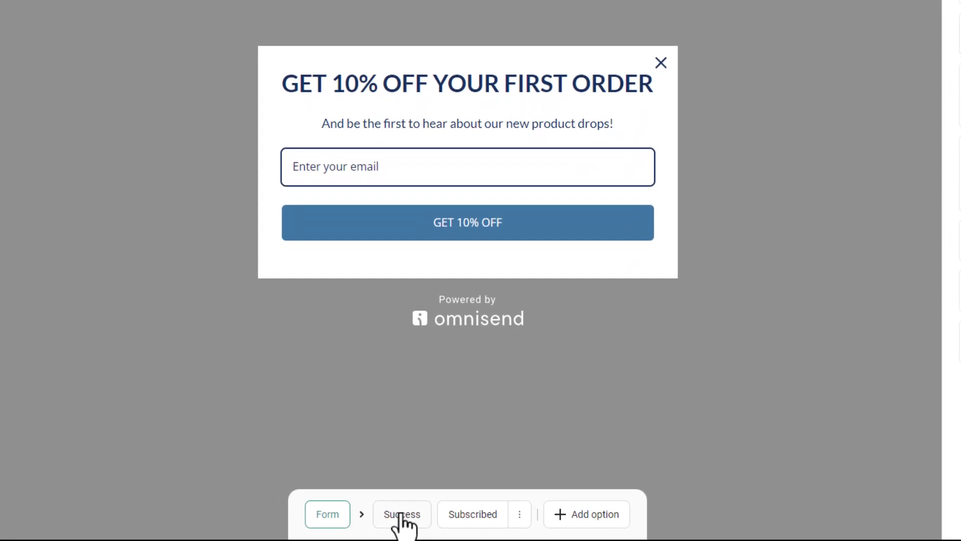
{"action": "left_click", "coordinate": [401, 515]}
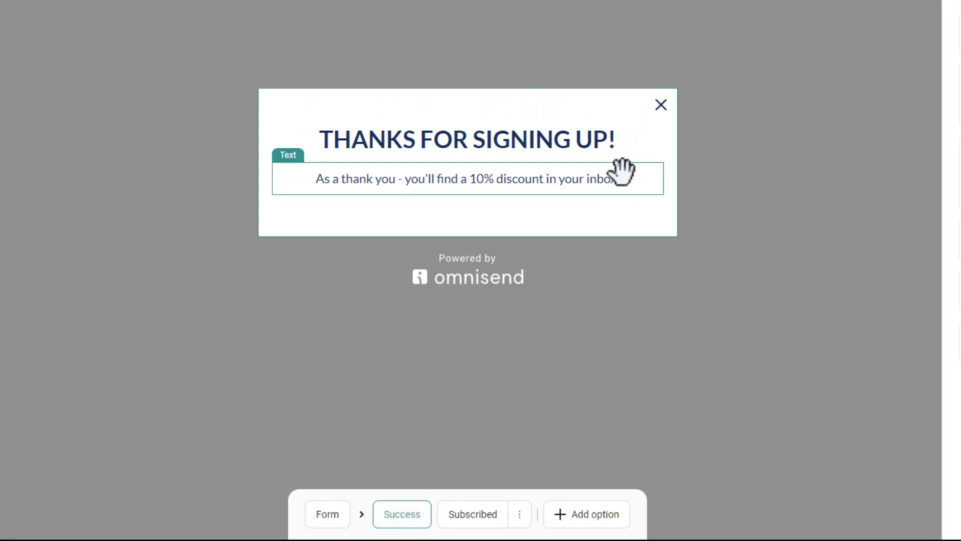
{"action": "mouse_move", "coordinate": [524, 189]}
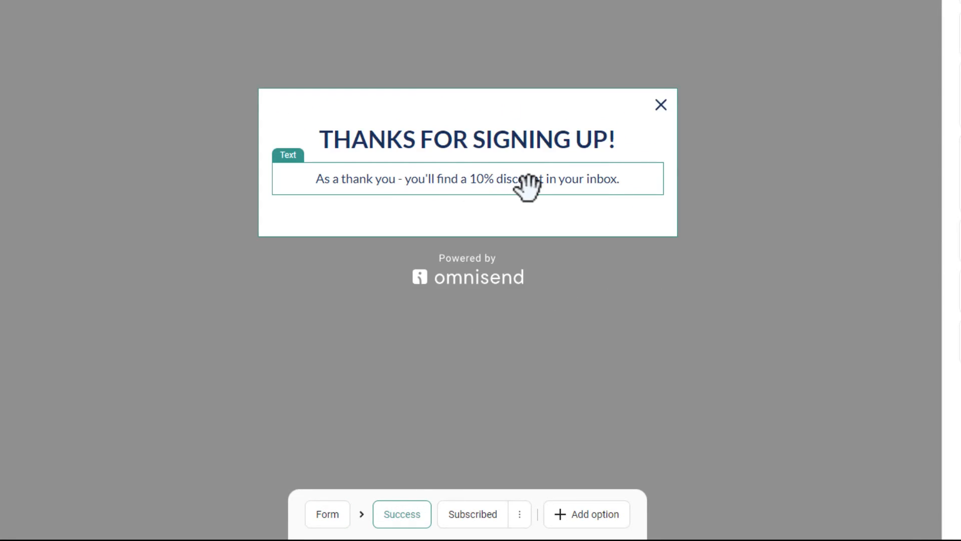
{"action": "mouse_move", "coordinate": [575, 194]}
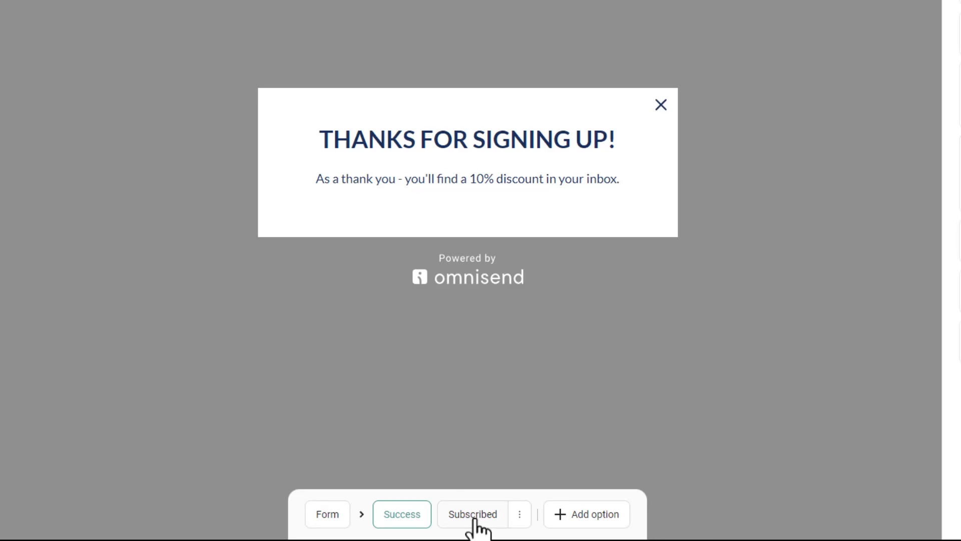
{"action": "left_click", "coordinate": [472, 528]}
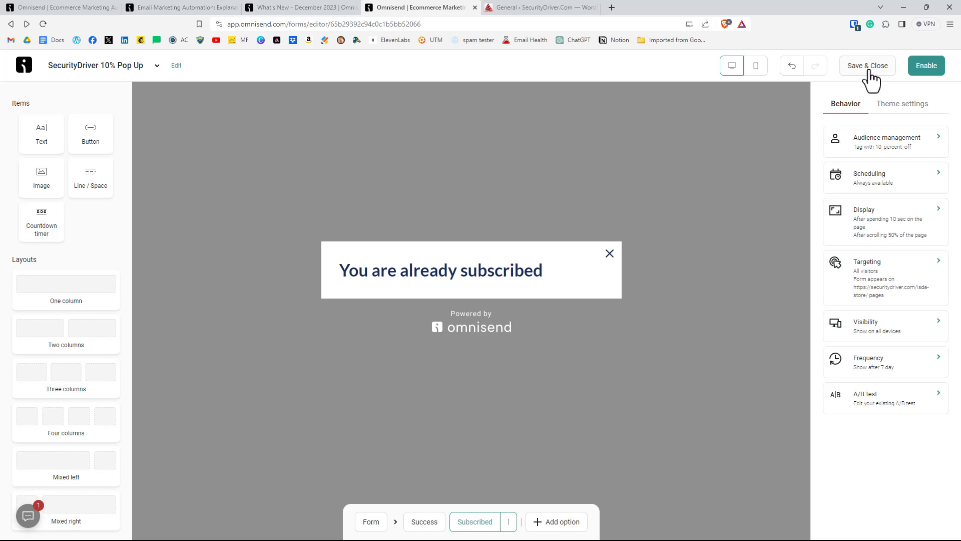
Step: Save and close the popup form, then browse all pre-built Automation workflows
{"action": "left_click", "coordinate": [868, 65]}
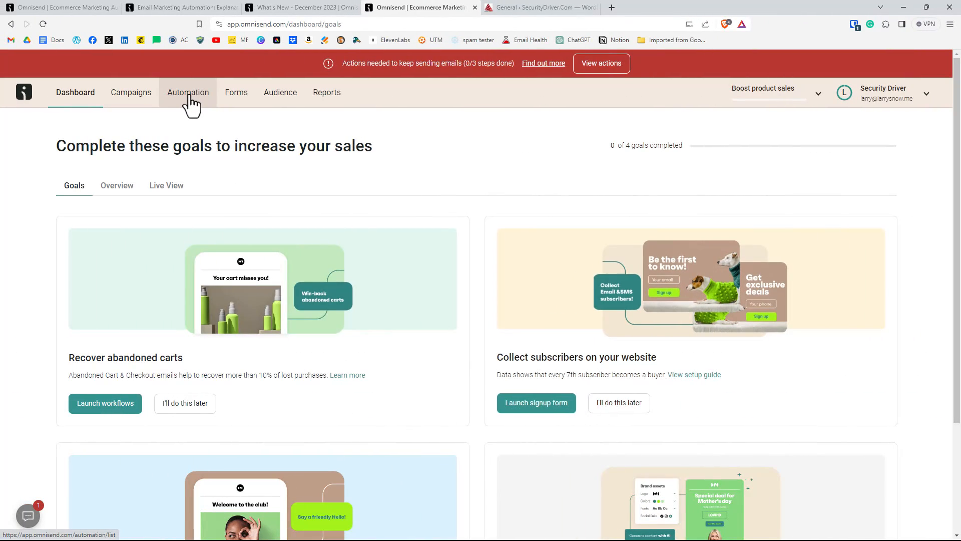
{"action": "left_click", "coordinate": [187, 92]}
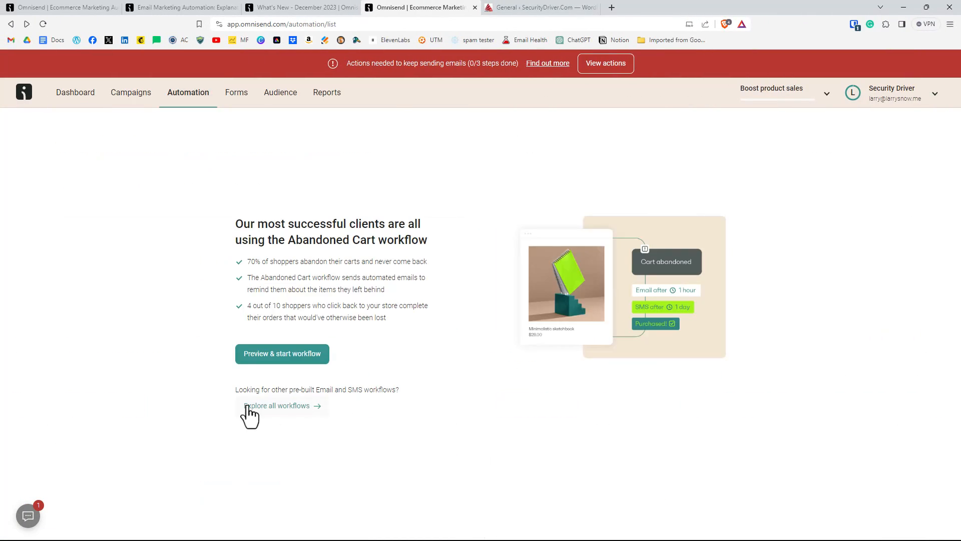
{"action": "mouse_move", "coordinate": [399, 264]}
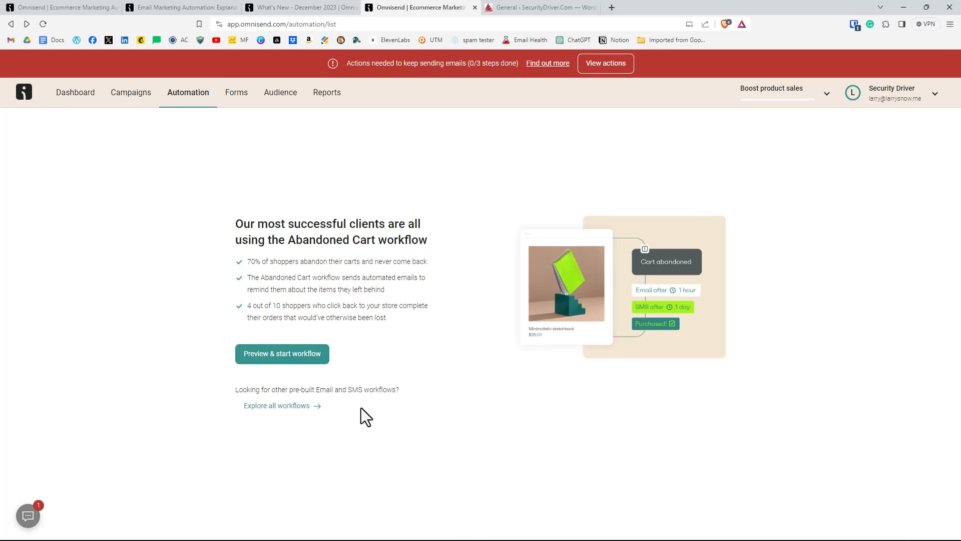
{"action": "mouse_move", "coordinate": [288, 417]}
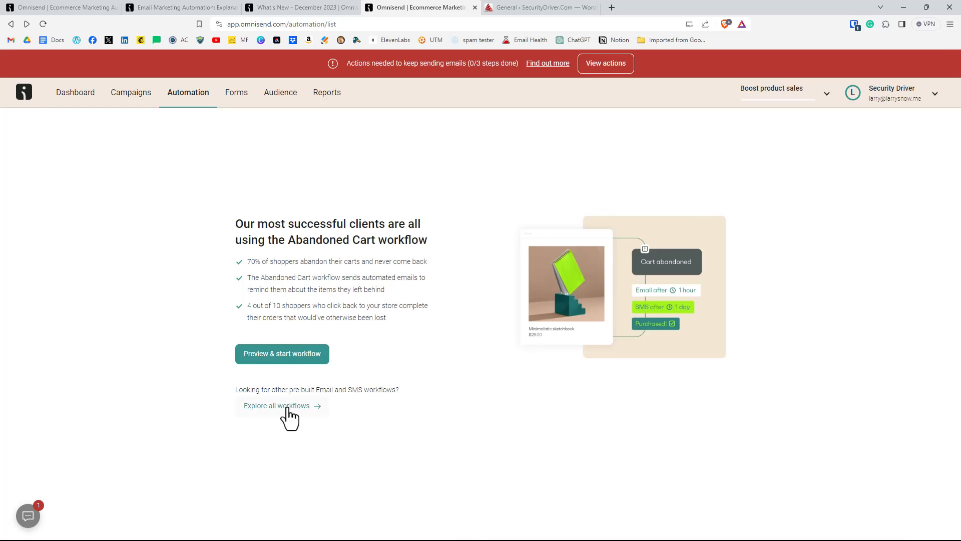
{"action": "left_click", "coordinate": [276, 406]}
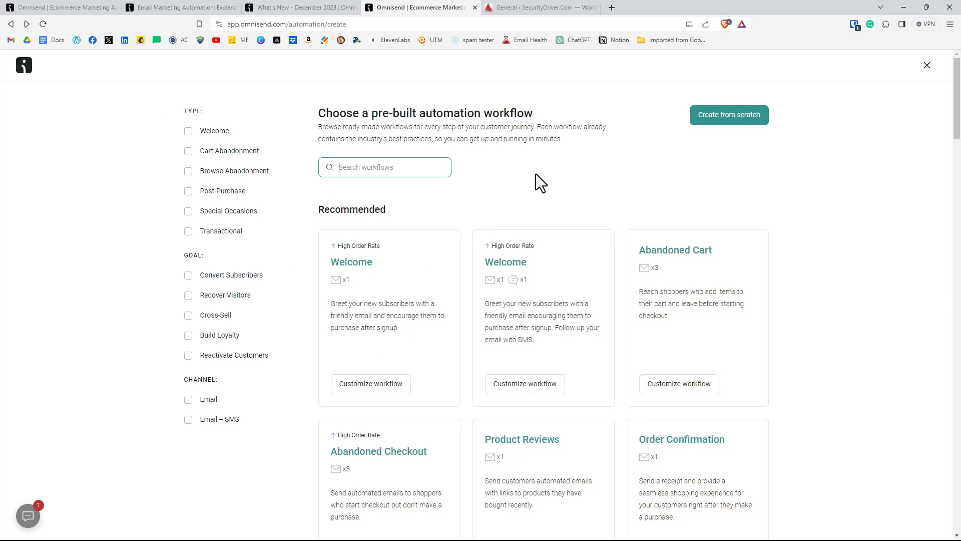
{"action": "mouse_move", "coordinate": [530, 203]}
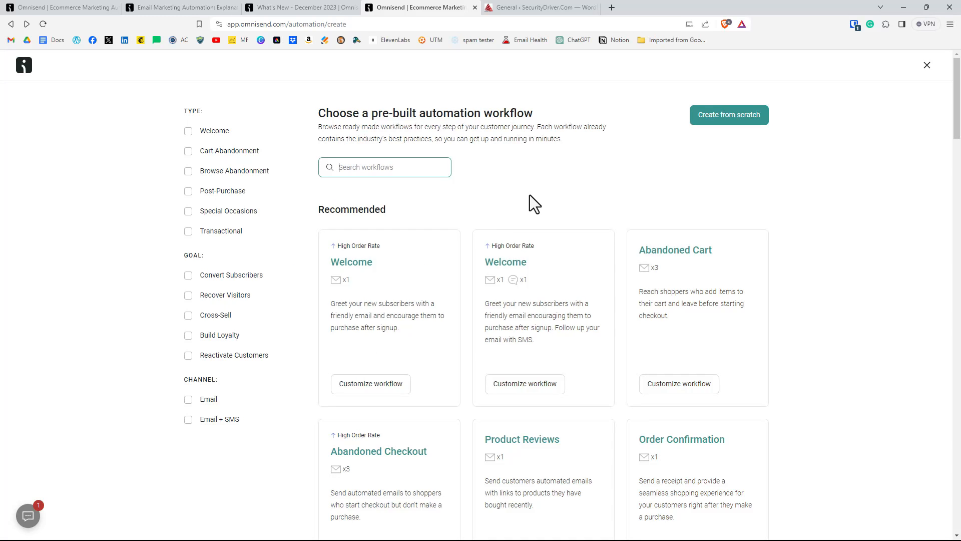
{"action": "mouse_move", "coordinate": [526, 211]}
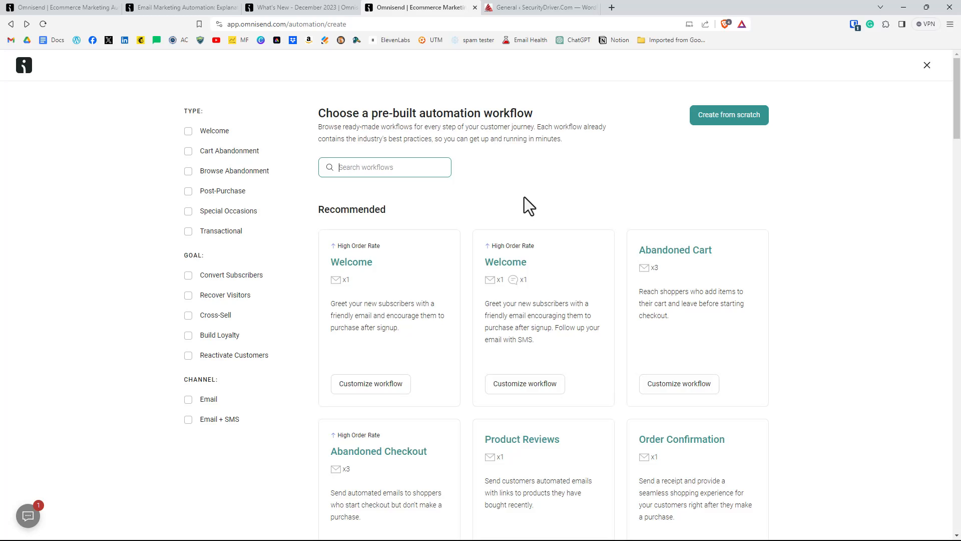
{"action": "mouse_move", "coordinate": [729, 122]}
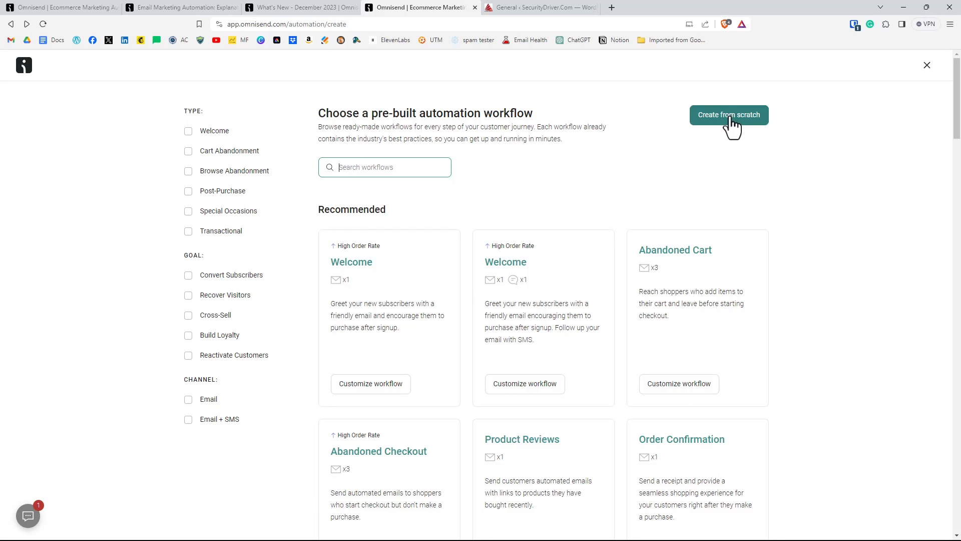
Step: Create a new custom workflow triggered by Signup
{"action": "left_click", "coordinate": [729, 115]}
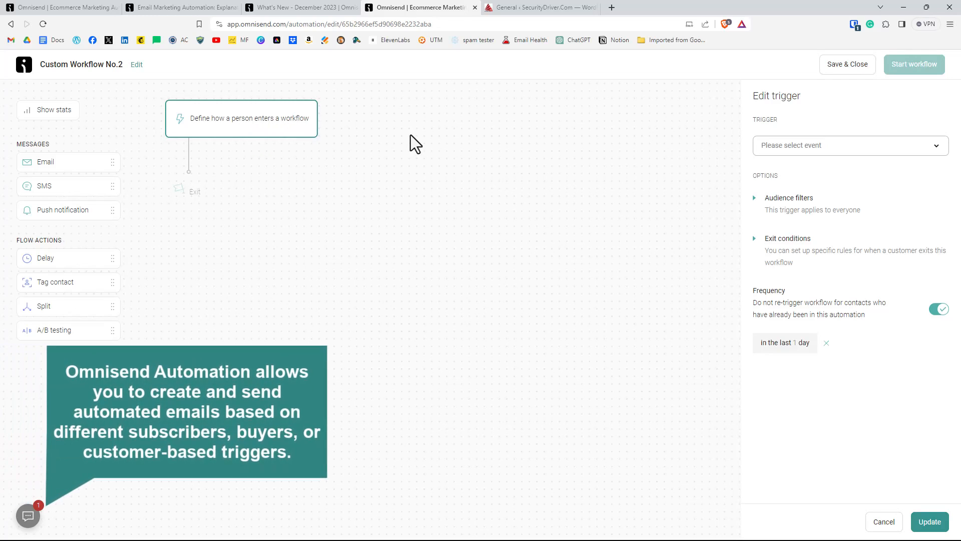
{"action": "mouse_move", "coordinate": [937, 145]}
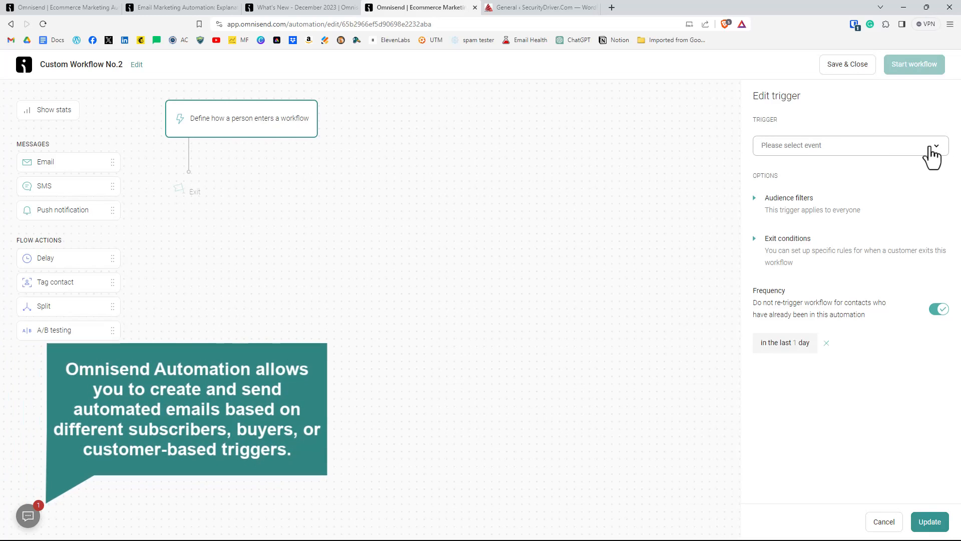
{"action": "left_click", "coordinate": [851, 145]}
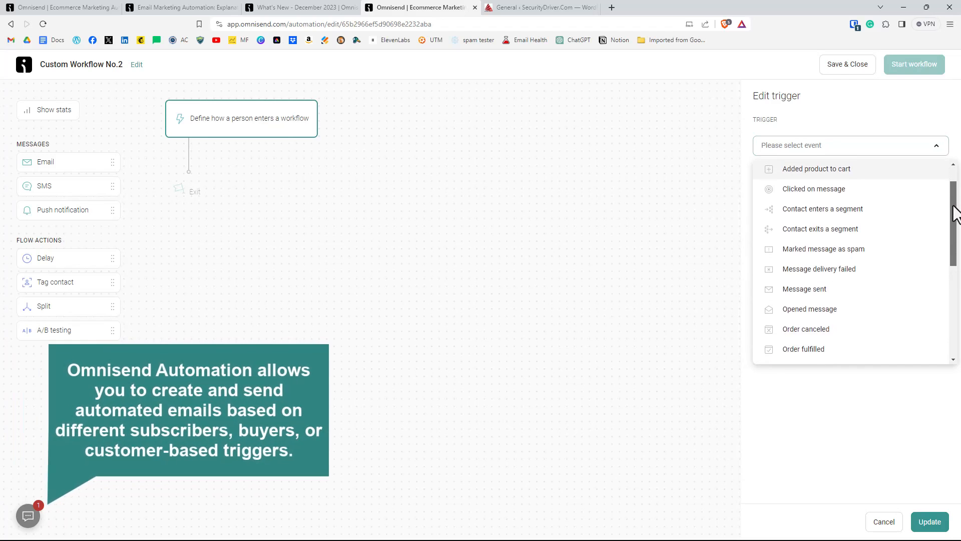
{"action": "scroll", "scroll_direction": "down", "scroll_amount": 3}
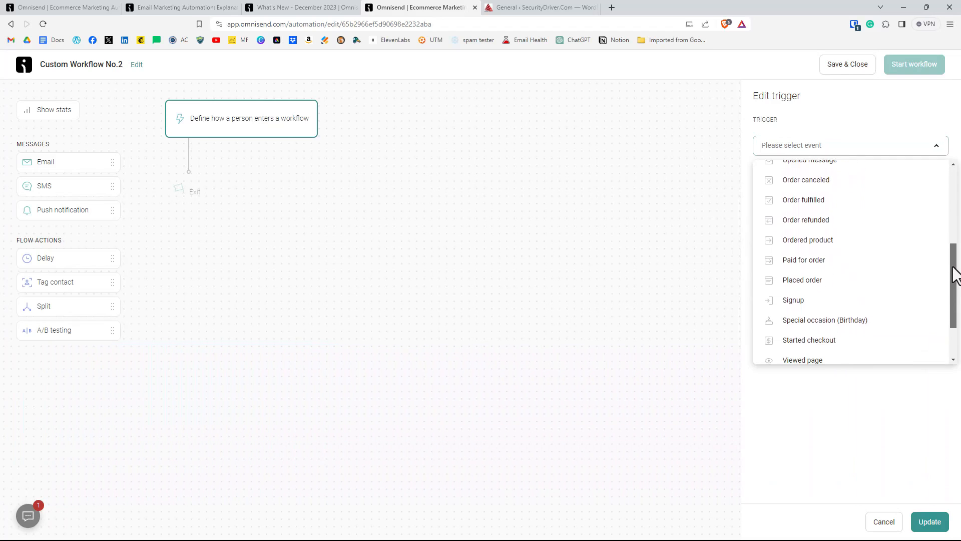
{"action": "left_click", "coordinate": [793, 300]}
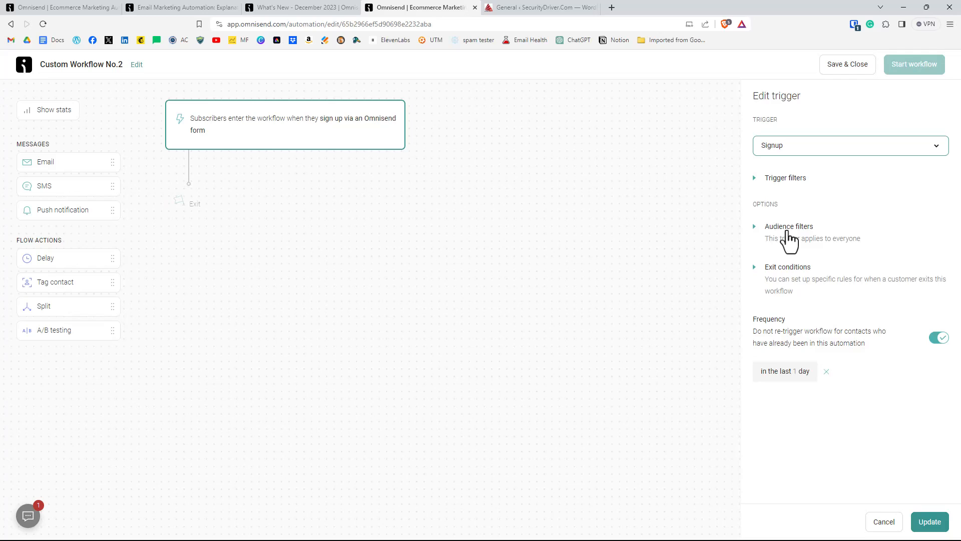
Step: Add the trigger audience filter Tag is 10_percent_off and save it
{"action": "left_click", "coordinate": [788, 227]}
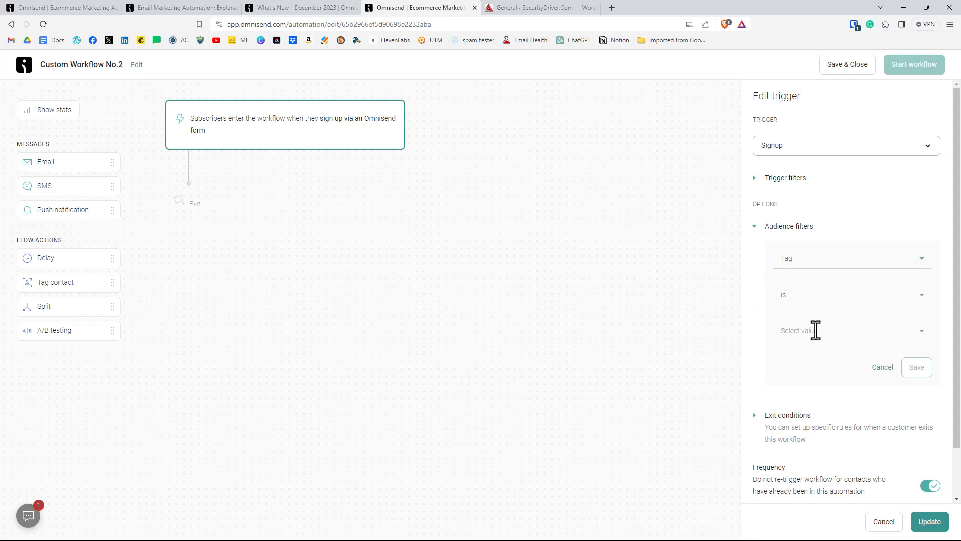
{"action": "left_click", "coordinate": [850, 330]}
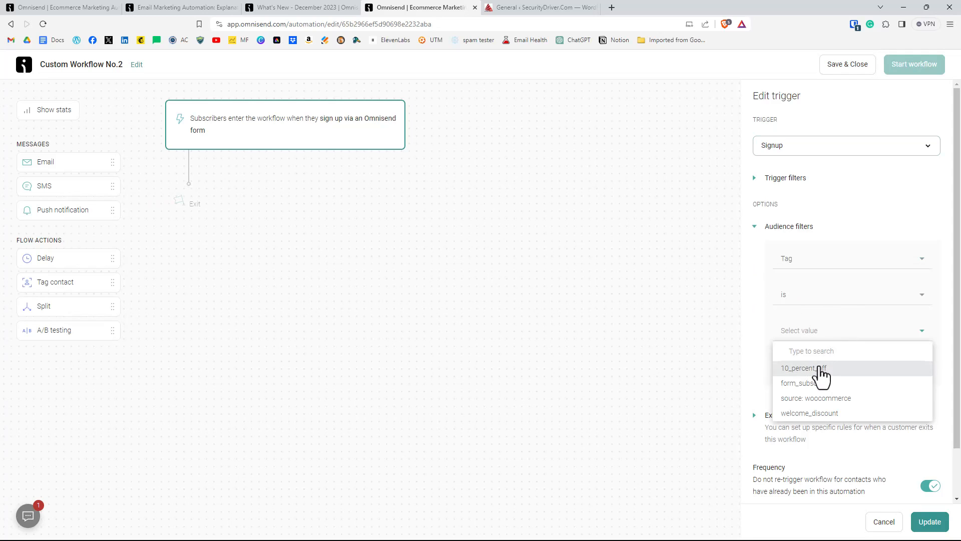
{"action": "left_click", "coordinate": [803, 368]}
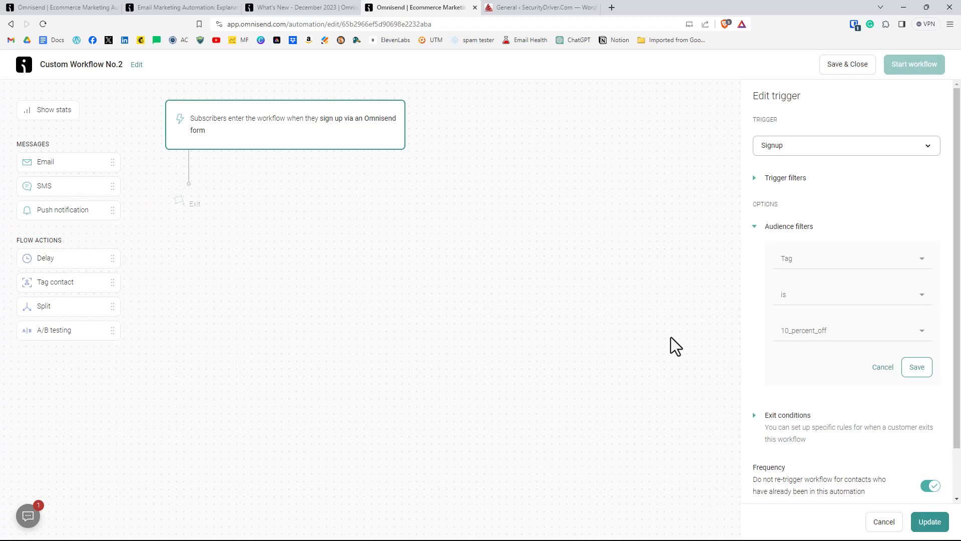
{"action": "mouse_move", "coordinate": [461, 341]}
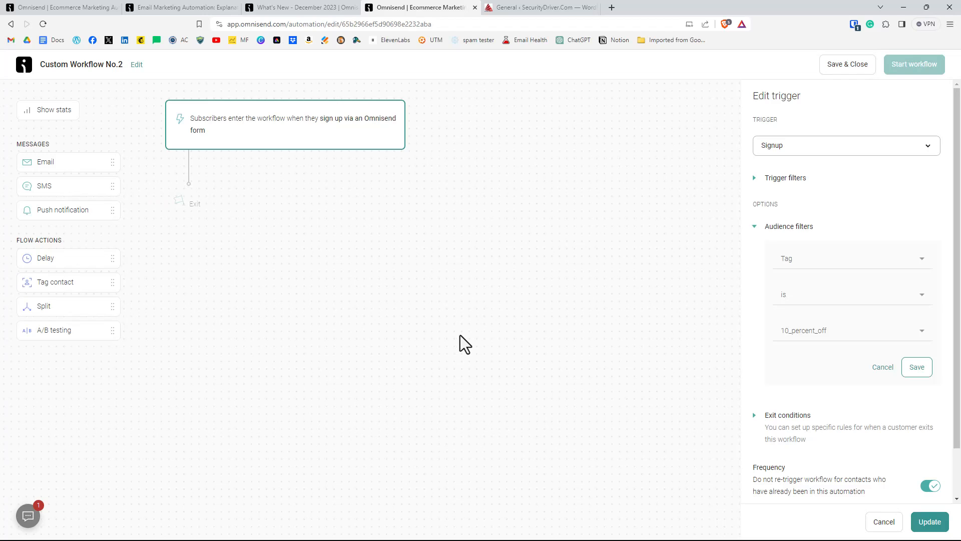
{"action": "mouse_move", "coordinate": [918, 367]}
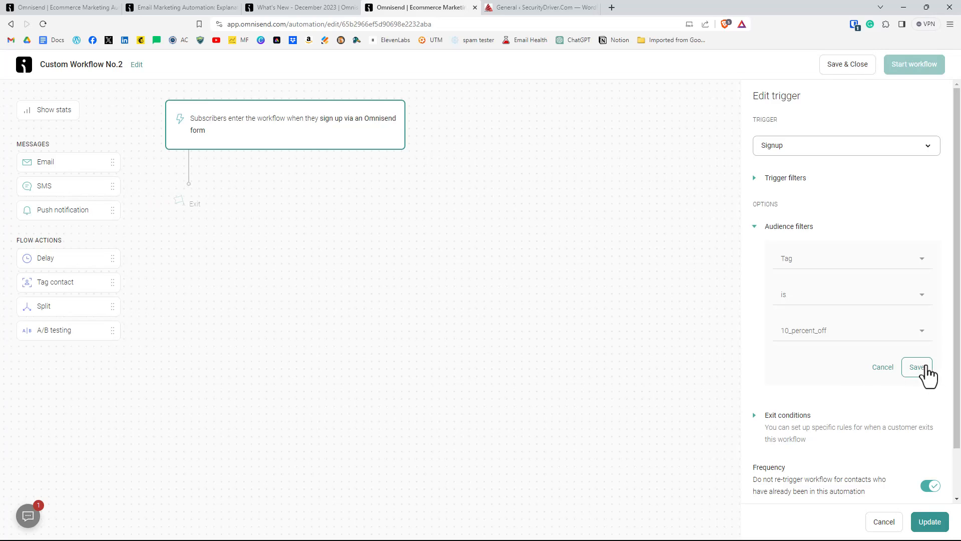
{"action": "left_click", "coordinate": [918, 367]}
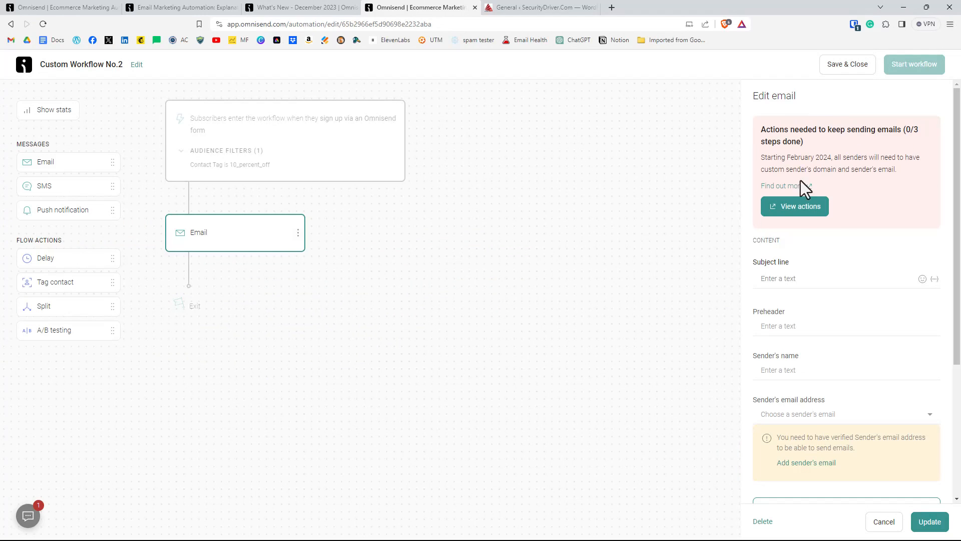
{"action": "mouse_move", "coordinate": [811, 222]}
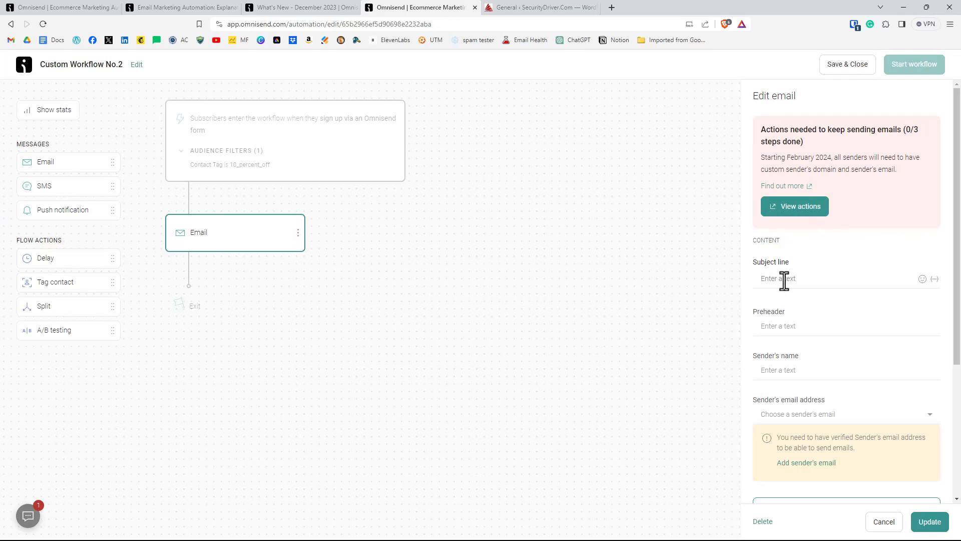
{"action": "mouse_move", "coordinate": [831, 274]}
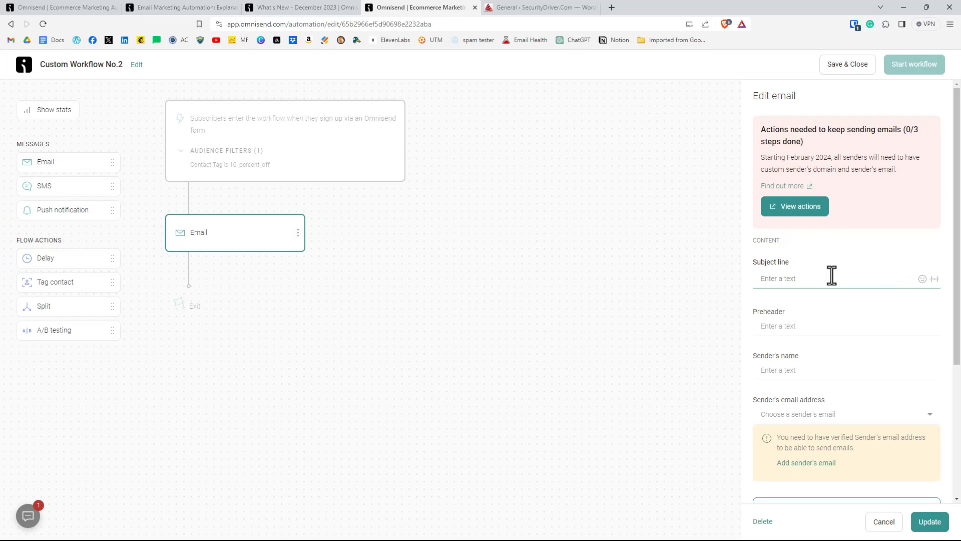
{"action": "type", "text": "Here"}
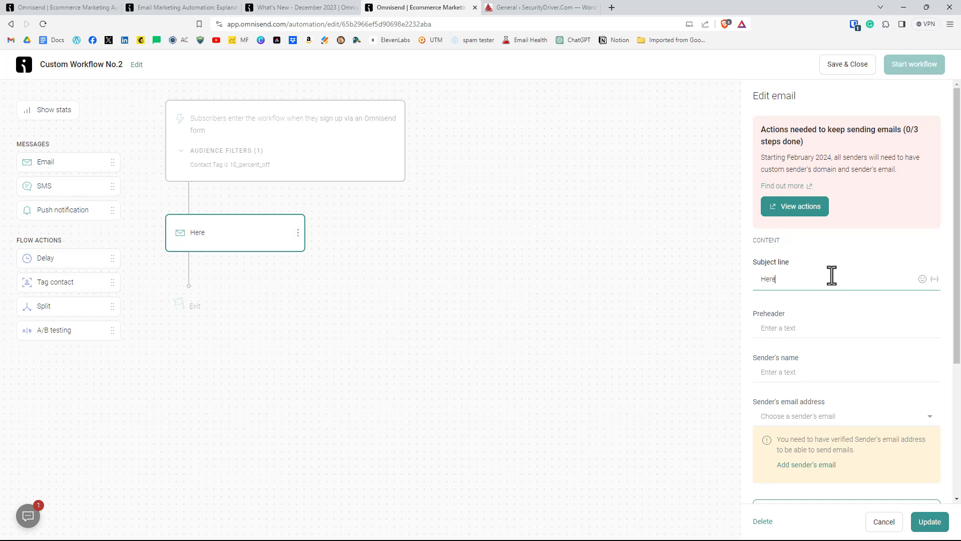
{"action": "type", "text": "Thanks!"}
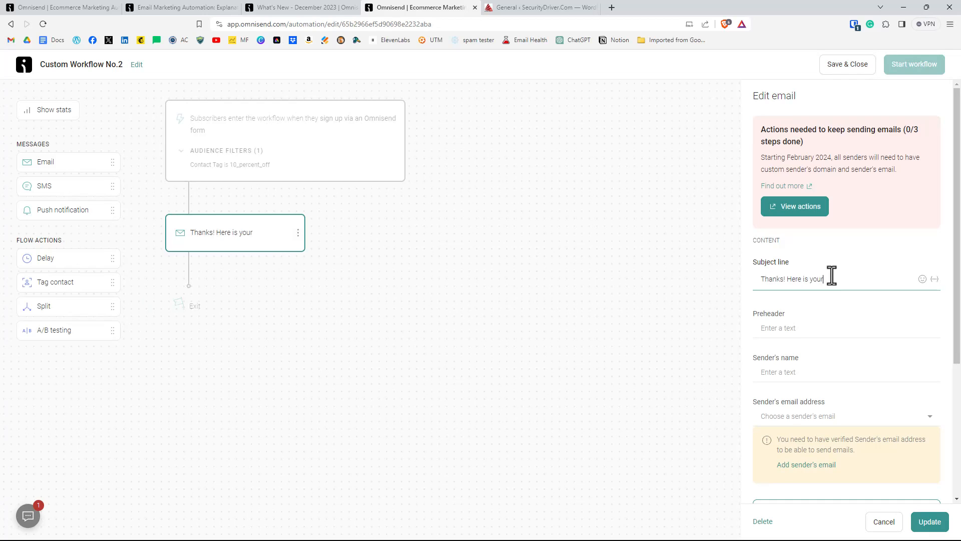
{"action": "type", "text": "discount co"}
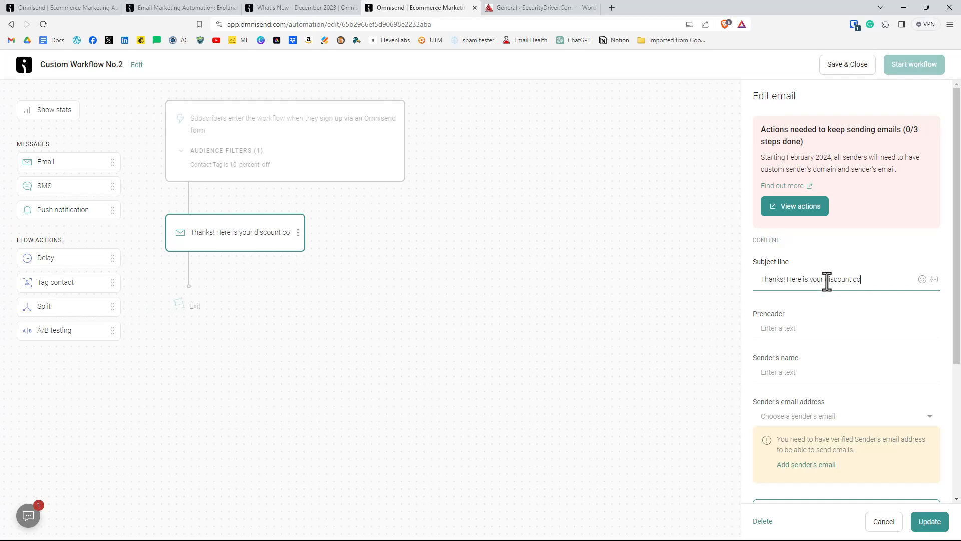
{"action": "type", "text": "New sales"}
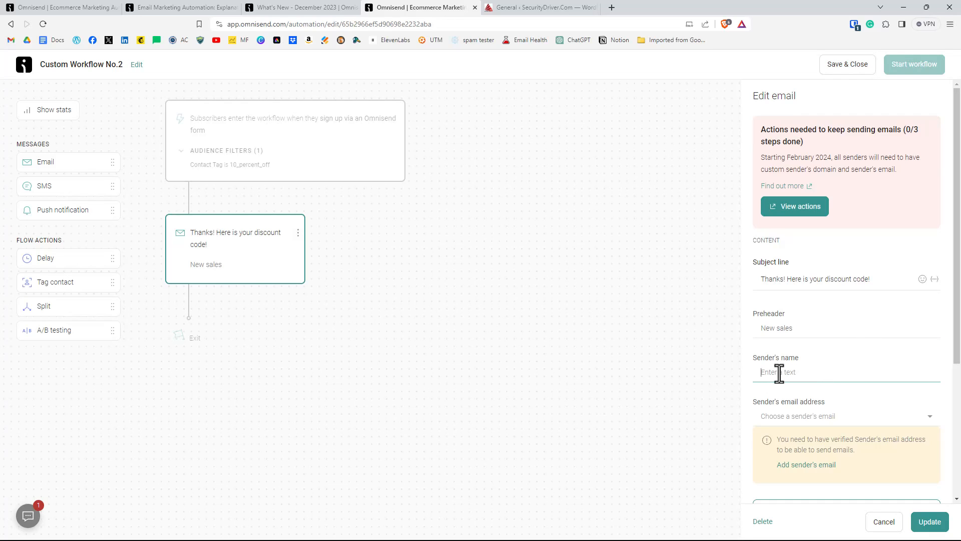
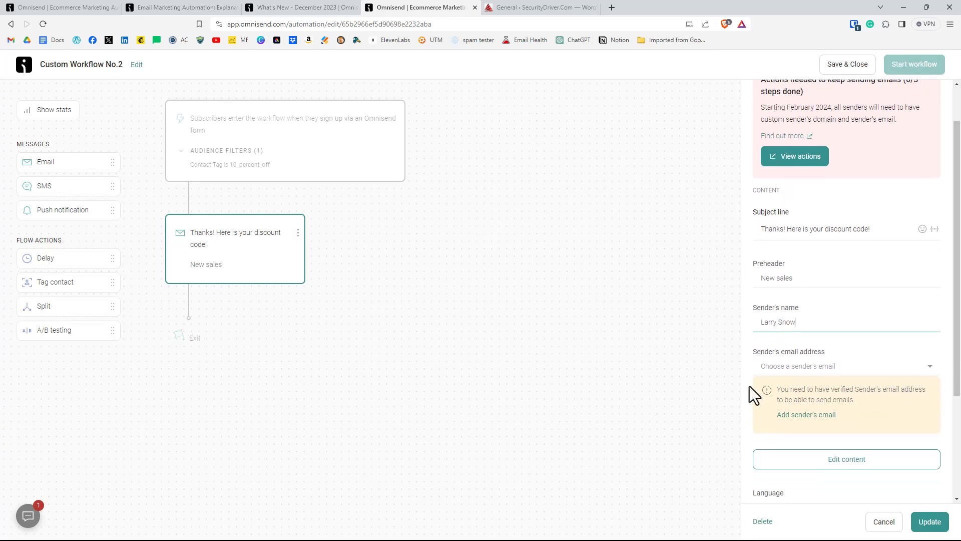
{"action": "mouse_move", "coordinate": [762, 419]}
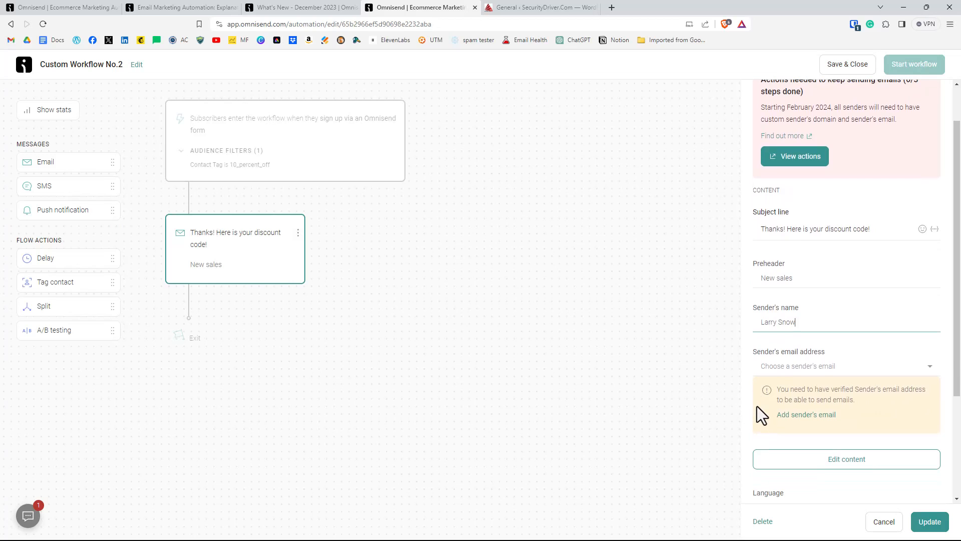
{"action": "mouse_move", "coordinate": [832, 422]}
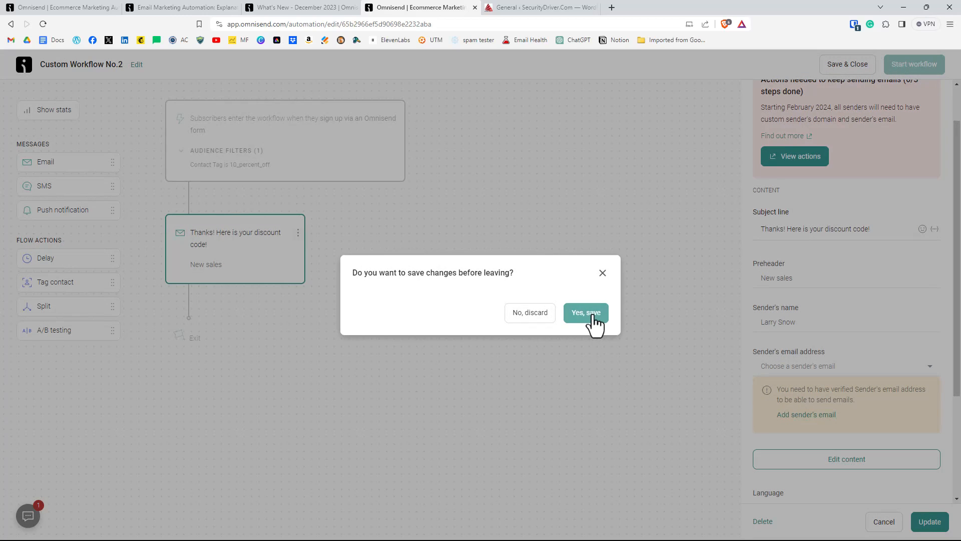
{"action": "left_click", "coordinate": [586, 312]}
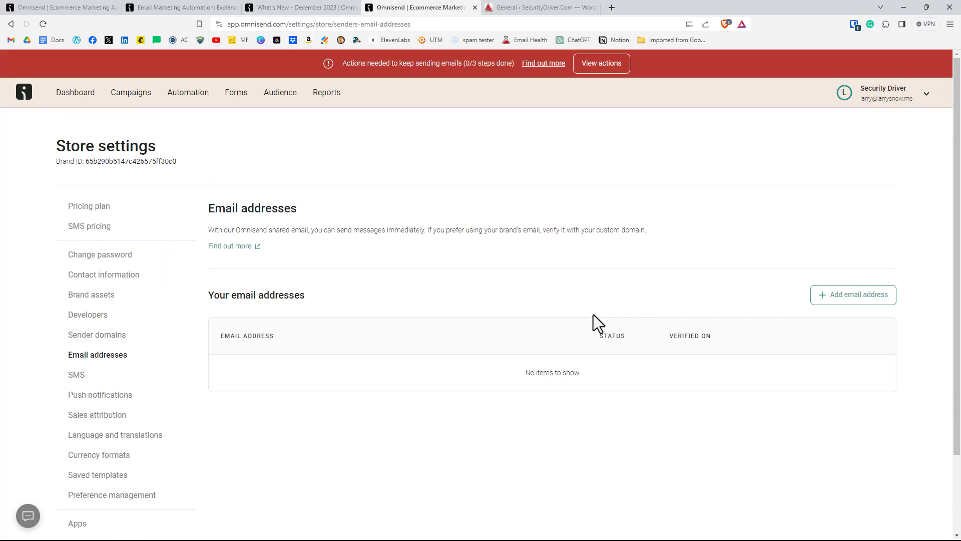
{"action": "left_click", "coordinate": [853, 295]}
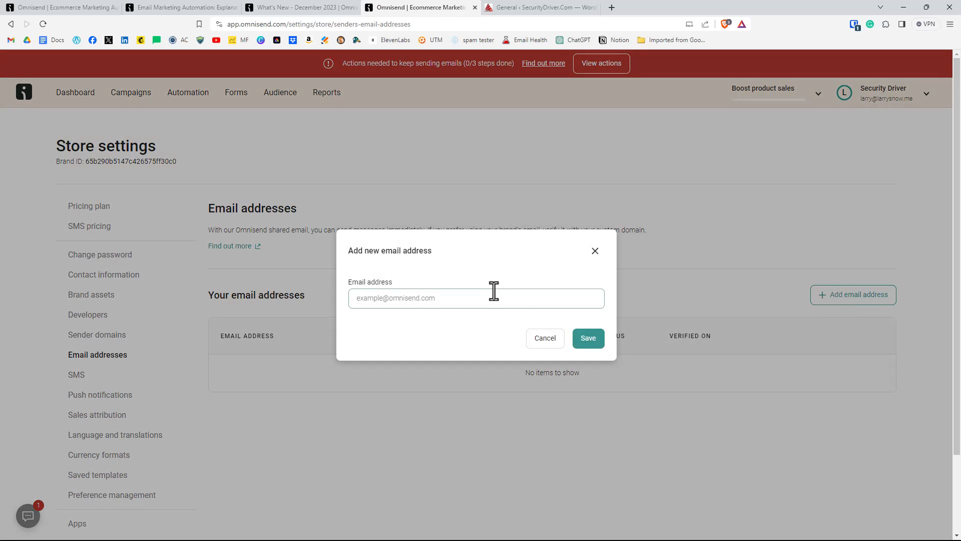
{"action": "left_click", "coordinate": [462, 299]}
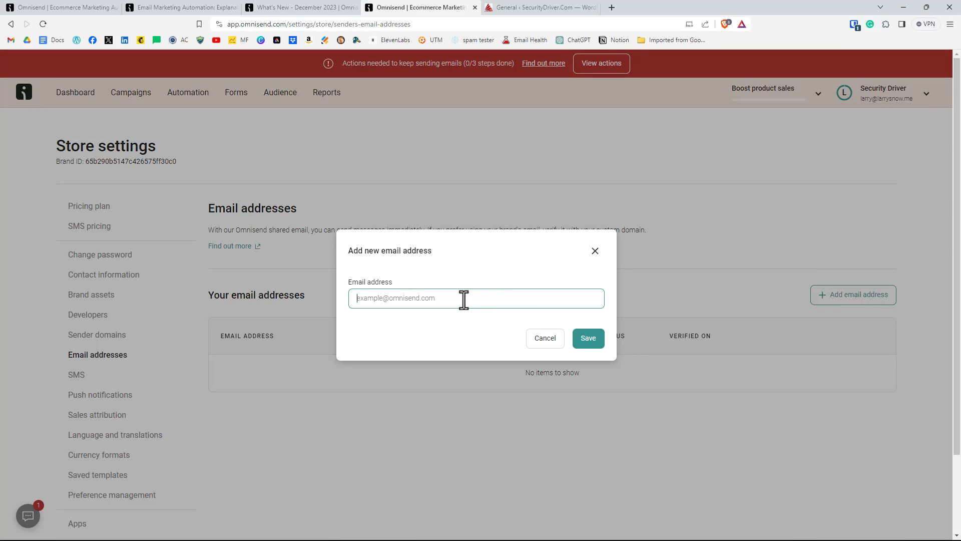
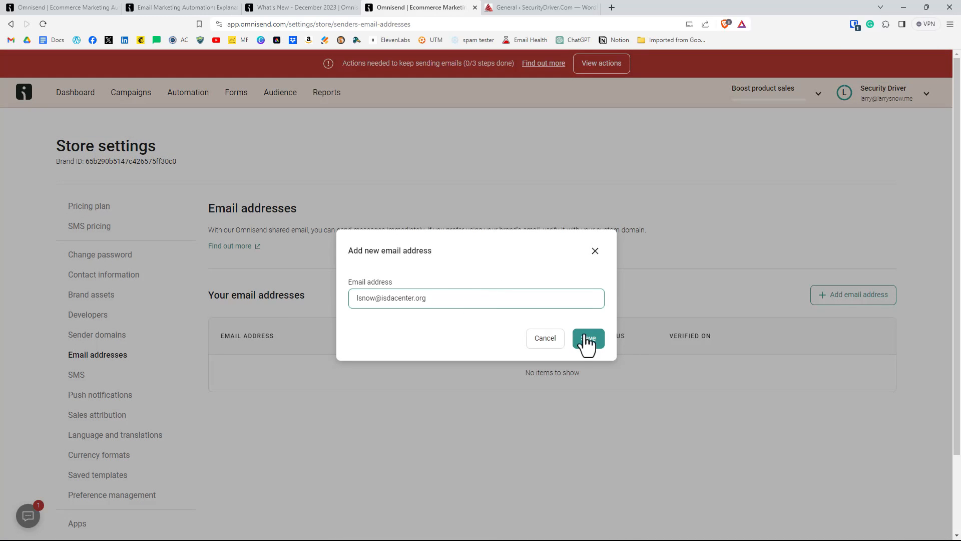
{"action": "left_click", "coordinate": [588, 338]}
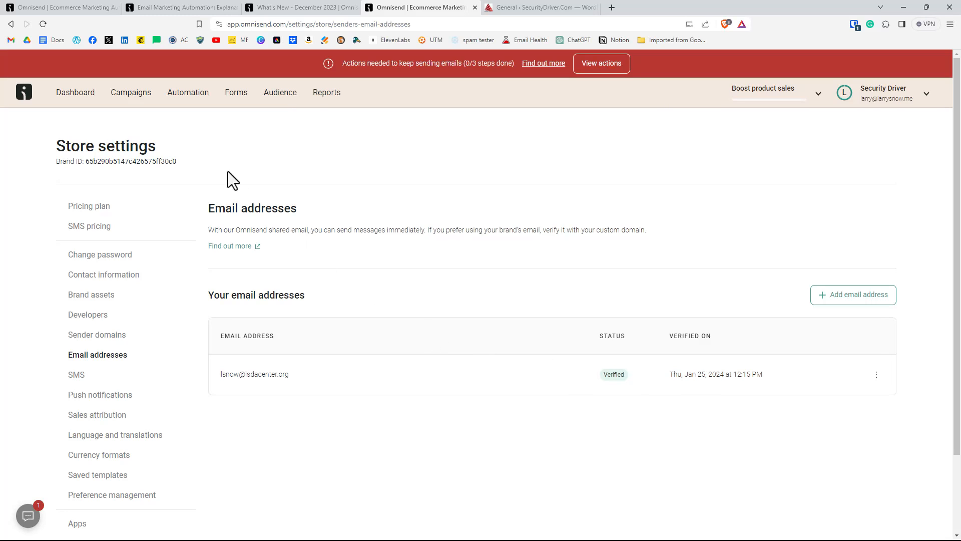
{"action": "left_click", "coordinate": [187, 93]}
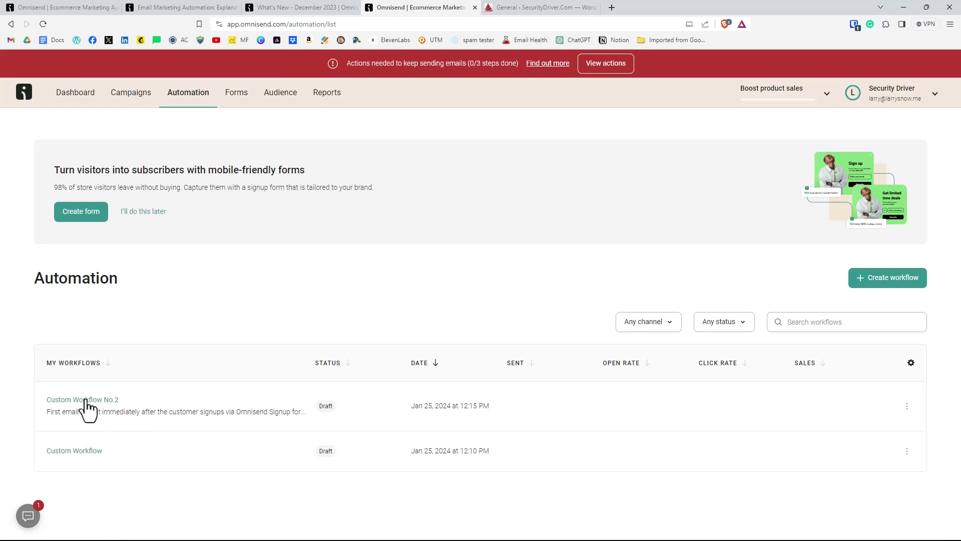
{"action": "mouse_move", "coordinate": [95, 416]}
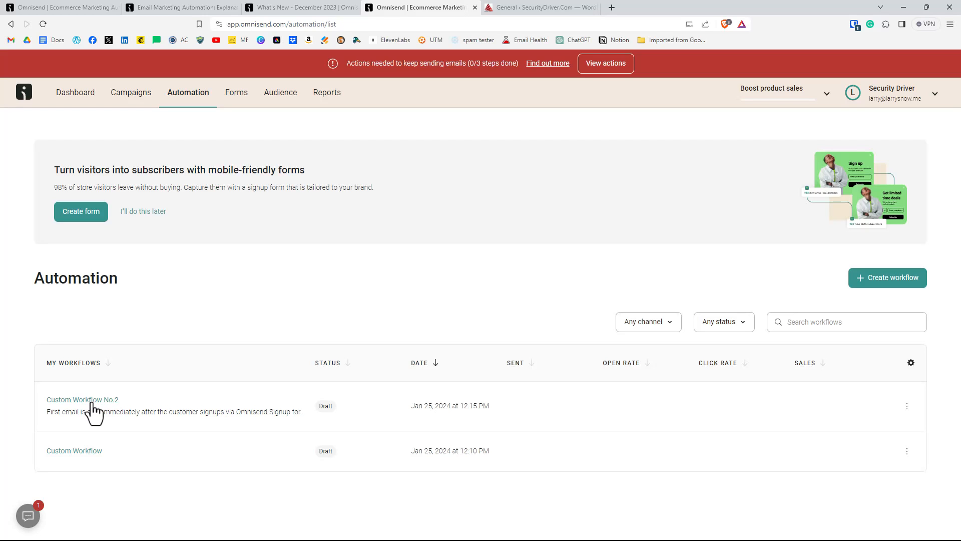
Step: Rename Custom Workflow No.2 to '10% discount for SDC' and open its email step
{"action": "left_click", "coordinate": [82, 400]}
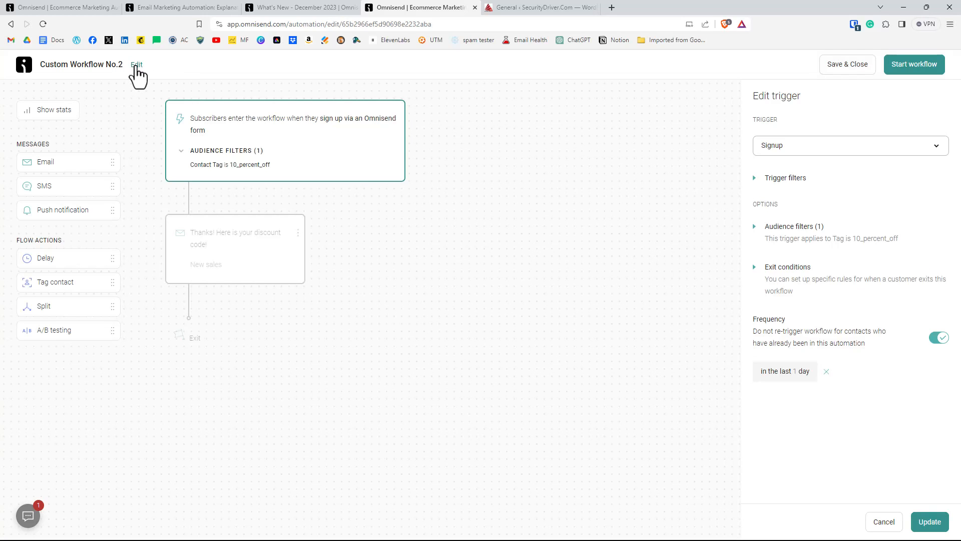
{"action": "left_click", "coordinate": [136, 64]}
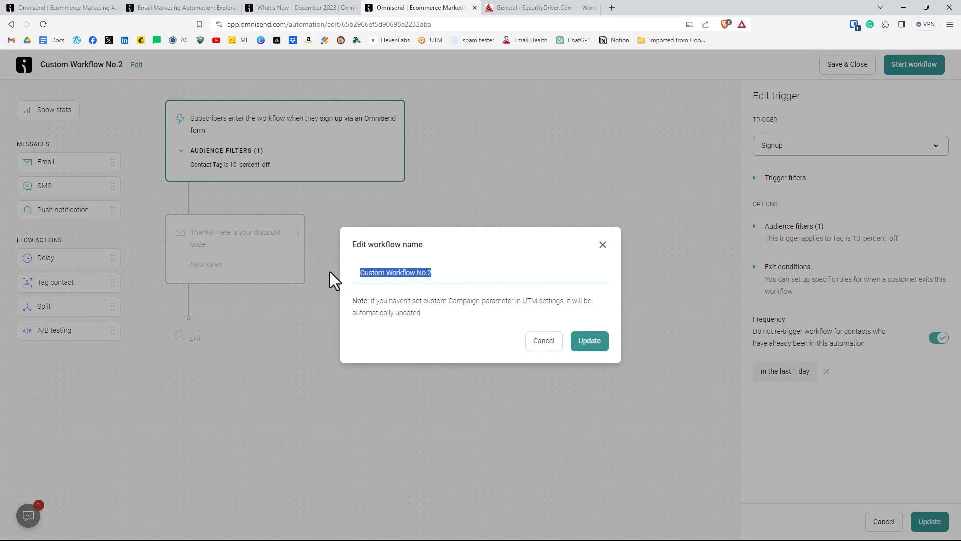
{"action": "type", "text": "10% discount for SDC"}
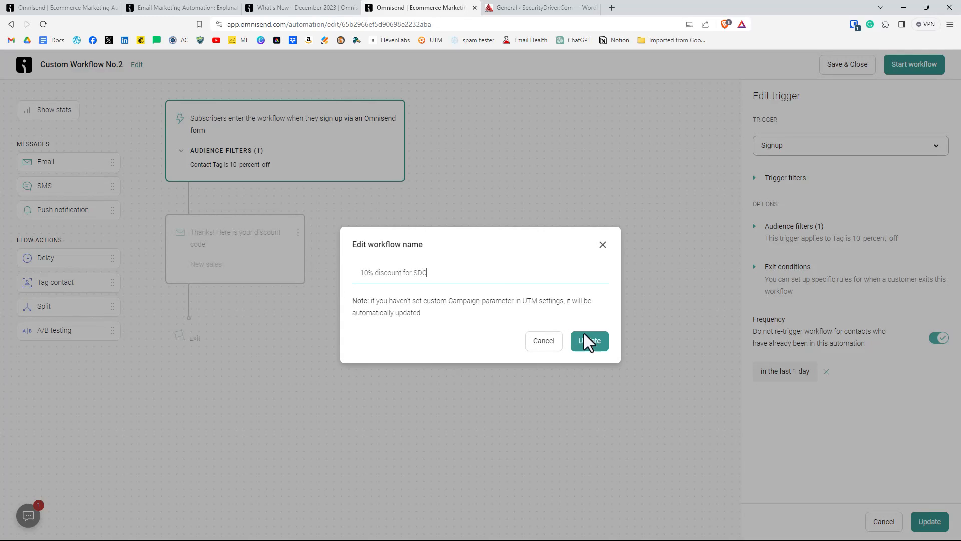
{"action": "left_click", "coordinate": [589, 340]}
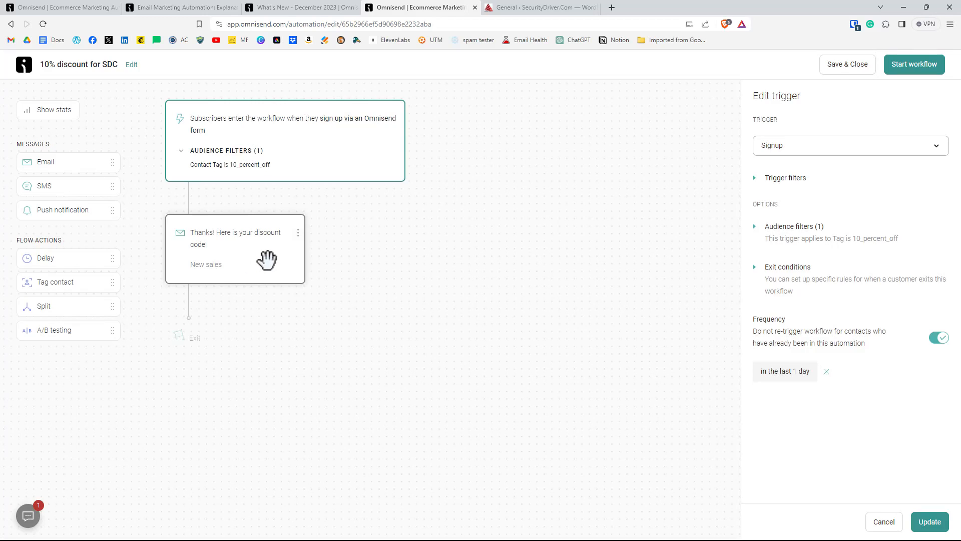
{"action": "left_click", "coordinate": [236, 249]}
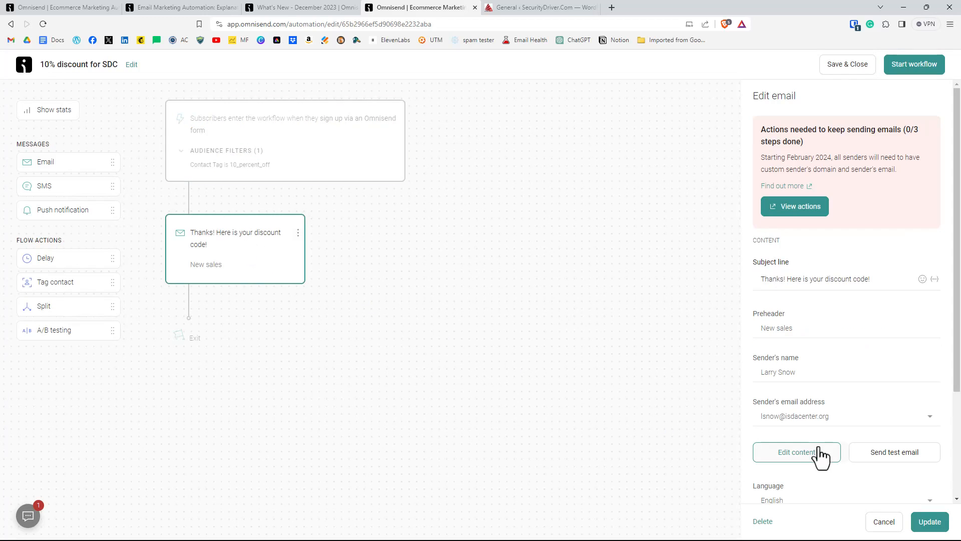
Step: Open the discount email's content editor and show the quick-add item library
{"action": "left_click", "coordinate": [796, 452]}
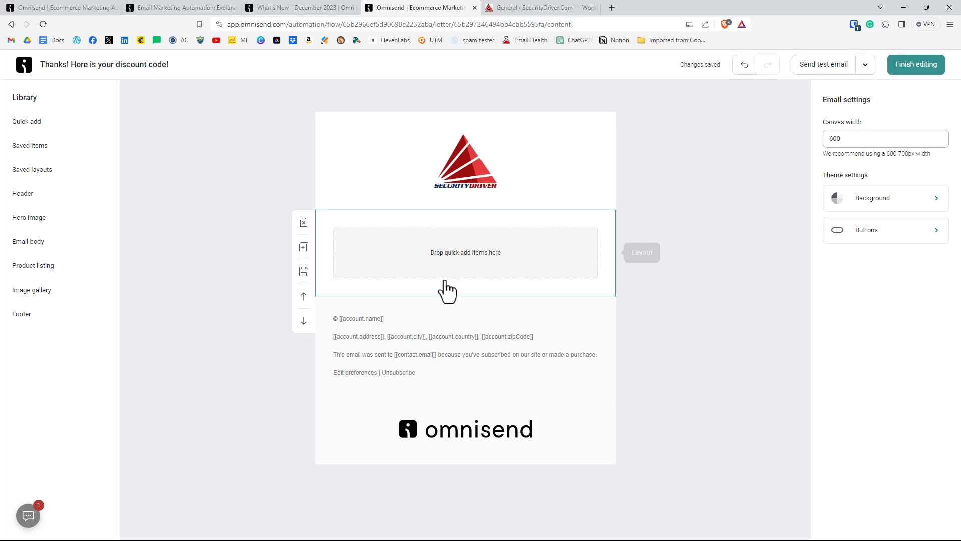
{"action": "left_click", "coordinate": [26, 121]}
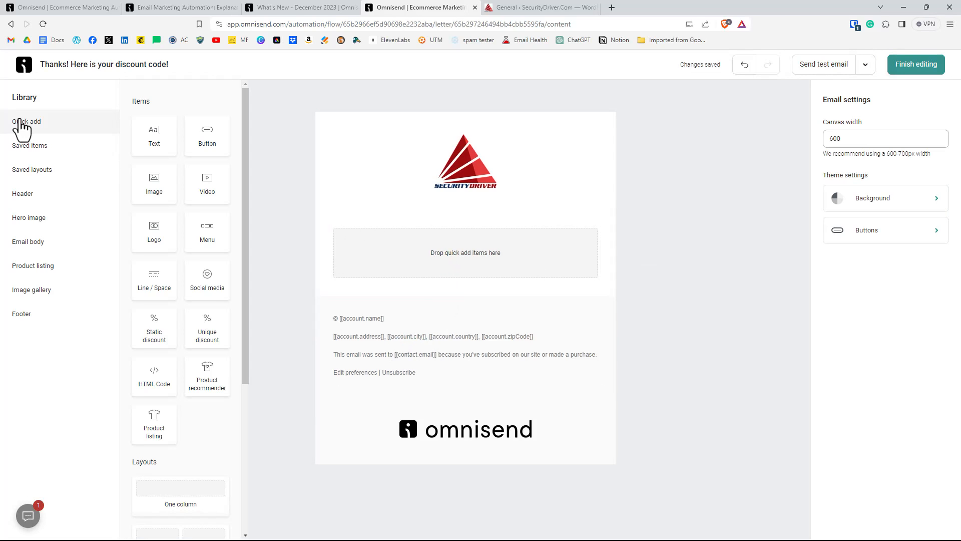
{"action": "mouse_move", "coordinate": [207, 332]}
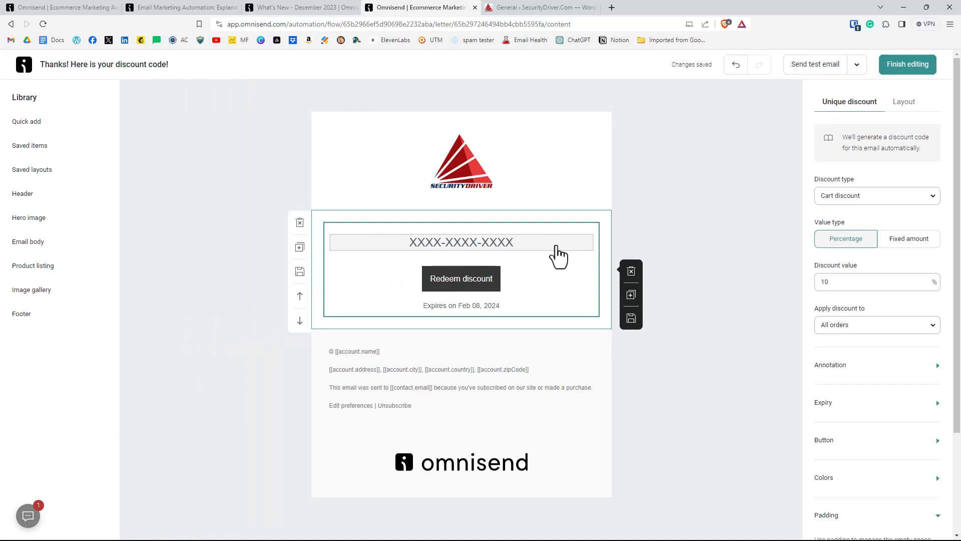
{"action": "mouse_move", "coordinate": [523, 254]}
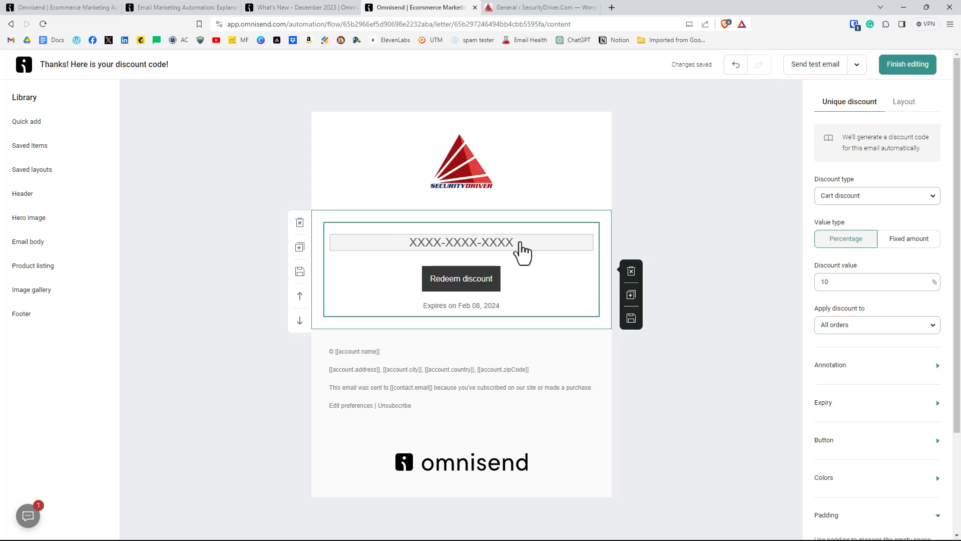
{"action": "mouse_move", "coordinate": [535, 257]}
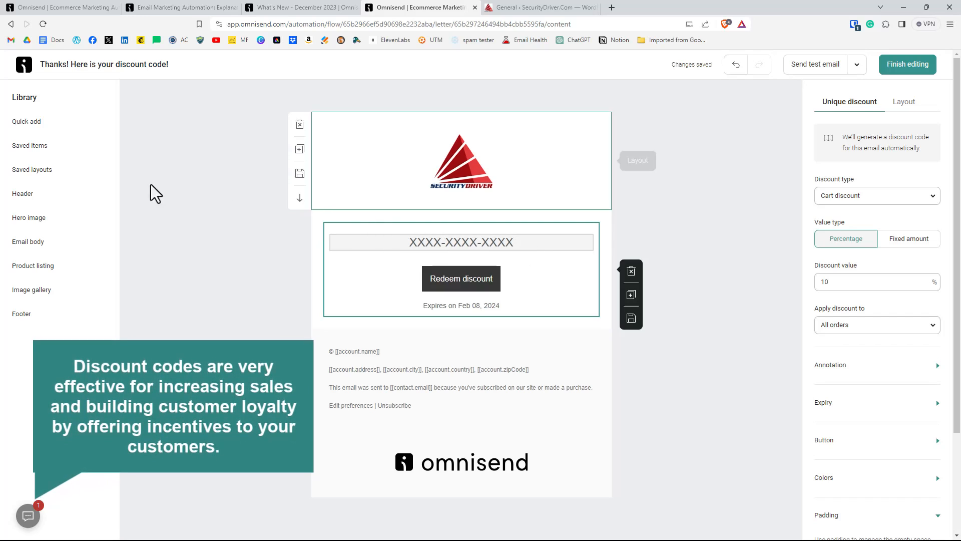
Step: Add a text paragraph above the code: 'Hey! Here is your discount code!… Valentine's Day sales.'
{"action": "left_click", "coordinate": [26, 121]}
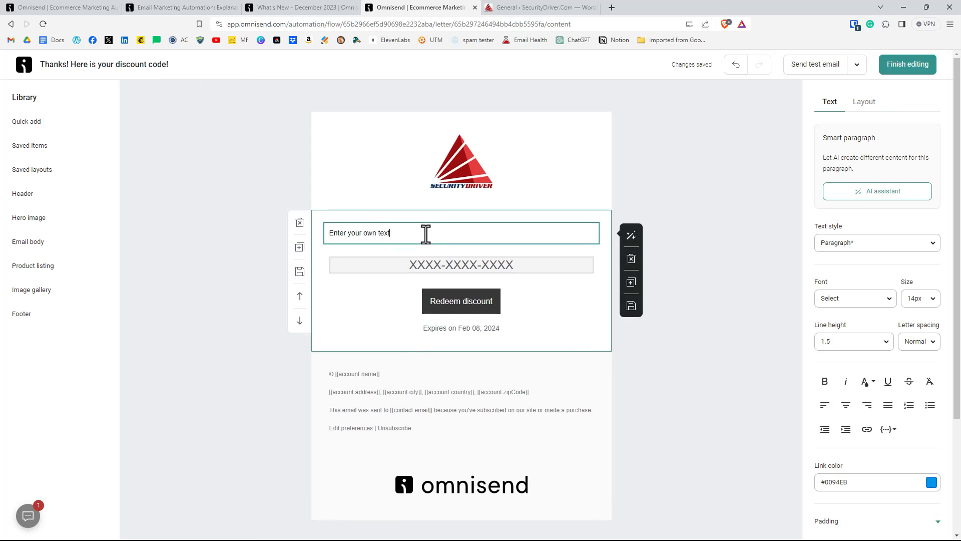
{"action": "type", "text": "Hey! Here is"}
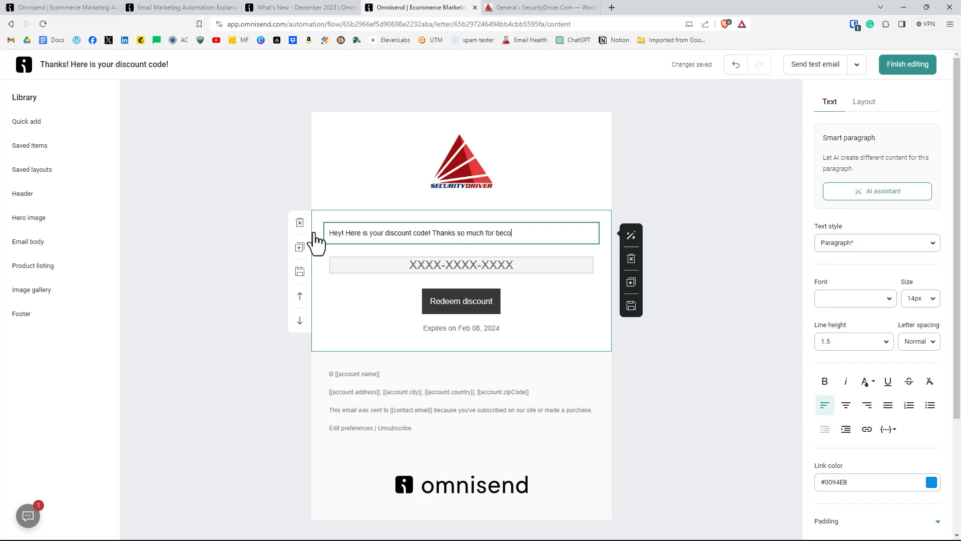
{"action": "type", "text": "ming a subscriber. Be on the lookout for future"}
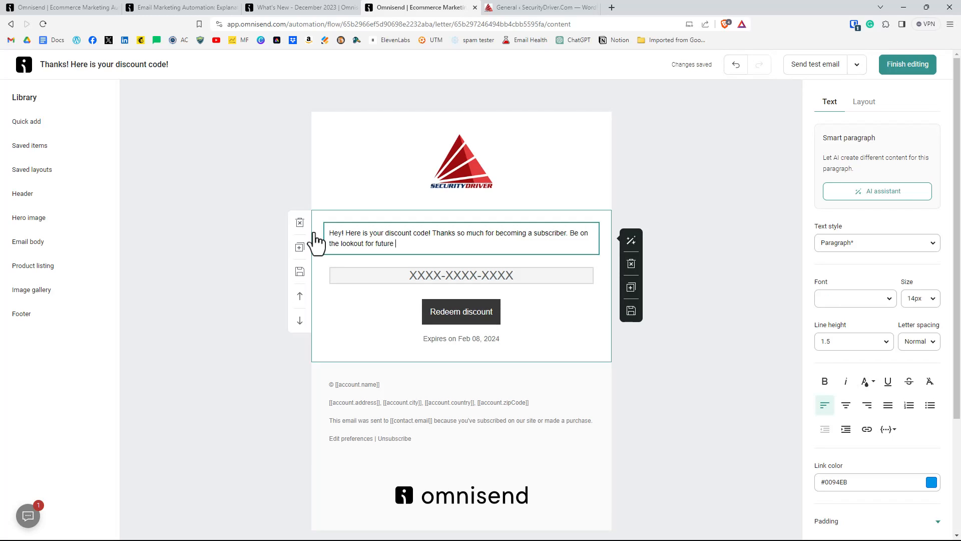
{"action": "type", "text": "Valentine's"}
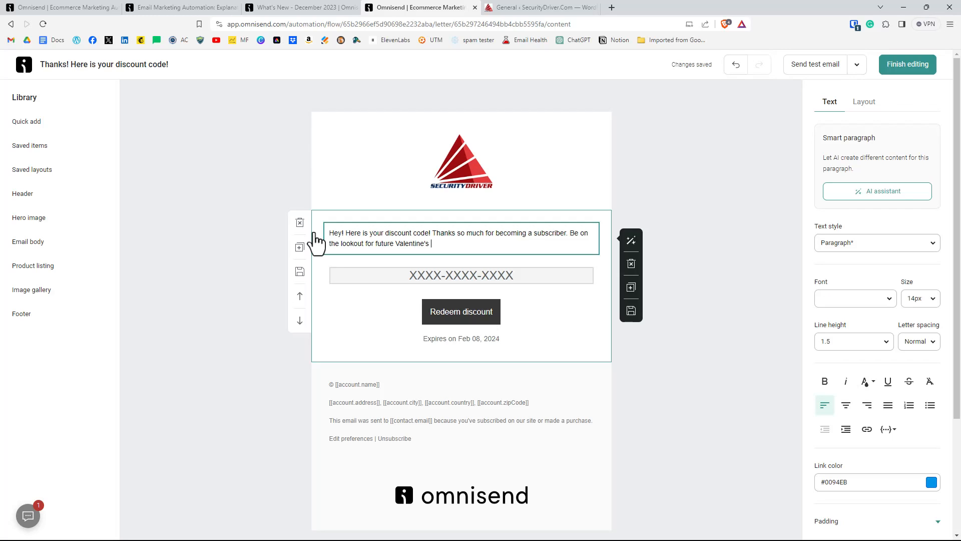
{"action": "type", "text": "Day sales."}
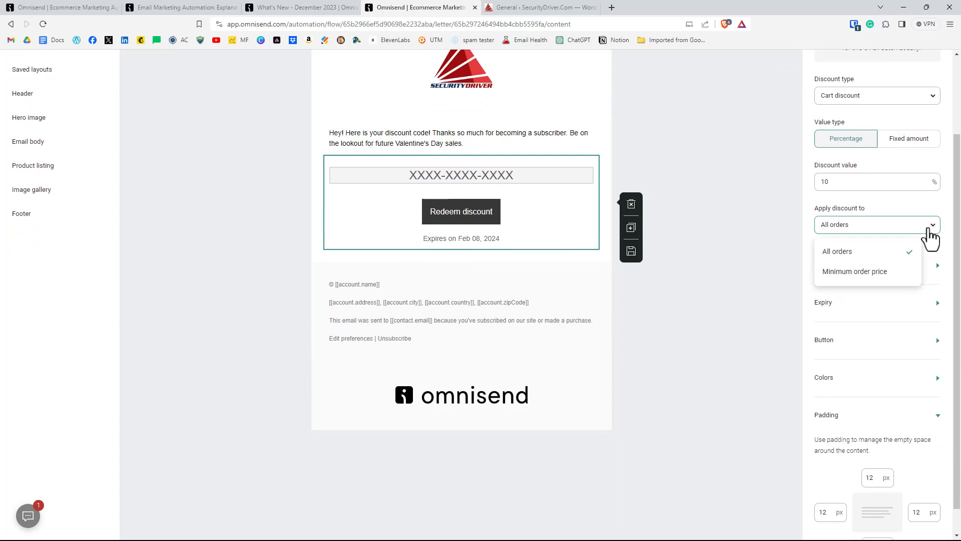
{"action": "left_click", "coordinate": [837, 251]}
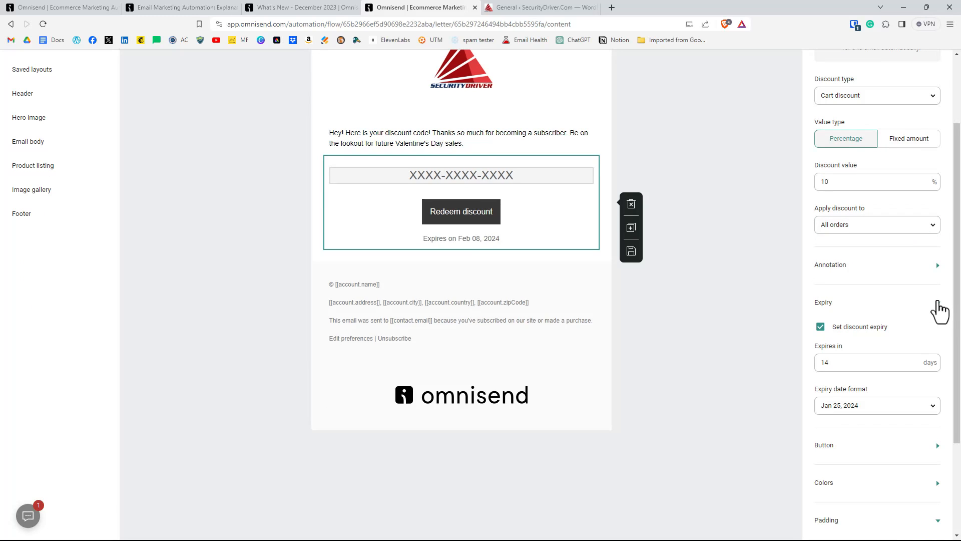
{"action": "scroll", "scroll_direction": "down", "scroll_amount": 3}
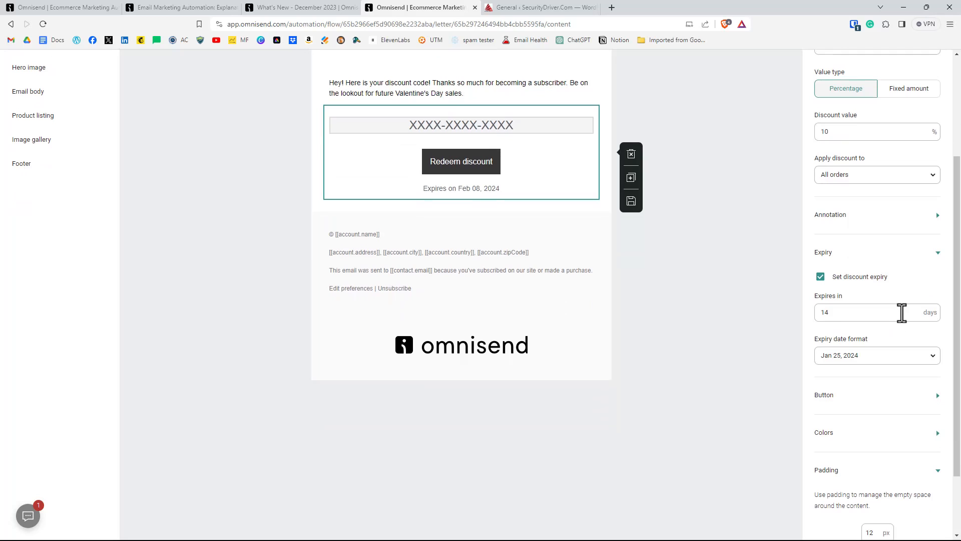
{"action": "mouse_move", "coordinate": [941, 271]}
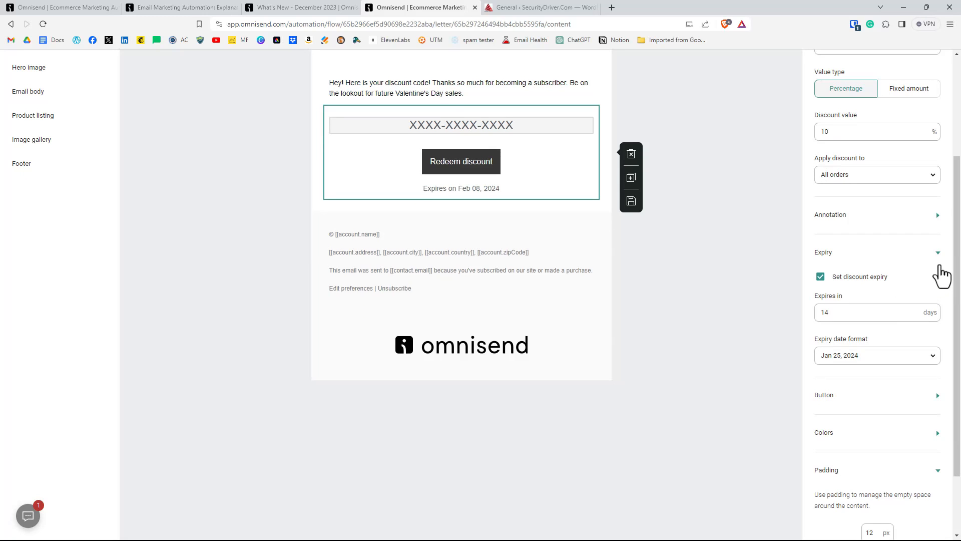
{"action": "left_click", "coordinate": [824, 395]}
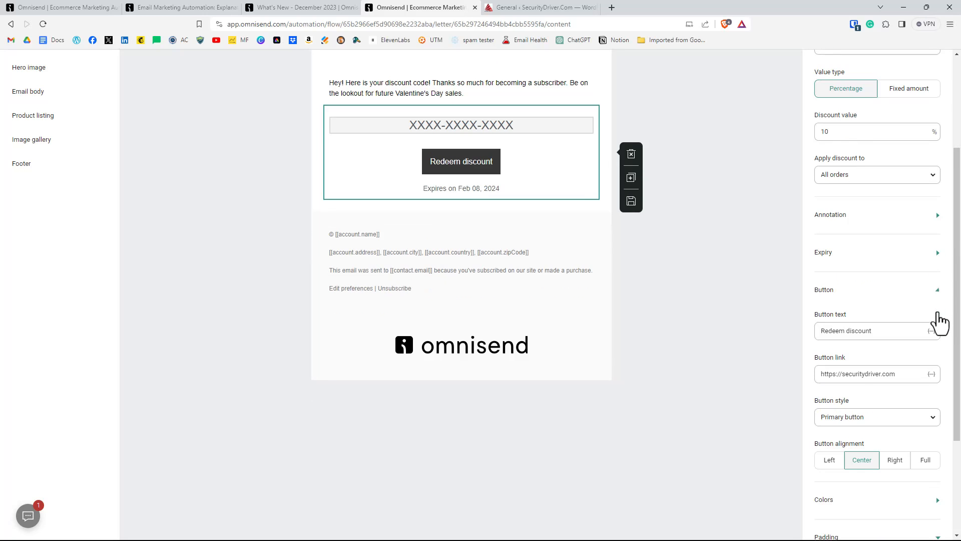
{"action": "left_click", "coordinate": [892, 331]}
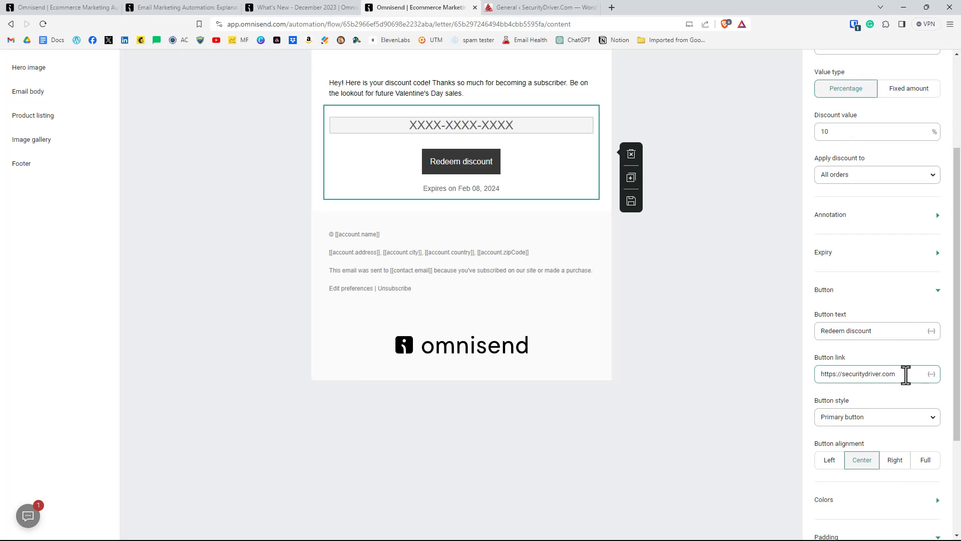
{"action": "type", "text": "/is/ad"}
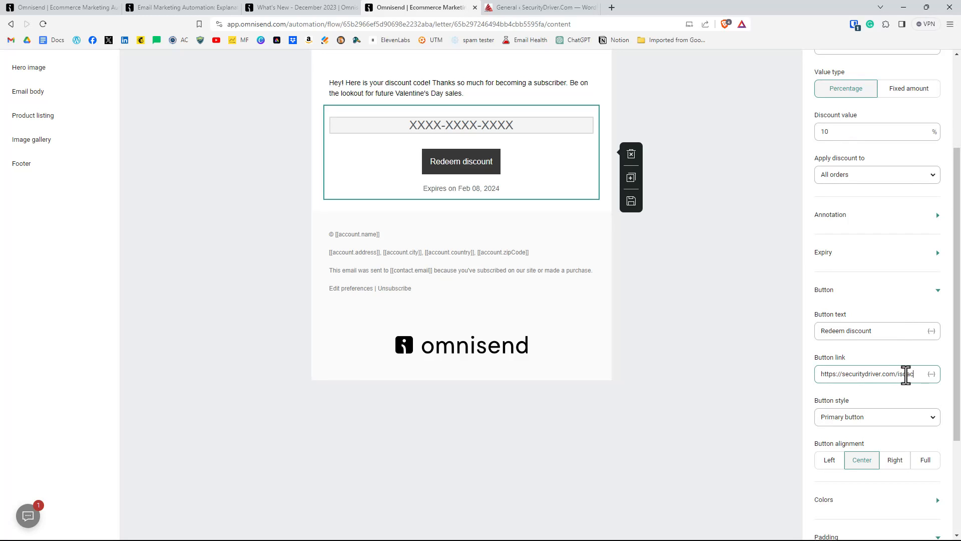
{"action": "type", "text": "store/"}
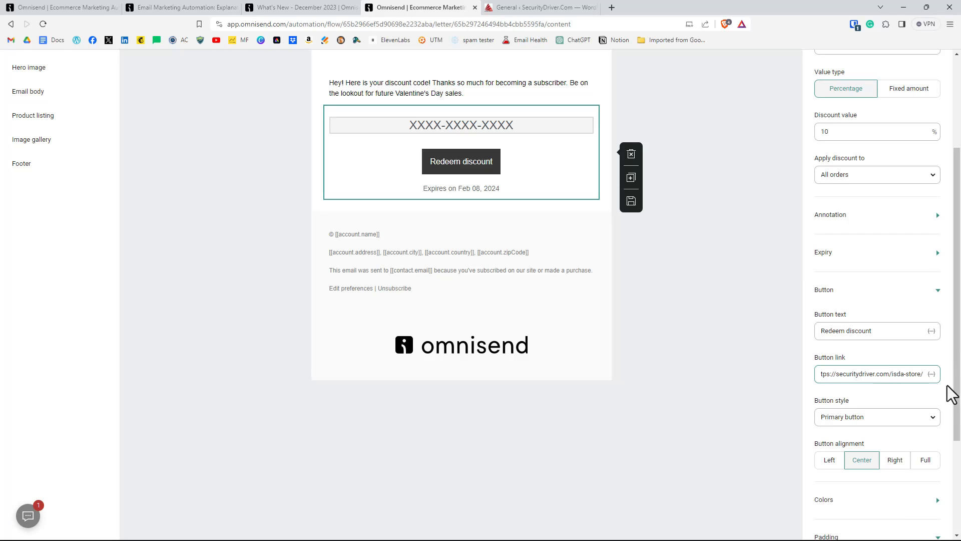
{"action": "scroll", "scroll_direction": "down", "scroll_amount": 3}
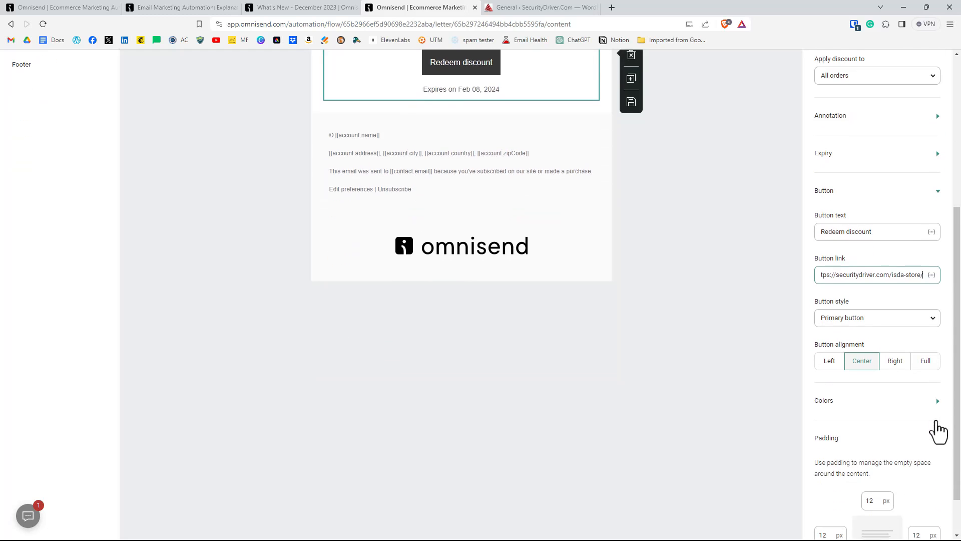
{"action": "scroll", "scroll_direction": "down", "scroll_amount": 3}
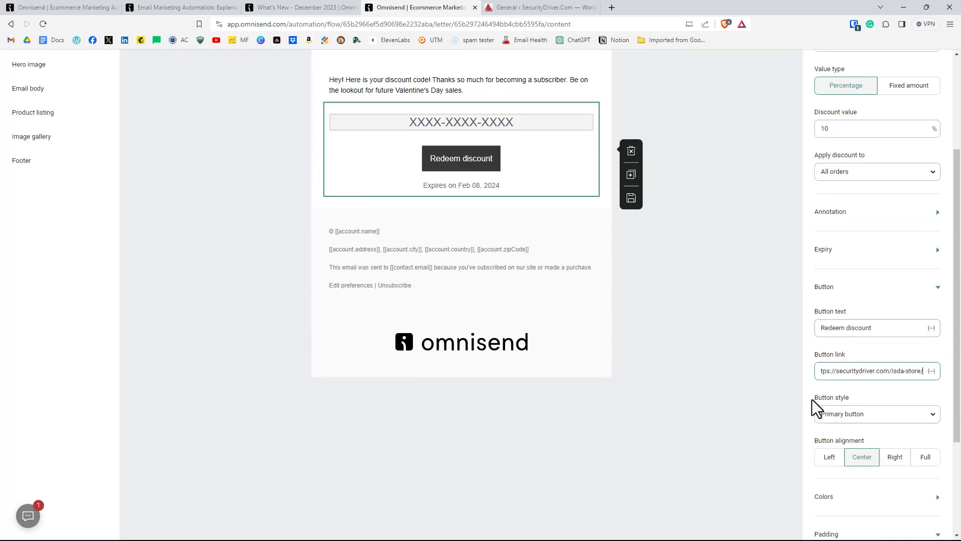
{"action": "left_click", "coordinate": [903, 101]}
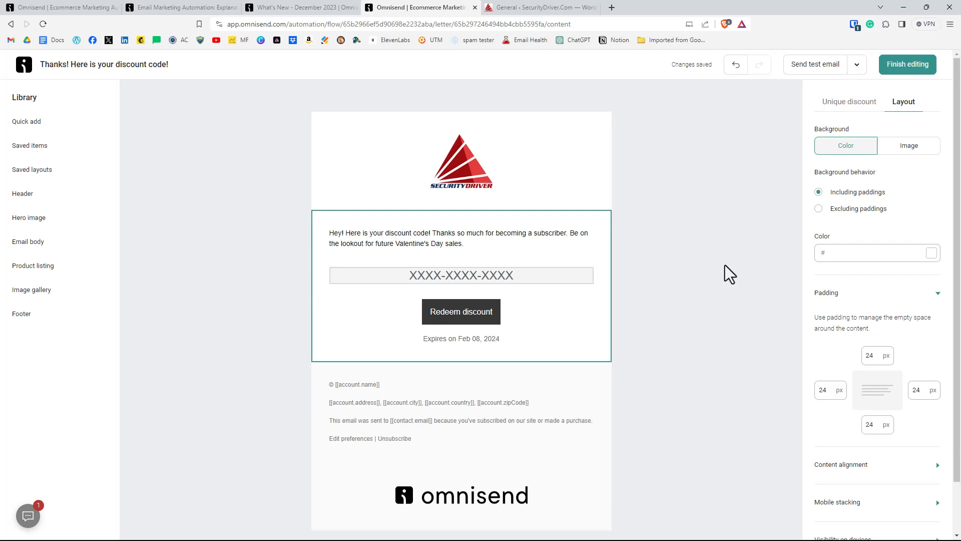
Step: Send a test of the discount code email to your own recipient address
{"action": "scroll", "scroll_direction": "down", "scroll_amount": 3}
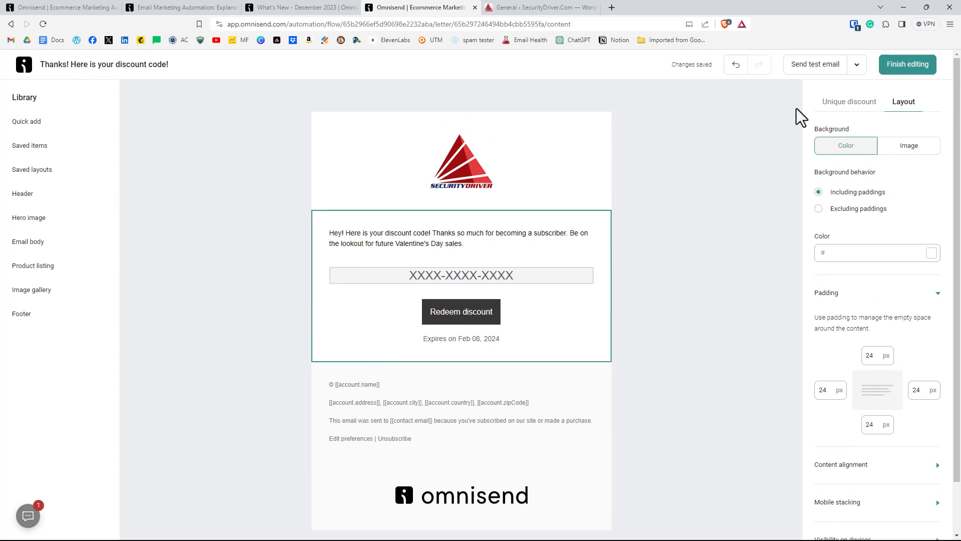
{"action": "left_click", "coordinate": [815, 64]}
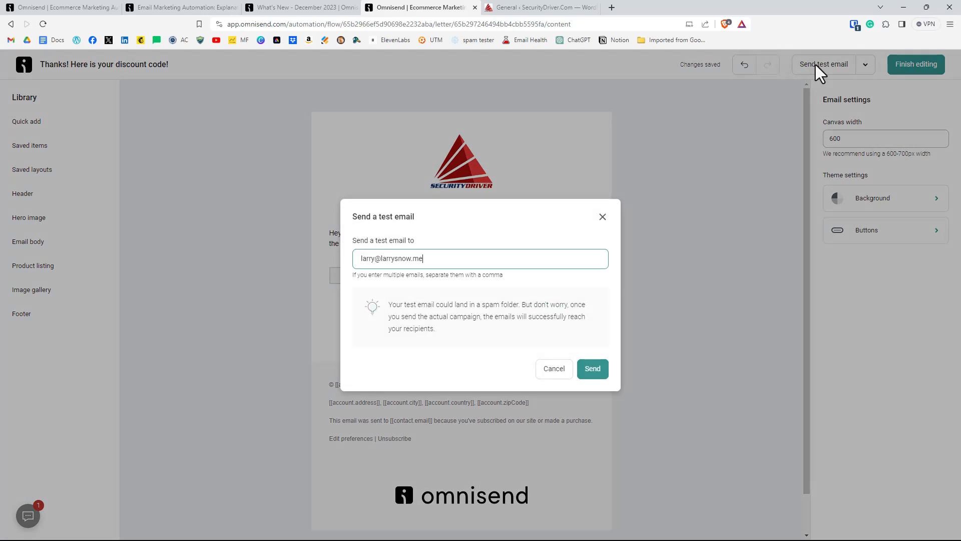
{"action": "double_click", "coordinate": [390, 258]}
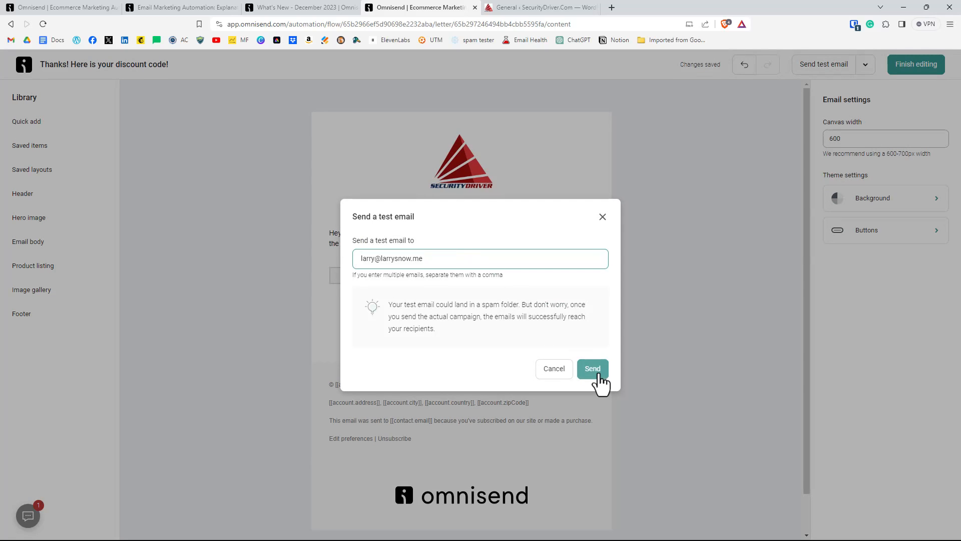
{"action": "left_click", "coordinate": [592, 369]}
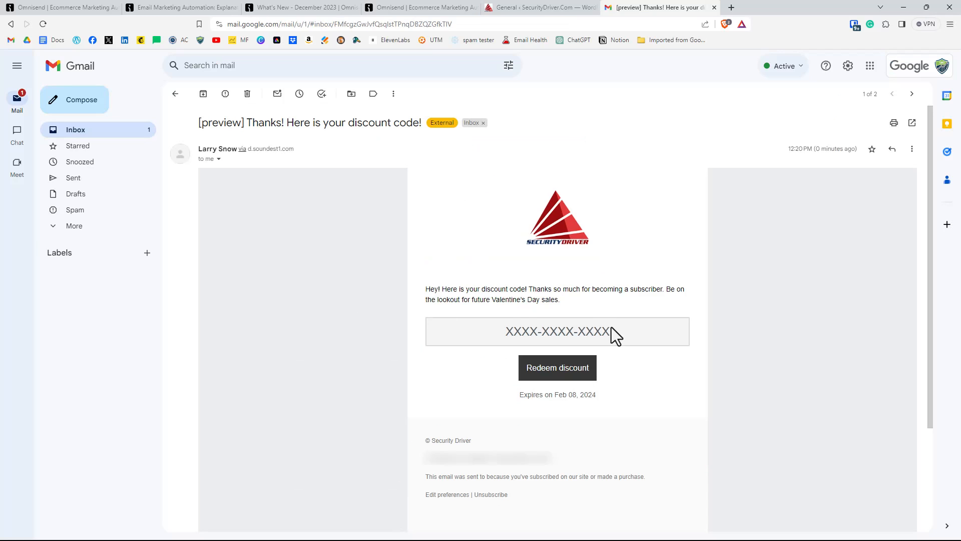
{"action": "mouse_move", "coordinate": [622, 338]}
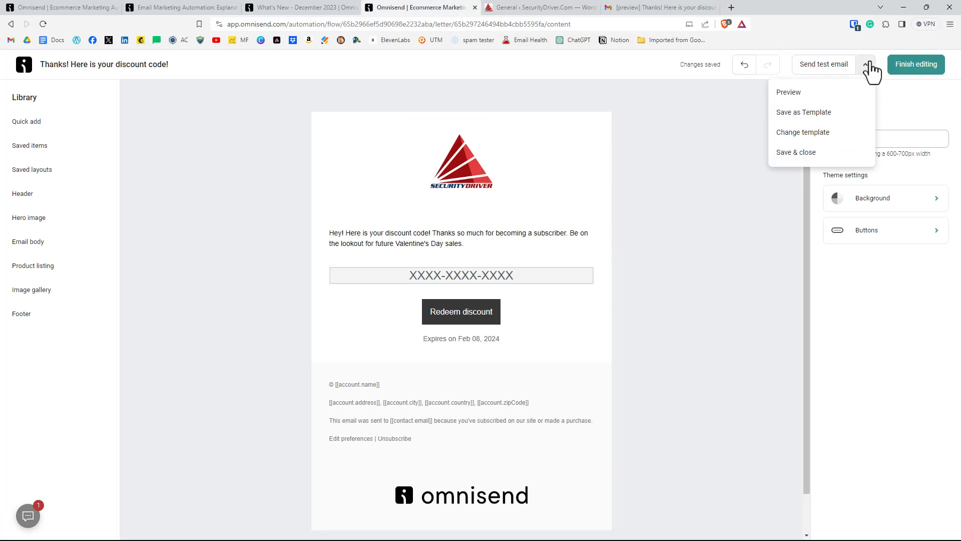
{"action": "mouse_move", "coordinate": [551, 229]}
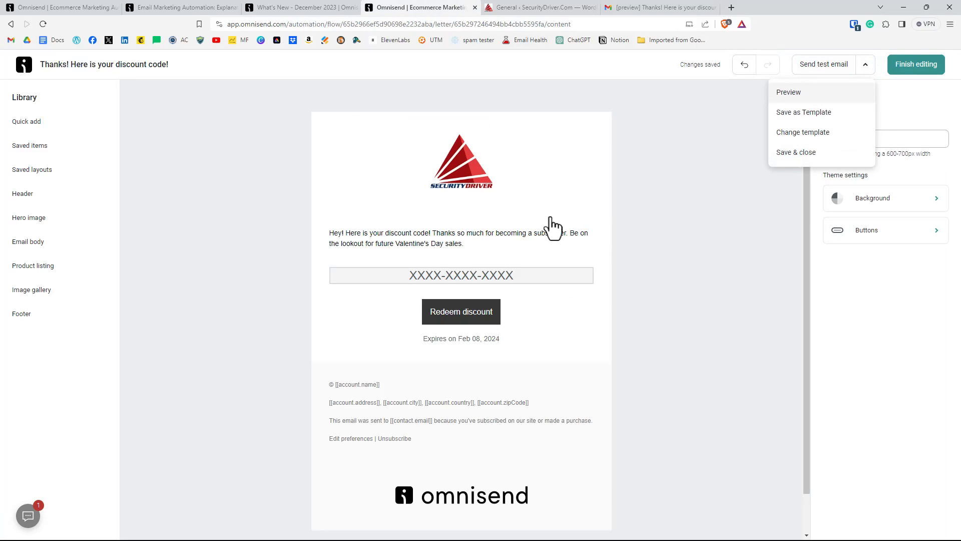
{"action": "left_click", "coordinate": [789, 92]}
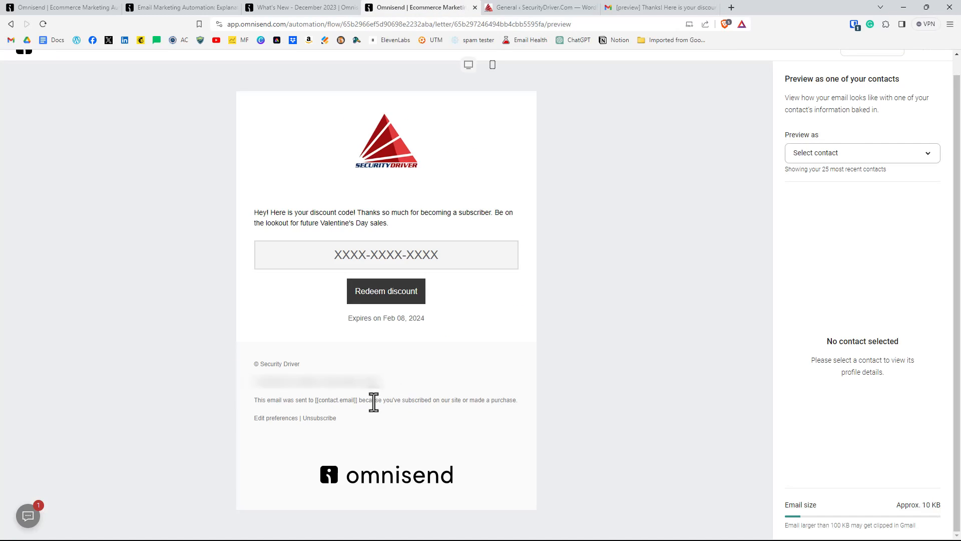
{"action": "mouse_move", "coordinate": [444, 269]}
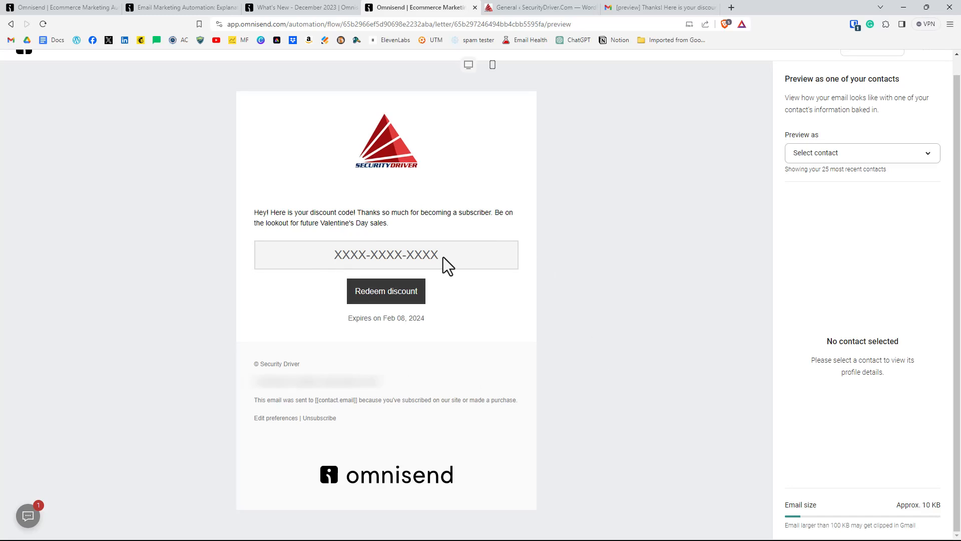
{"action": "mouse_move", "coordinate": [698, 153]}
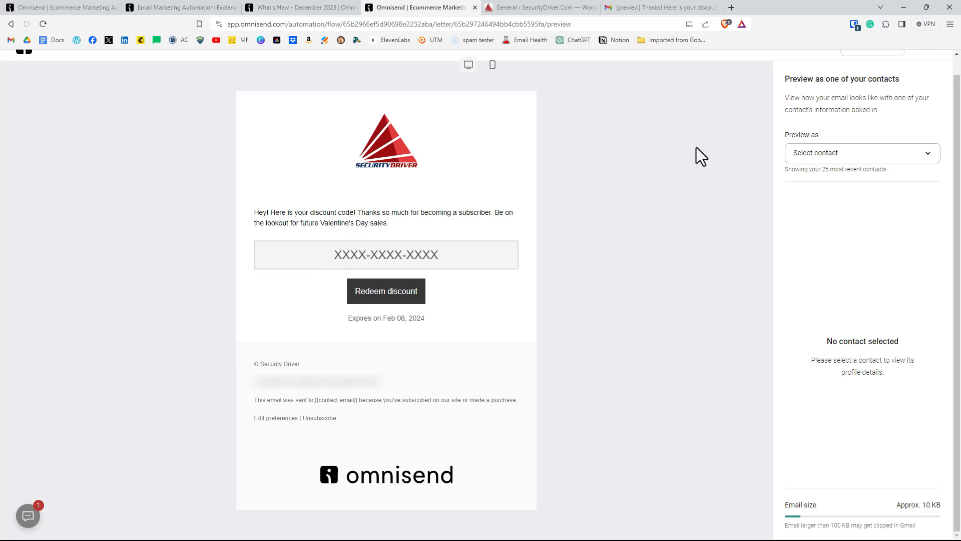
{"action": "left_click", "coordinate": [492, 65]}
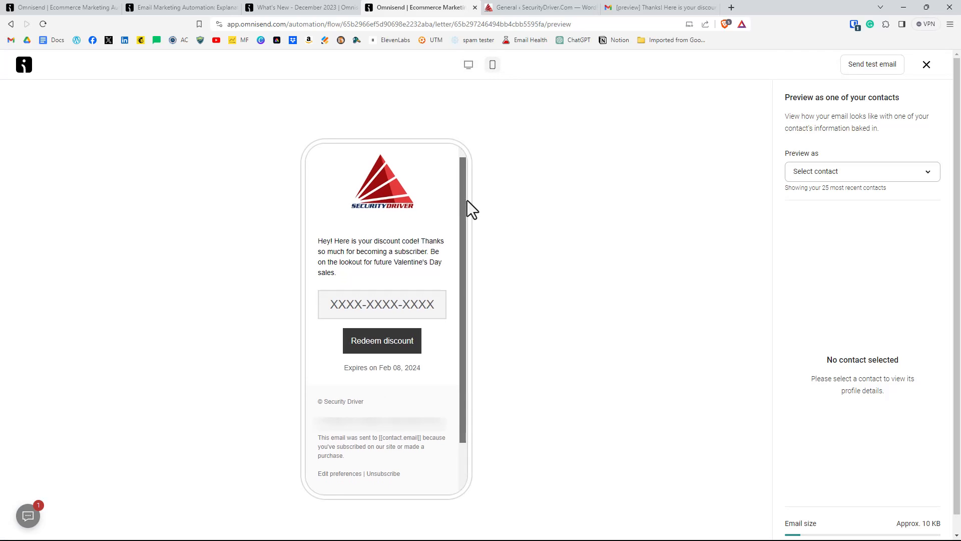
{"action": "left_click", "coordinate": [927, 64]}
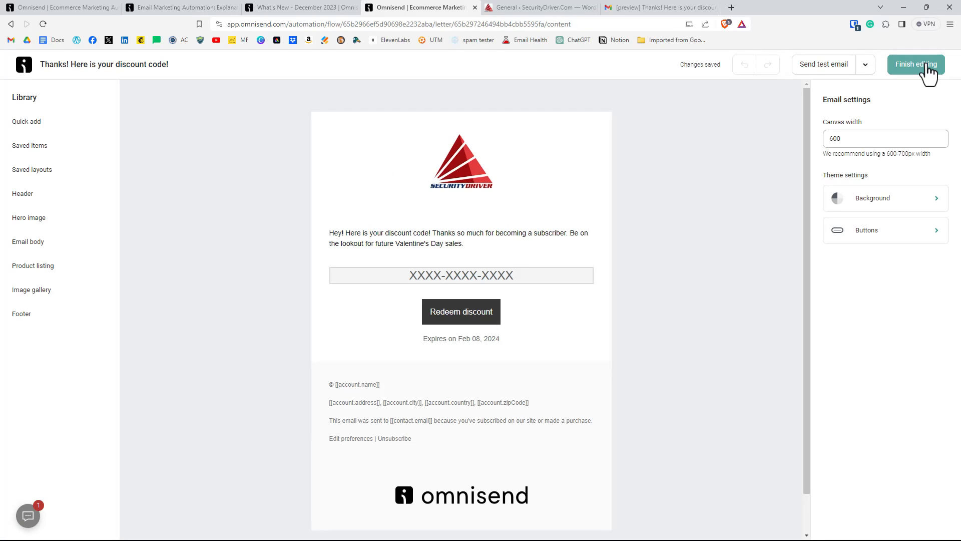
{"action": "left_click", "coordinate": [916, 64]}
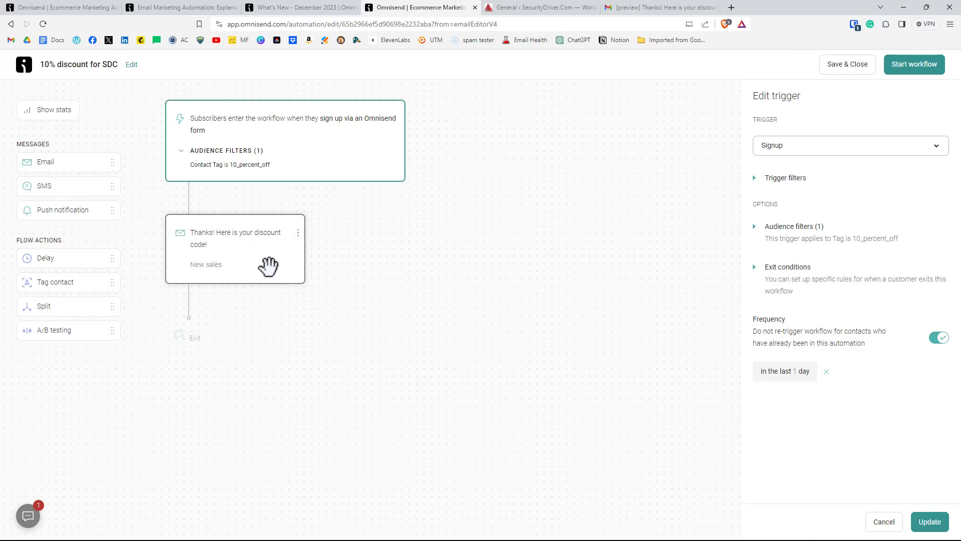
{"action": "mouse_move", "coordinate": [543, 262]}
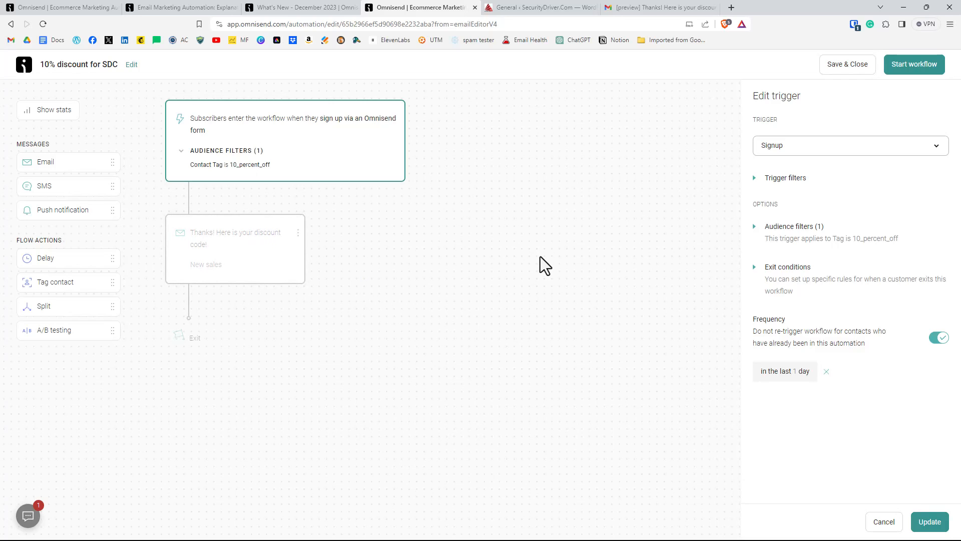
{"action": "mouse_move", "coordinate": [615, 259]}
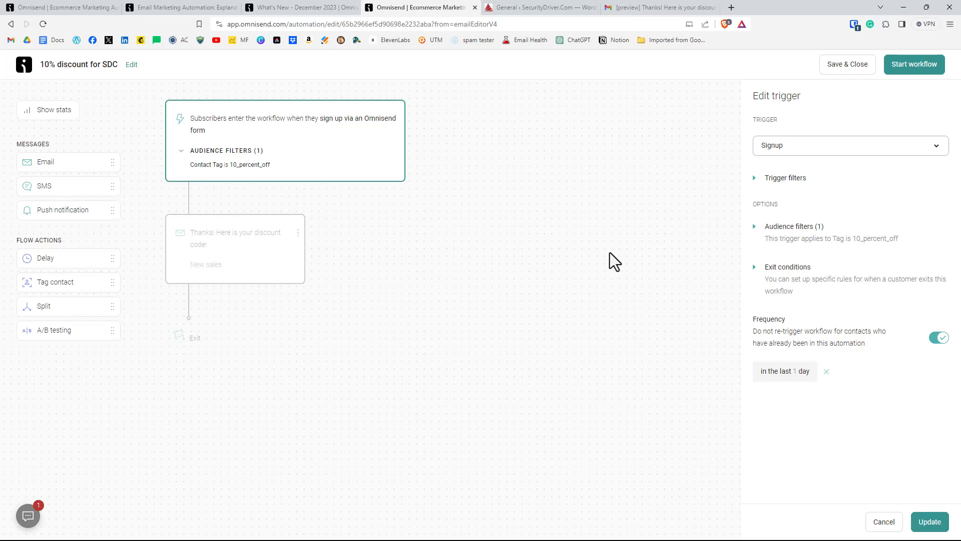
{"action": "mouse_move", "coordinate": [761, 280]}
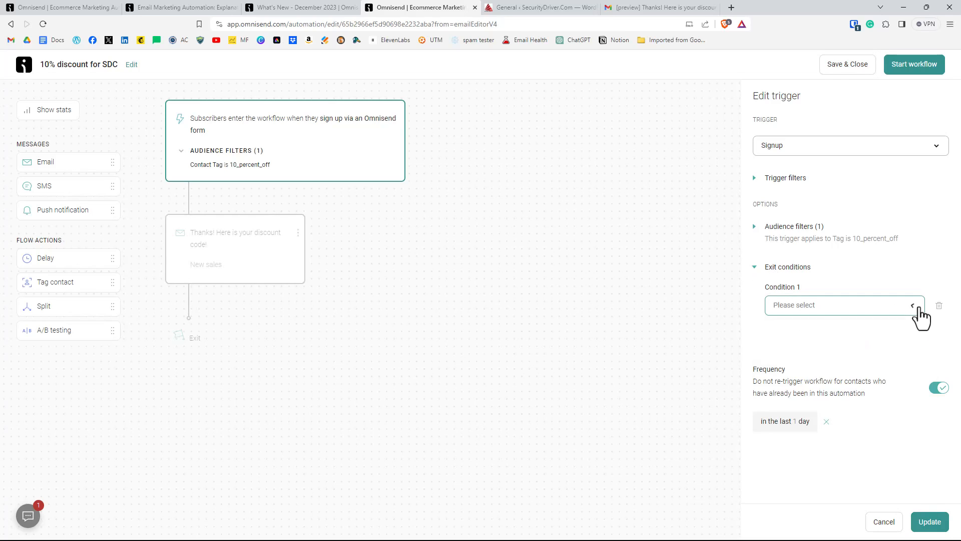
Step: Set the trigger's exit Condition 1 to Message sent
{"action": "left_click", "coordinate": [844, 306]}
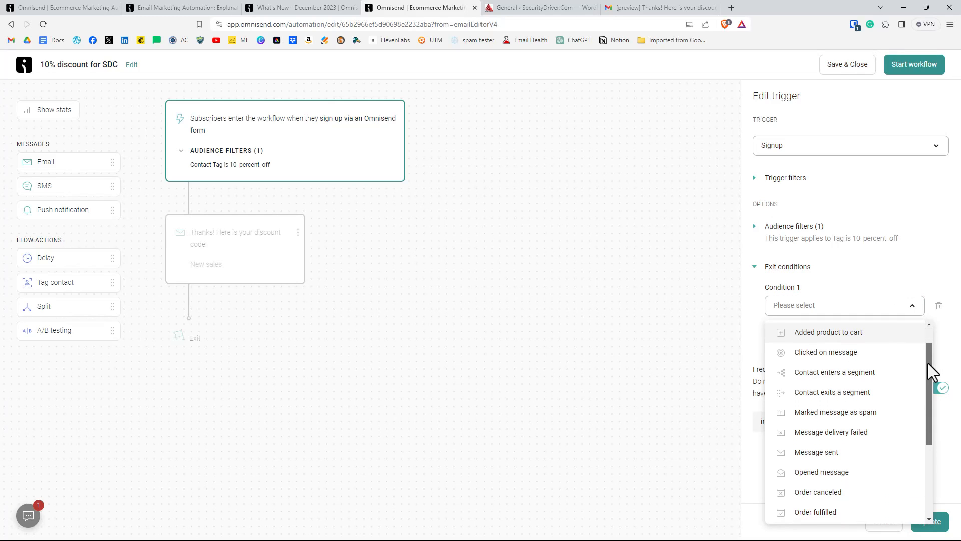
{"action": "scroll", "scroll_direction": "down", "scroll_amount": 3}
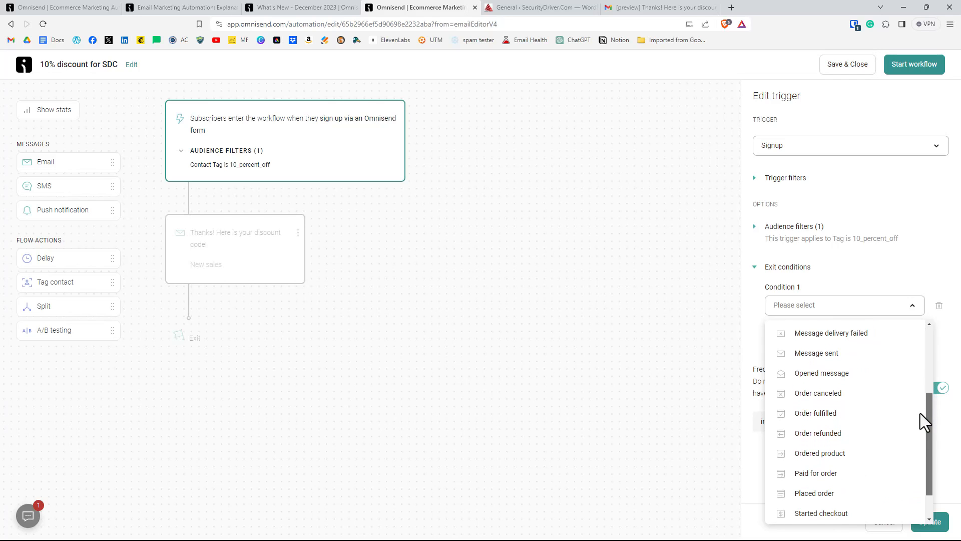
{"action": "scroll", "scroll_direction": "down", "scroll_amount": 3}
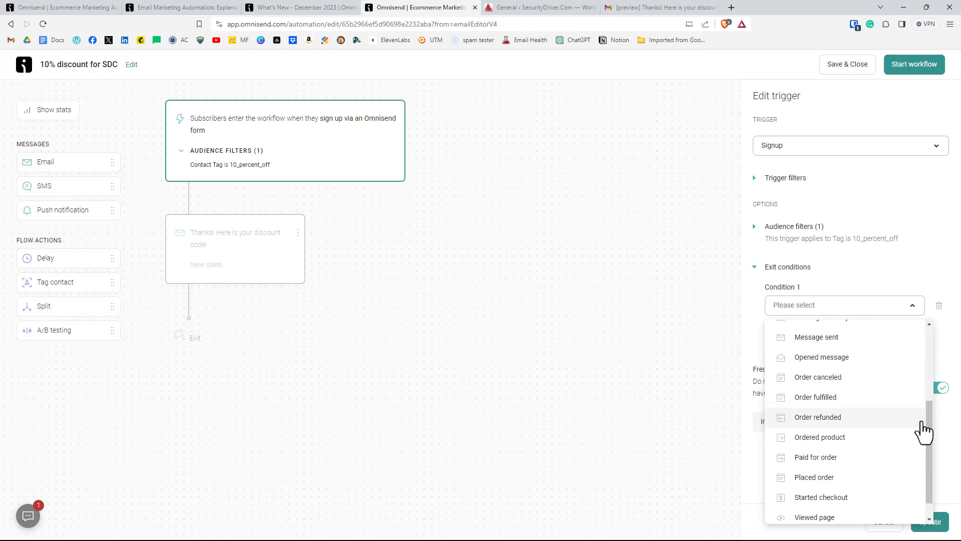
{"action": "left_click", "coordinate": [816, 337]}
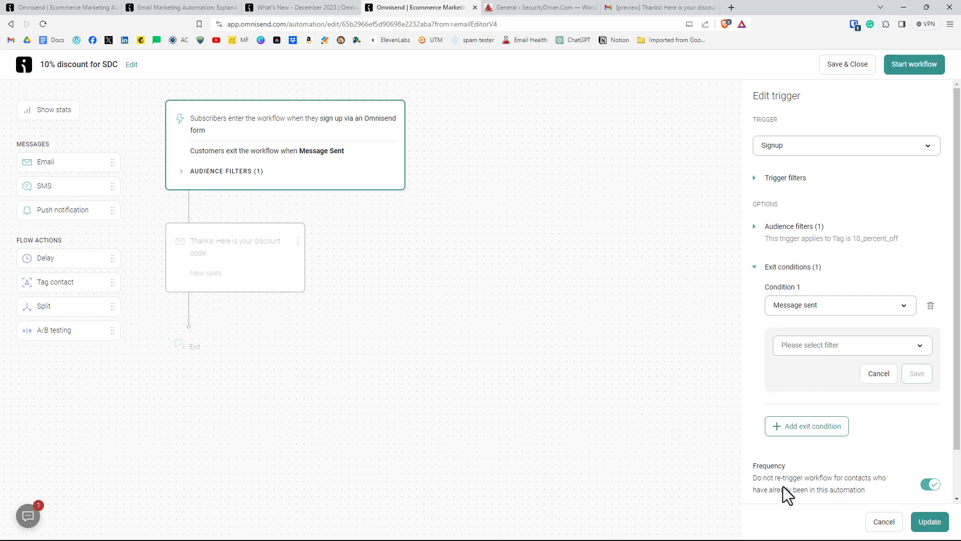
{"action": "mouse_move", "coordinate": [859, 490]}
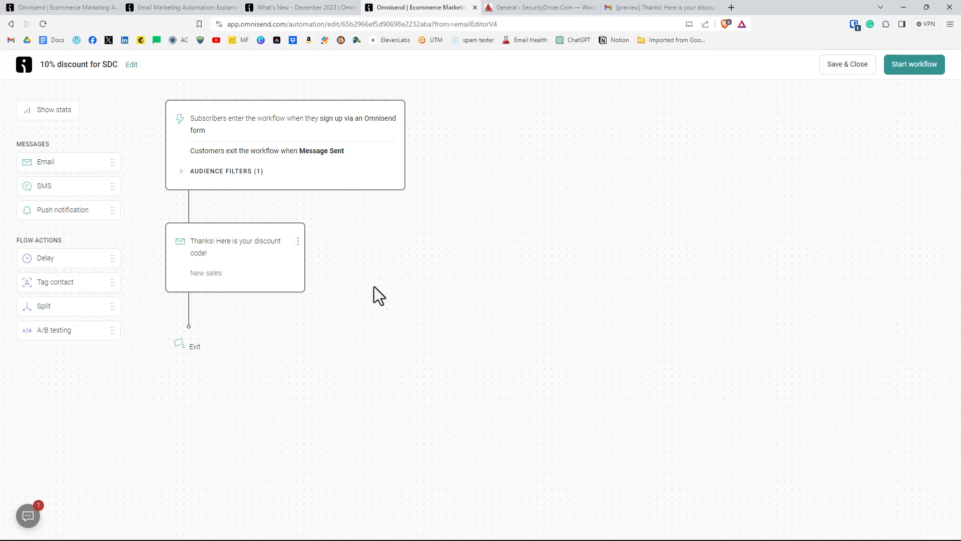
{"action": "mouse_move", "coordinate": [918, 112]}
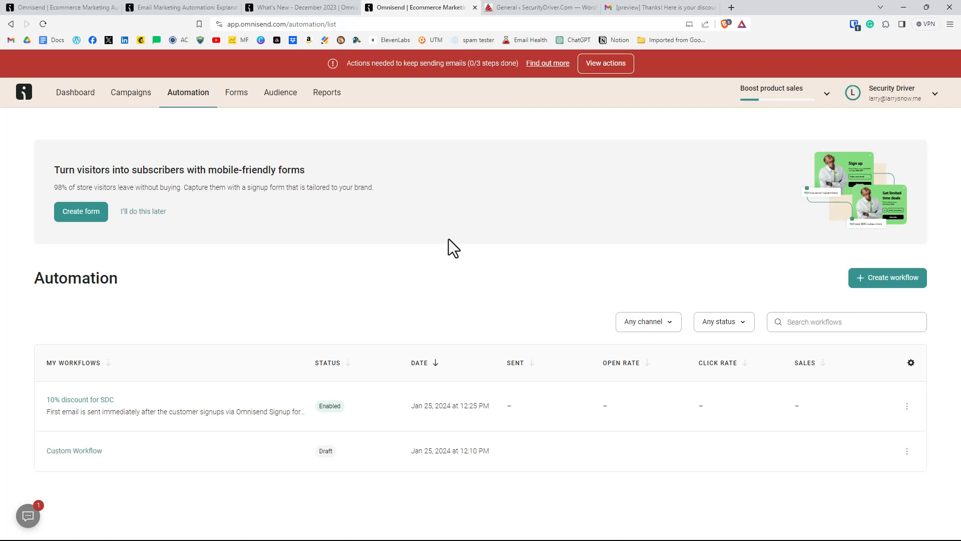
Step: From the Forms list, publish the SecurityDriver 10% Pop Up form live on the store
{"action": "left_click", "coordinate": [237, 93]}
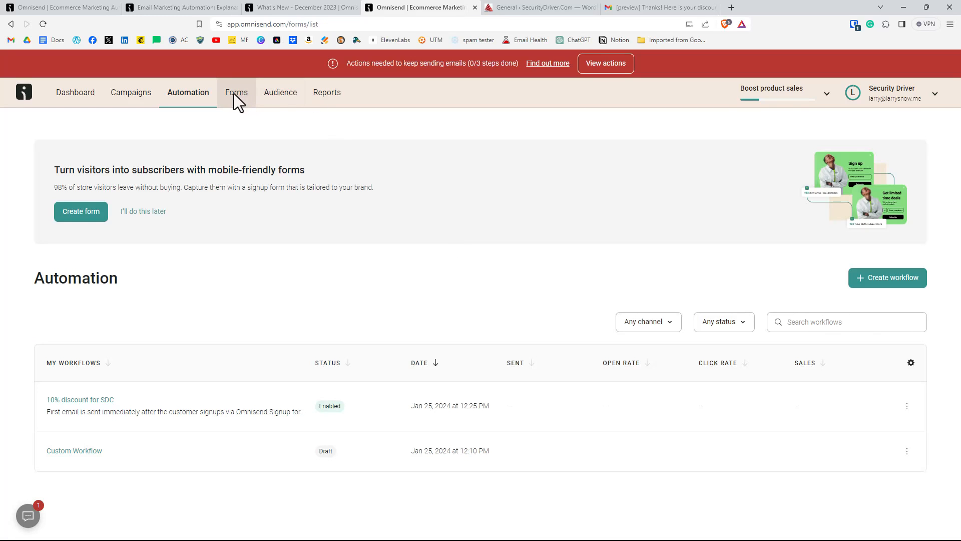
{"action": "left_click", "coordinate": [236, 92]}
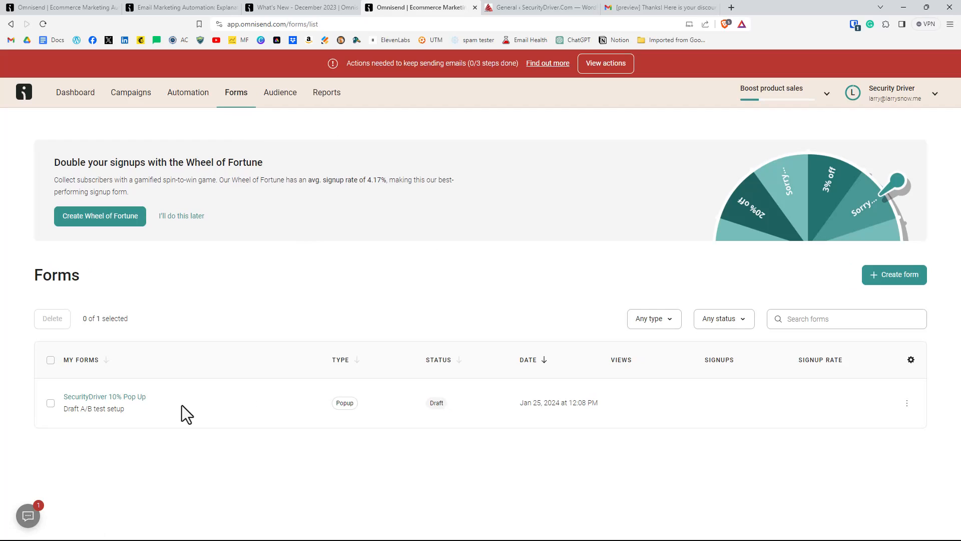
{"action": "left_click", "coordinate": [104, 396]}
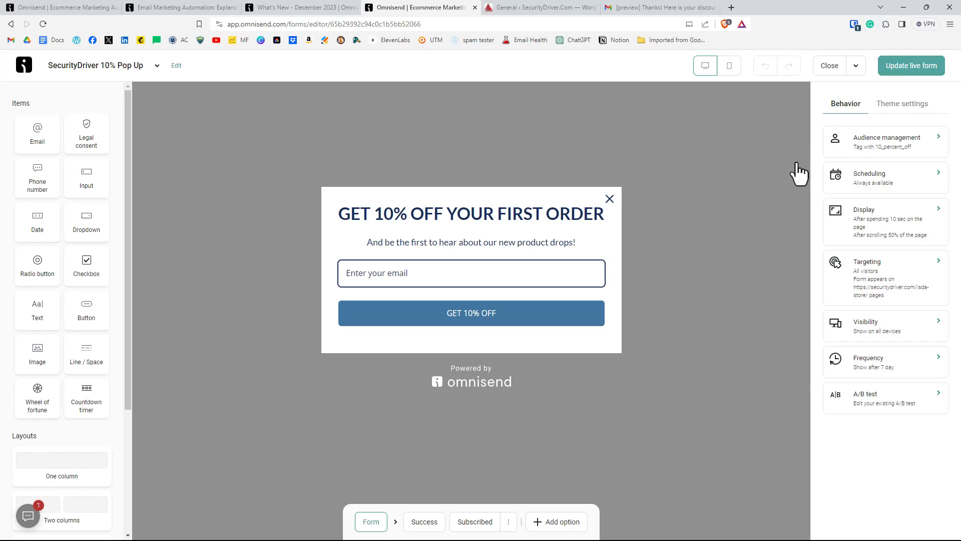
{"action": "left_click", "coordinate": [829, 65]}
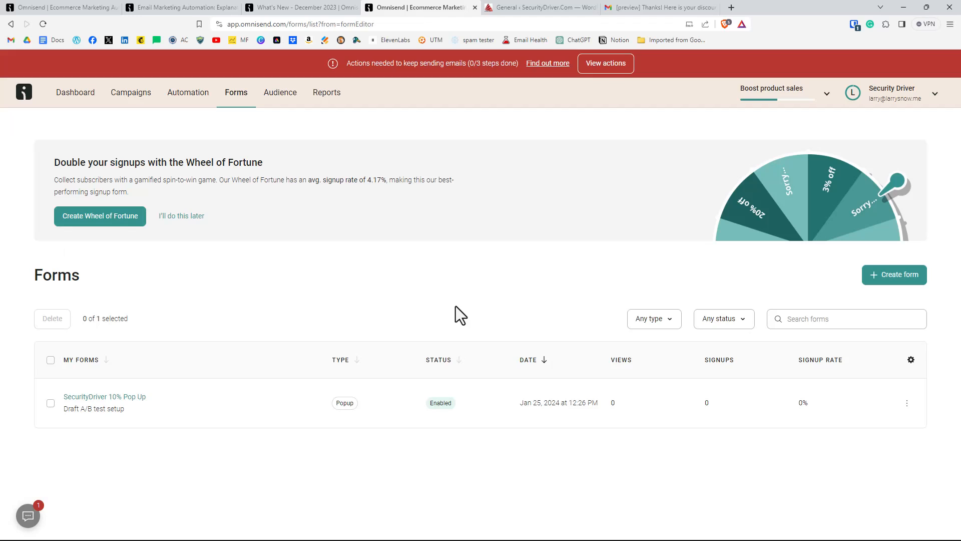
{"action": "mouse_move", "coordinate": [504, 324]}
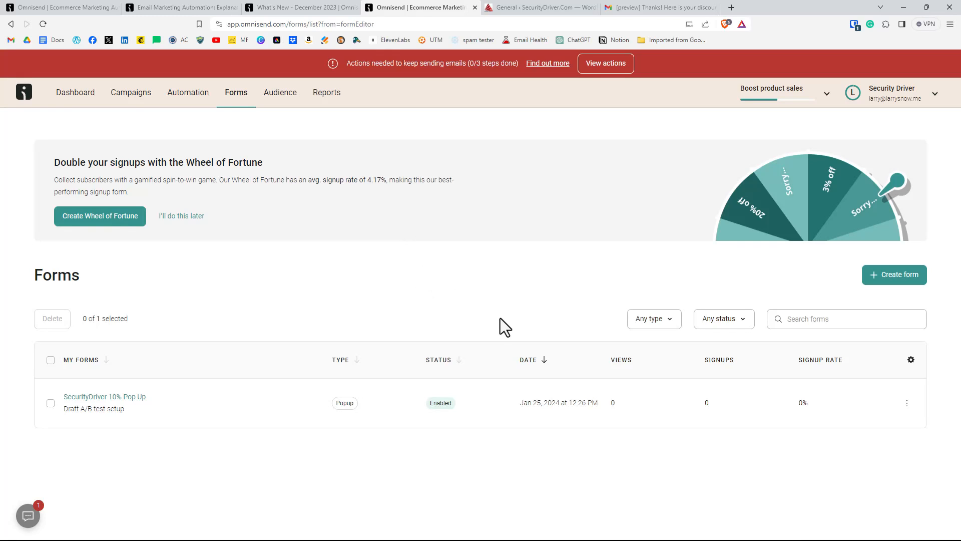
{"action": "mouse_move", "coordinate": [531, 128]}
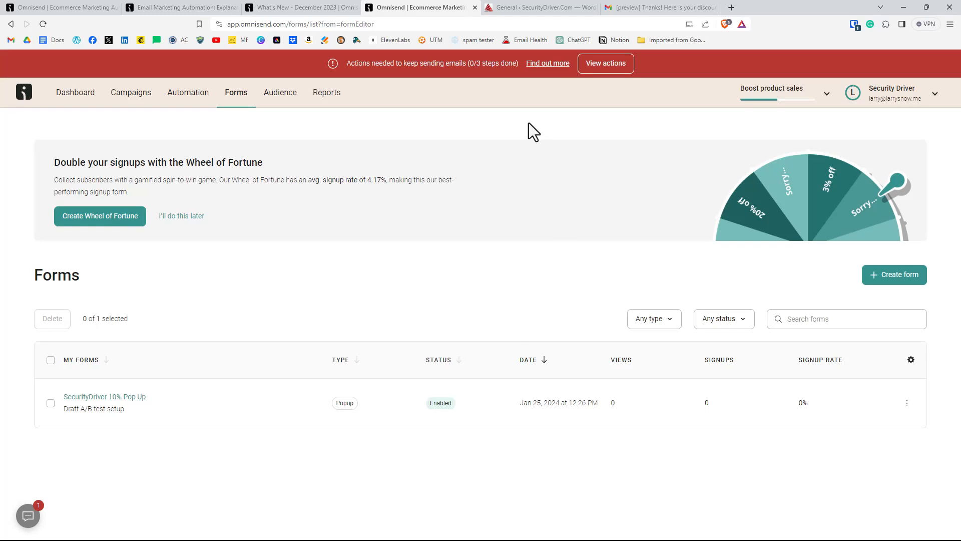
{"action": "mouse_move", "coordinate": [526, 14]}
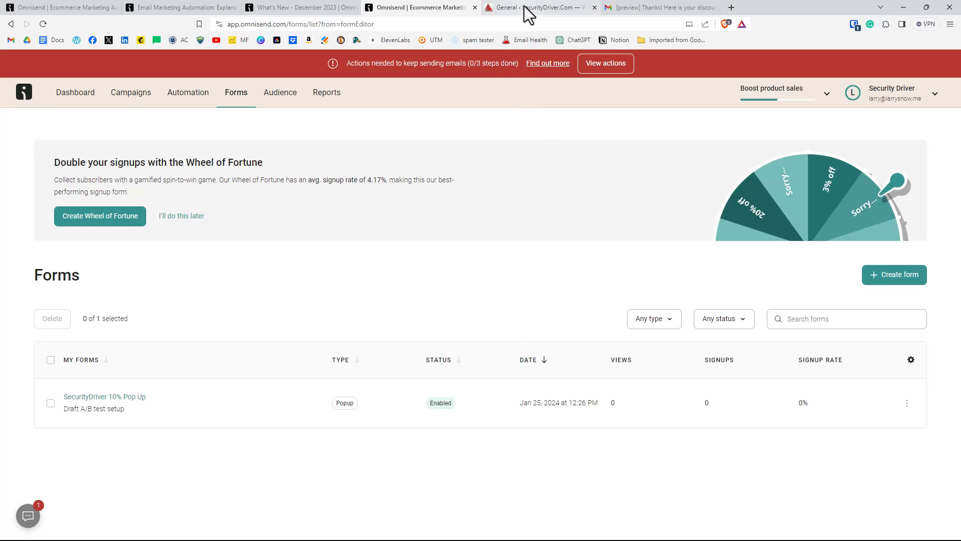
{"action": "left_click", "coordinate": [539, 7]}
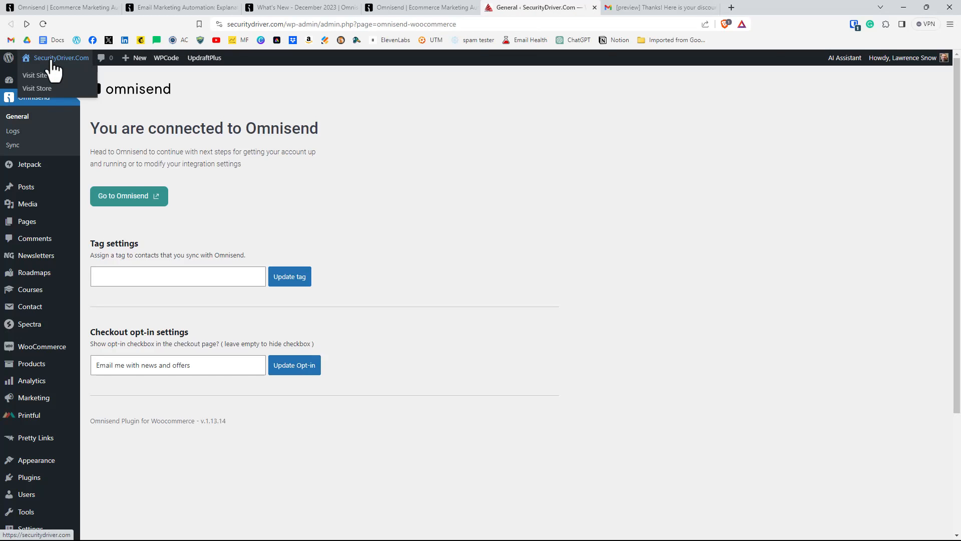
{"action": "mouse_move", "coordinate": [37, 90]}
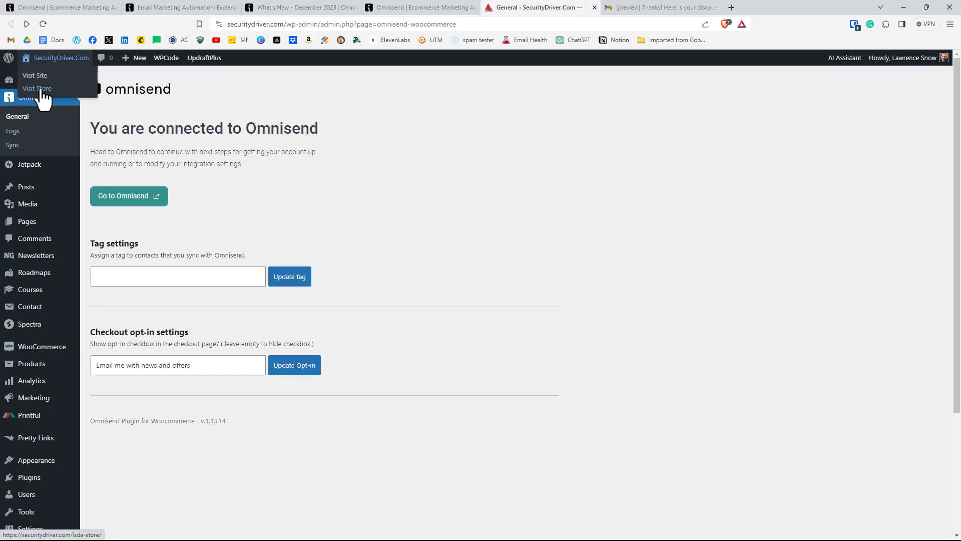
Step: Open the store from Visit Store in a private window
{"action": "right_click", "coordinate": [35, 88]}
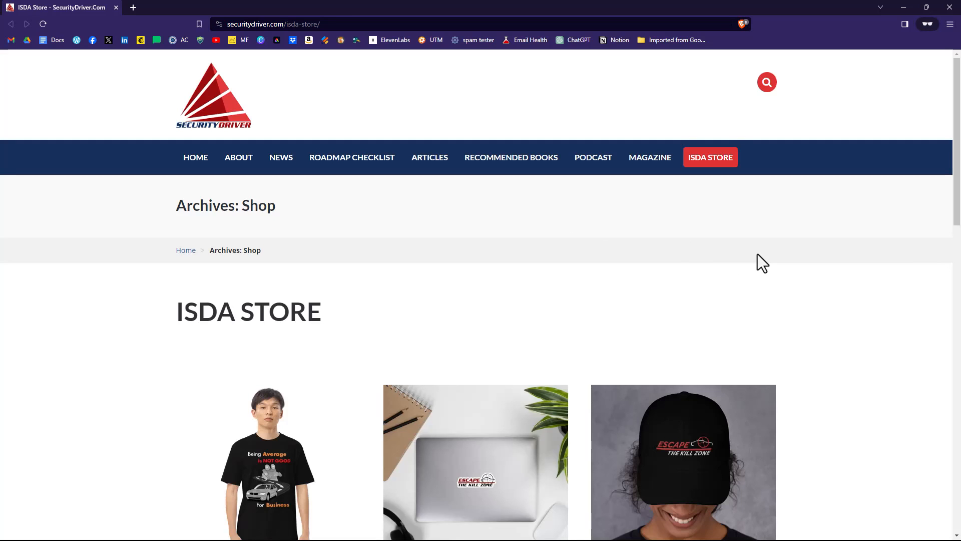
{"action": "scroll", "scroll_direction": "down", "scroll_amount": 3}
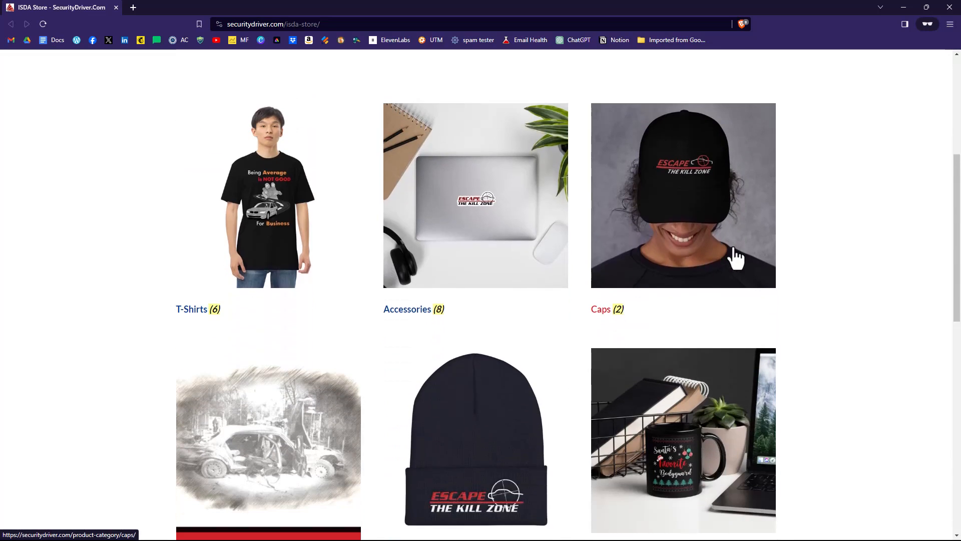
{"action": "scroll", "scroll_direction": "down", "scroll_amount": 3}
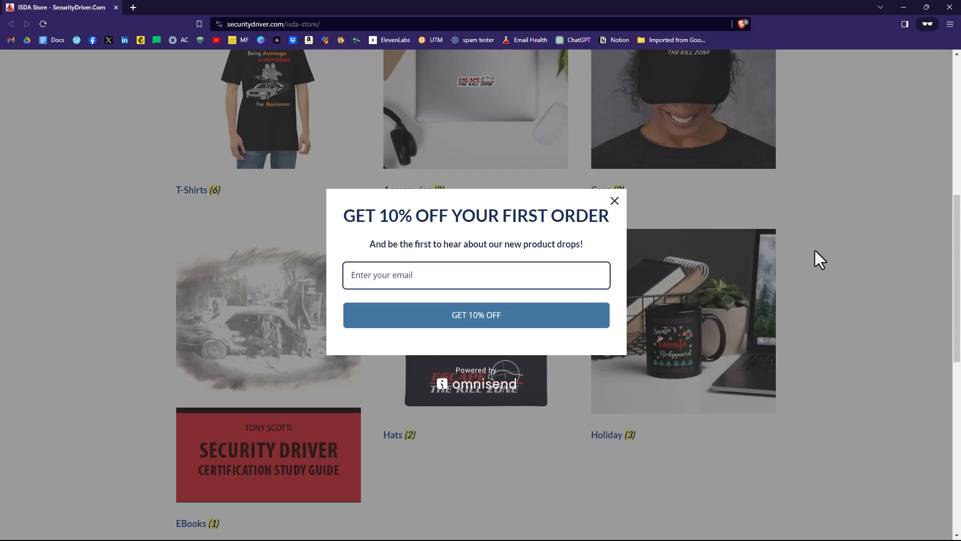
{"action": "mouse_move", "coordinate": [674, 246]}
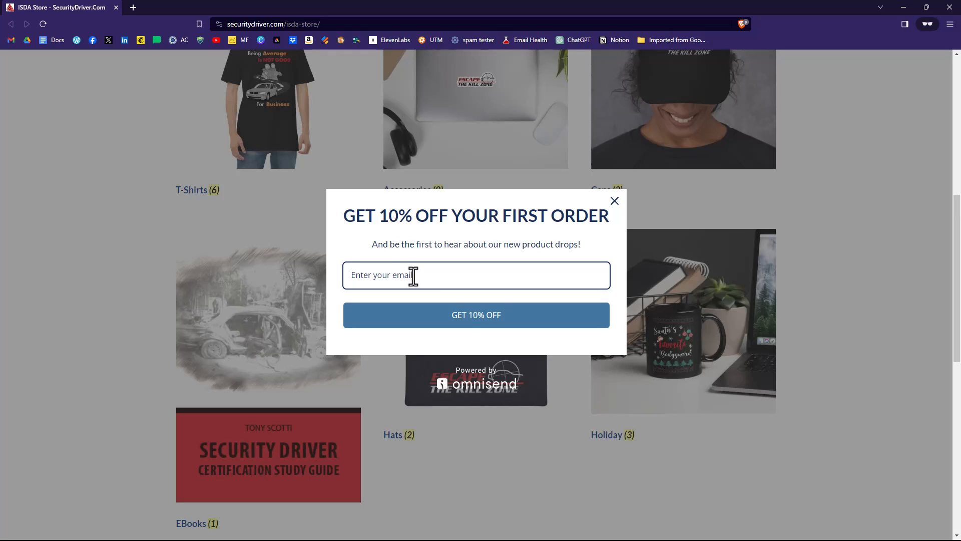
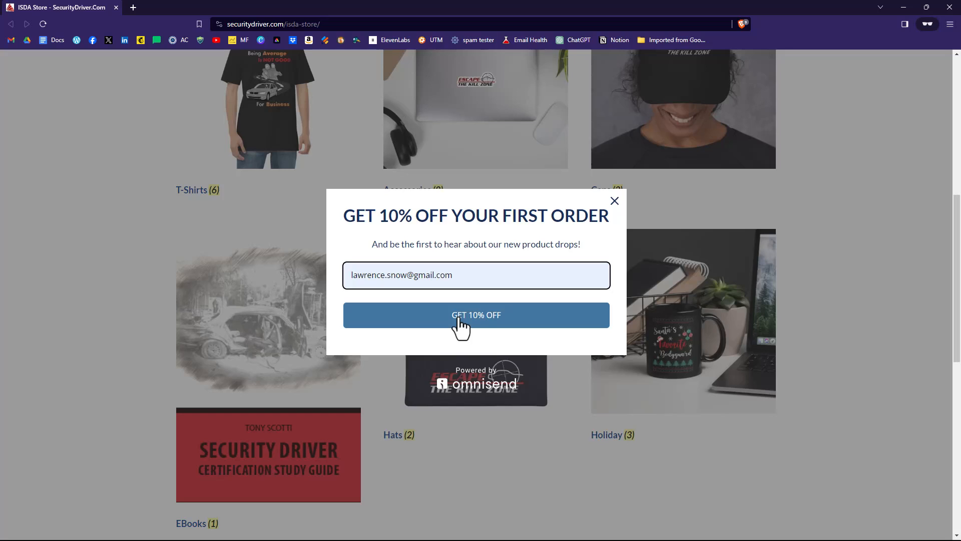
{"action": "mouse_move", "coordinate": [482, 323]}
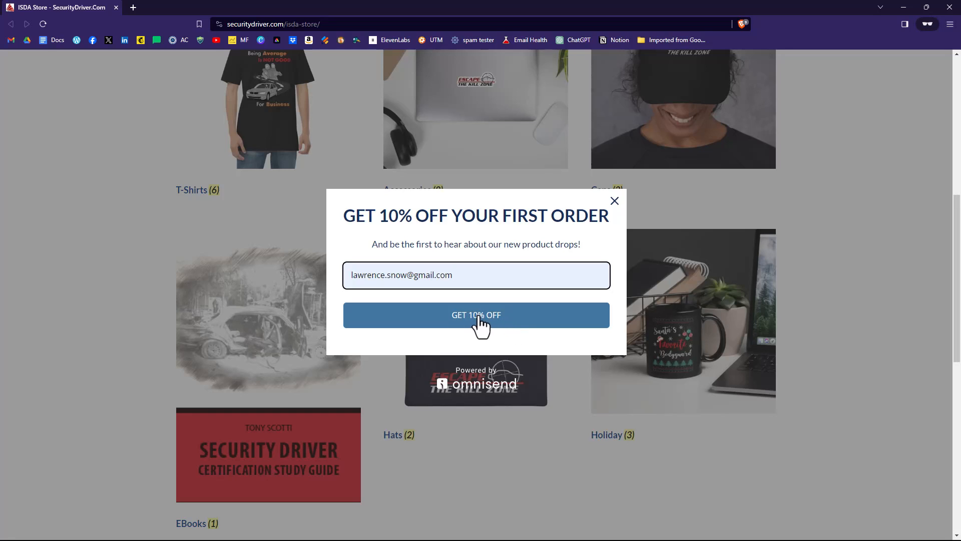
{"action": "left_click", "coordinate": [476, 315]}
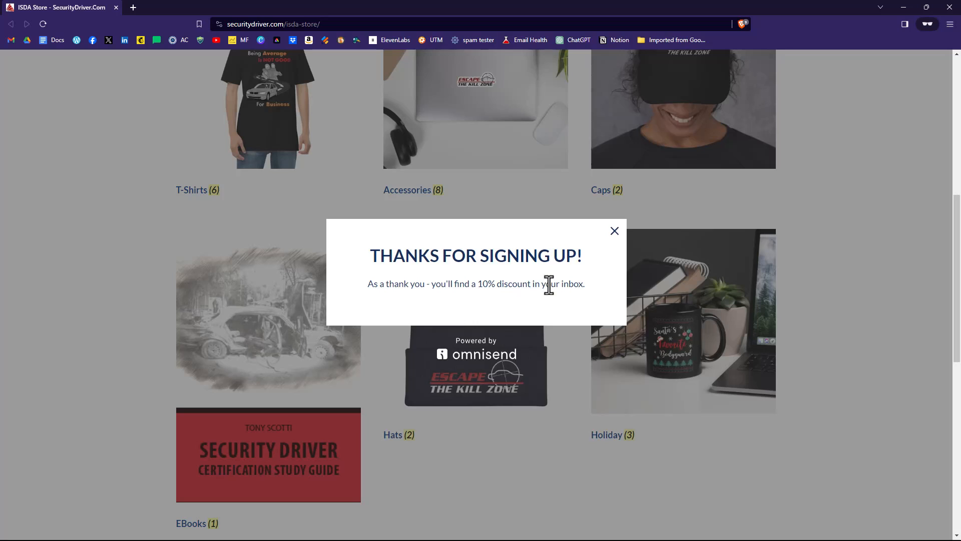
{"action": "mouse_move", "coordinate": [608, 185]}
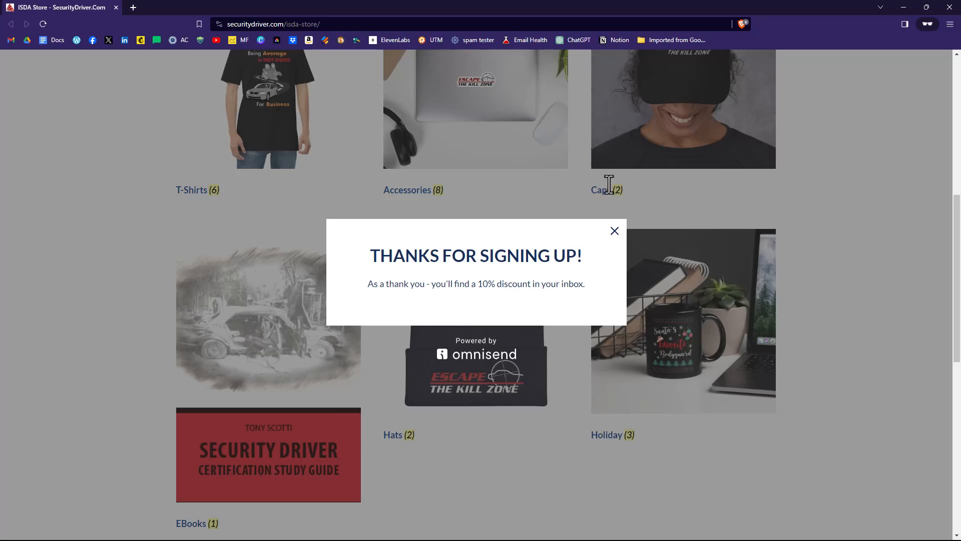
{"action": "left_click", "coordinate": [615, 231]}
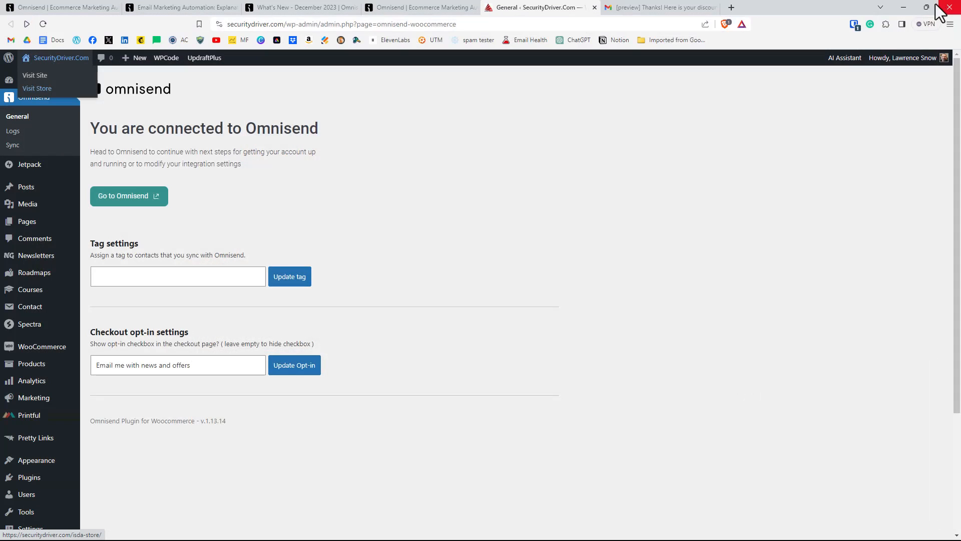
{"action": "mouse_move", "coordinate": [744, 11]}
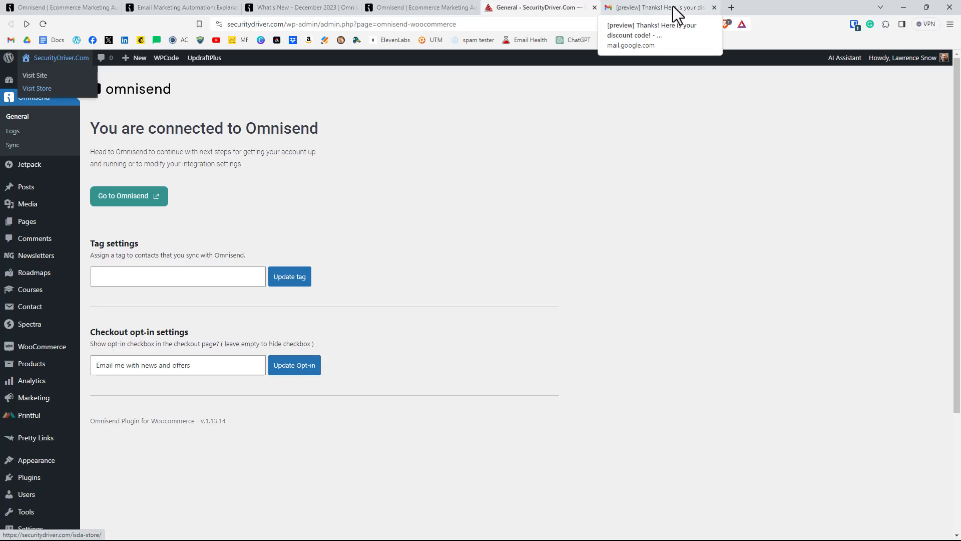
Step: Open the 'Thanks! Here is your discount code!' email in the Gmail inbox
{"action": "left_click", "coordinate": [666, 7]}
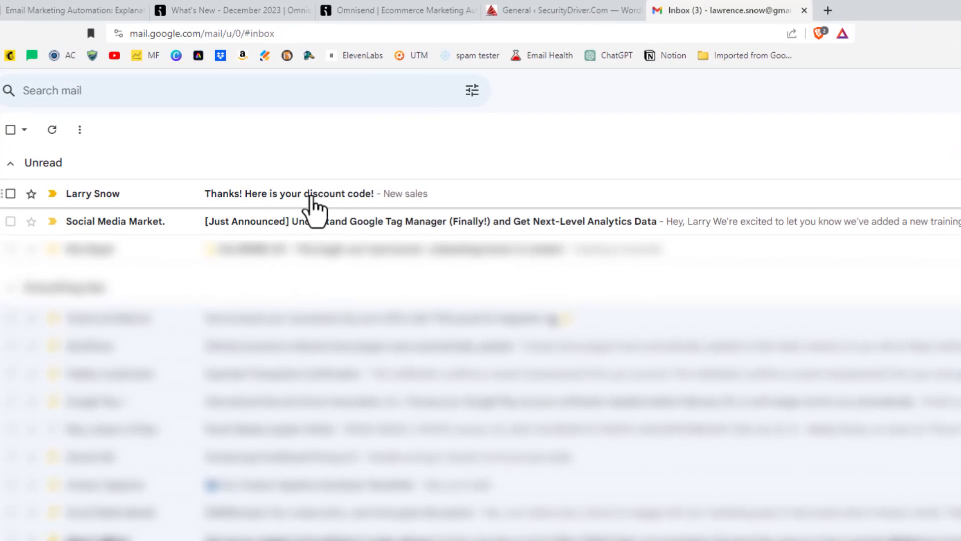
{"action": "left_click", "coordinate": [308, 194]}
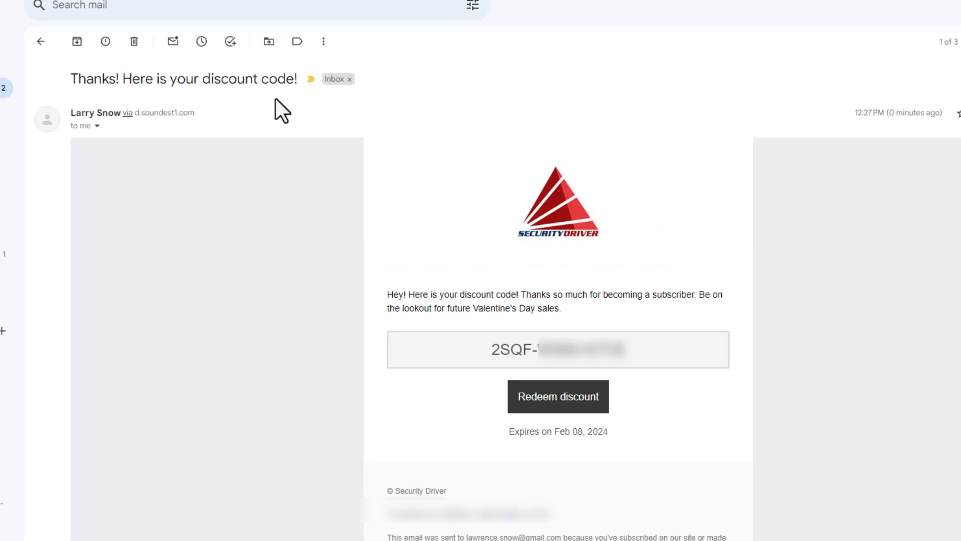
{"action": "mouse_move", "coordinate": [250, 357]}
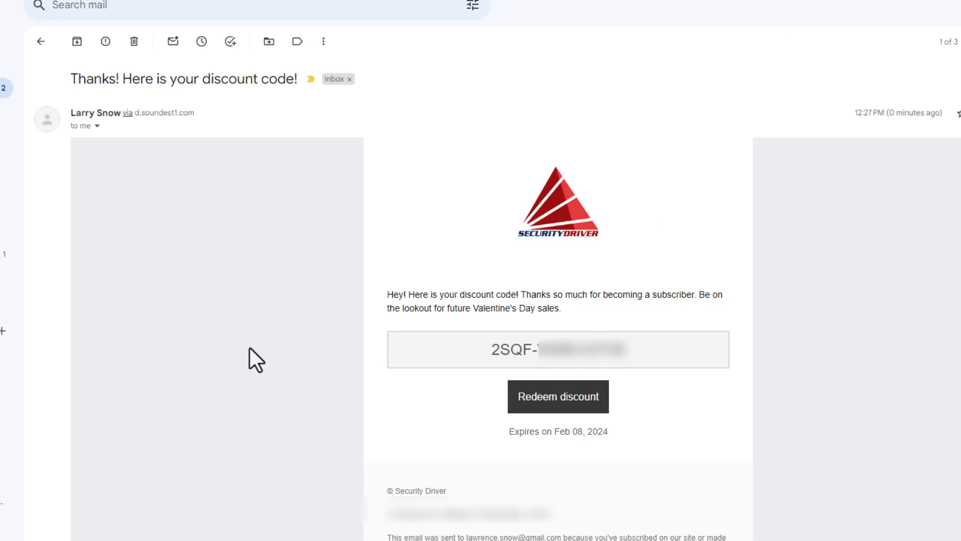
{"action": "mouse_move", "coordinate": [725, 366]}
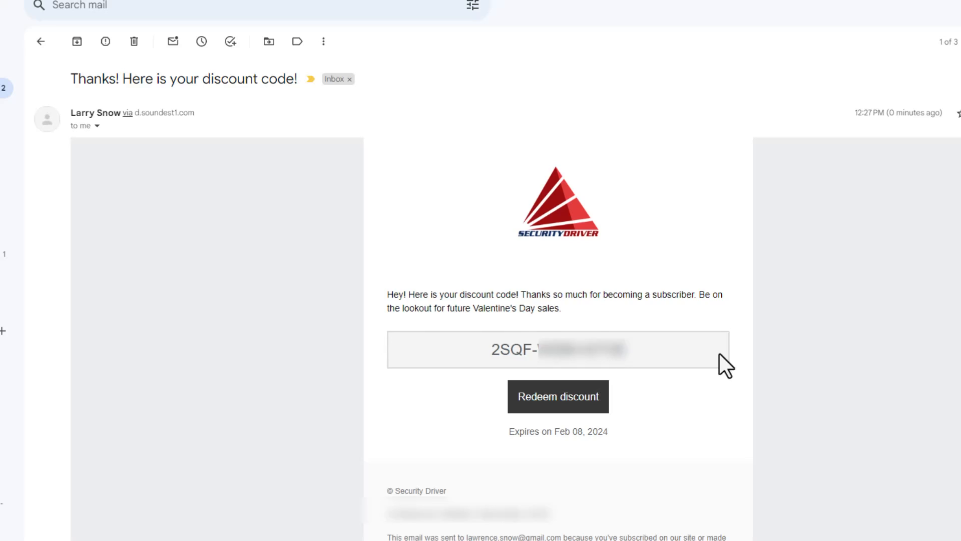